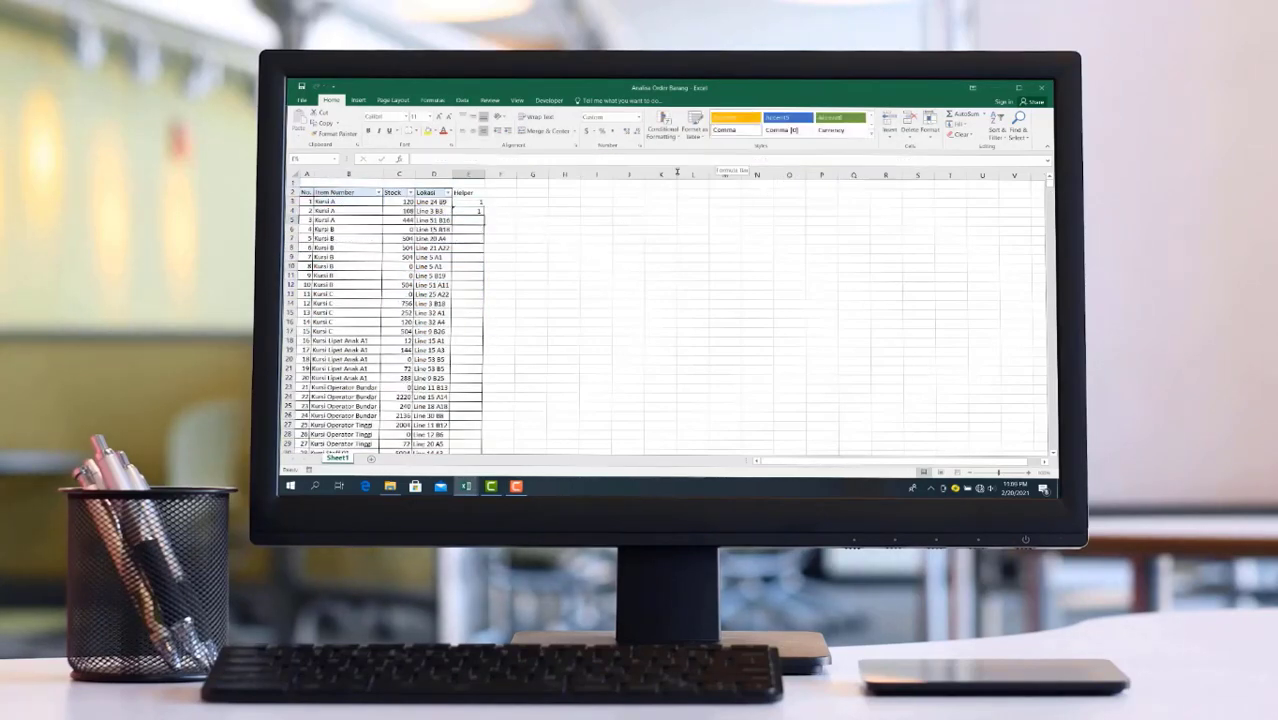
Step: Sort the line labels B3:B19 ascending on their own, showing plain text order
click(662, 130)
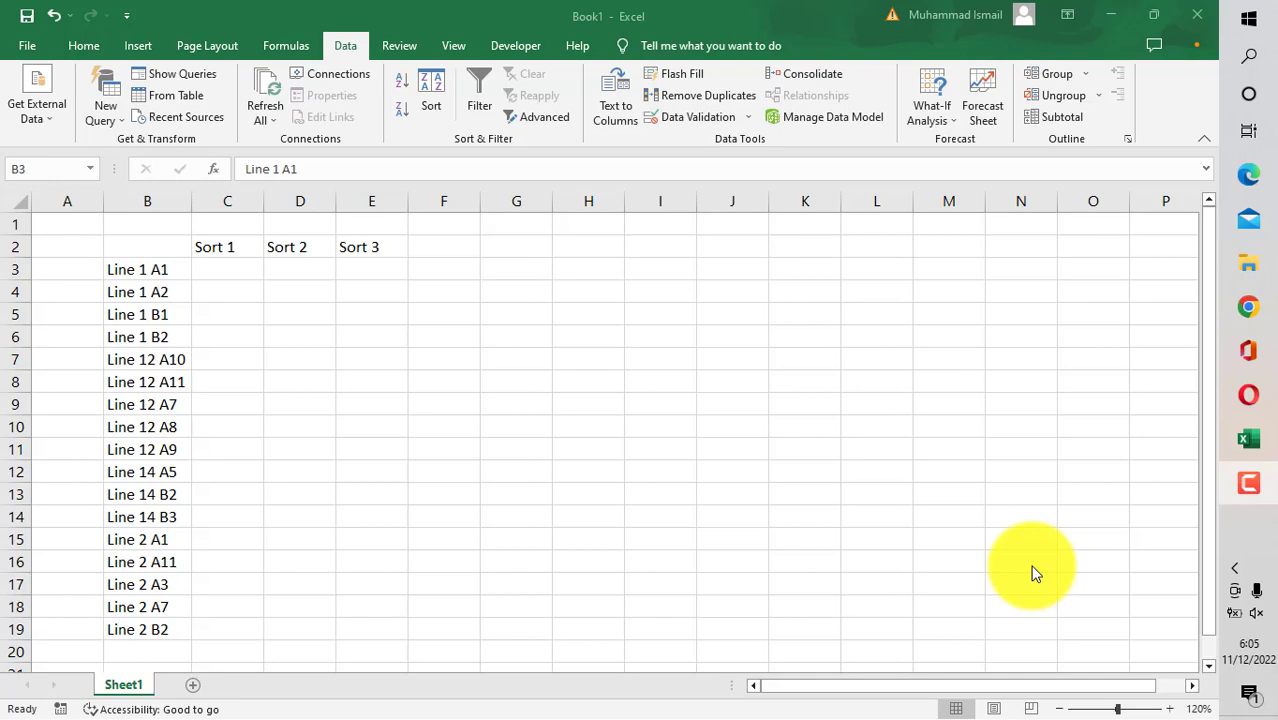
mouse_move(810, 432)
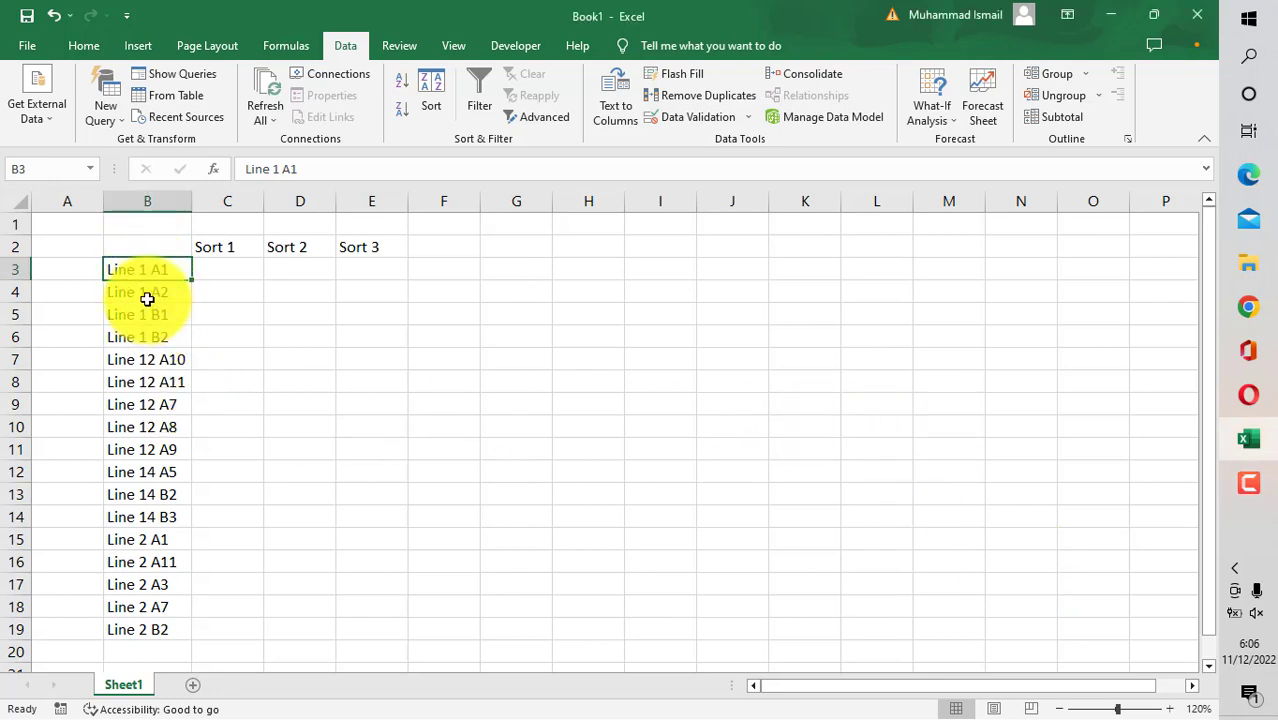
drag(148, 268, 148, 628)
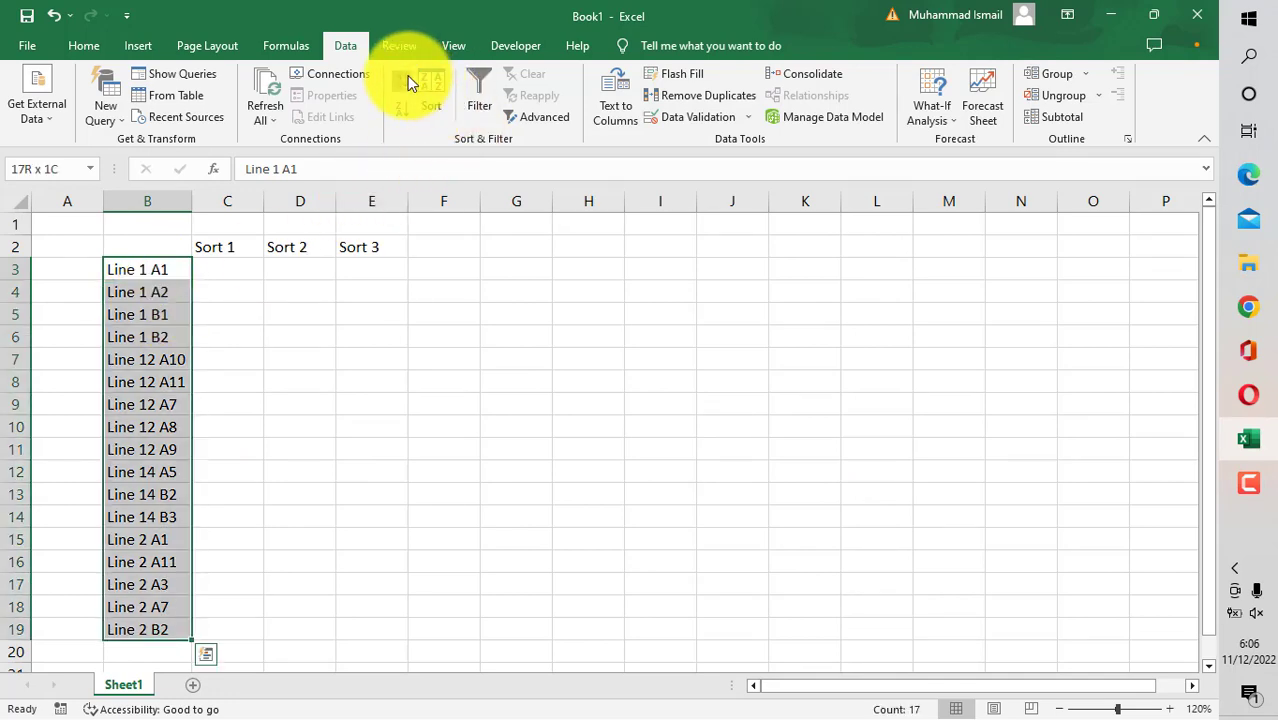
click(430, 90)
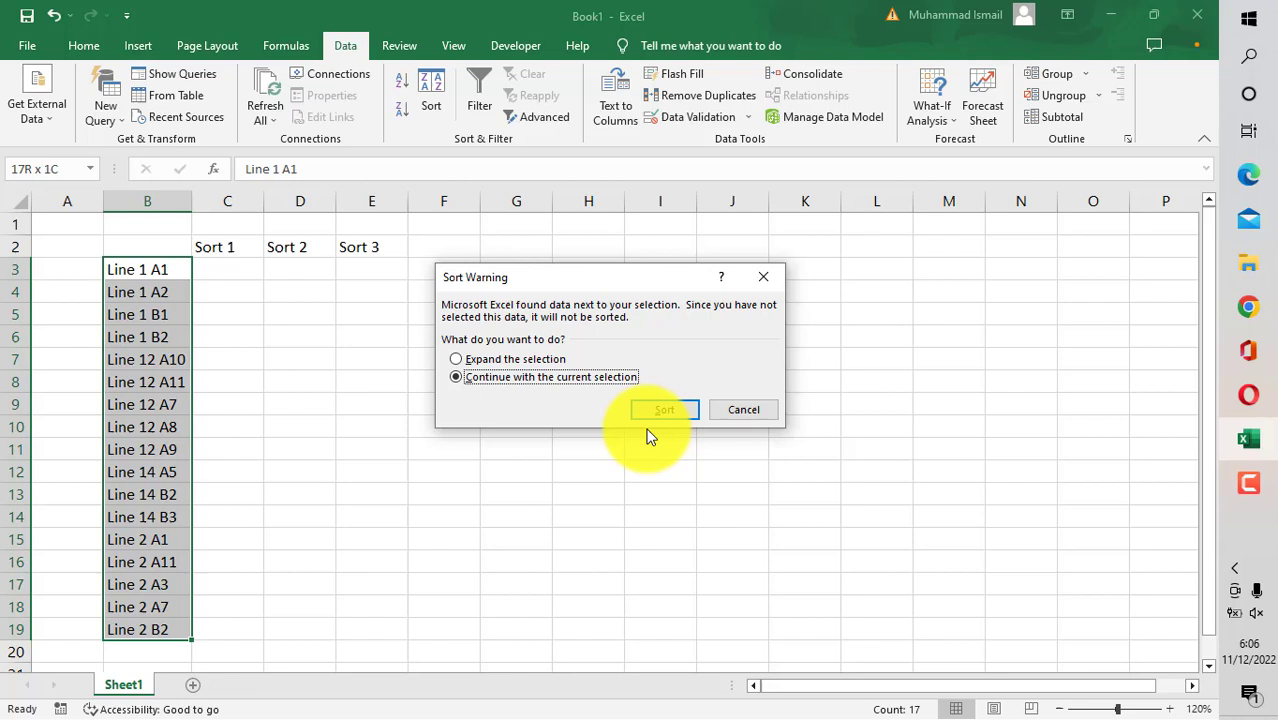
click(664, 408)
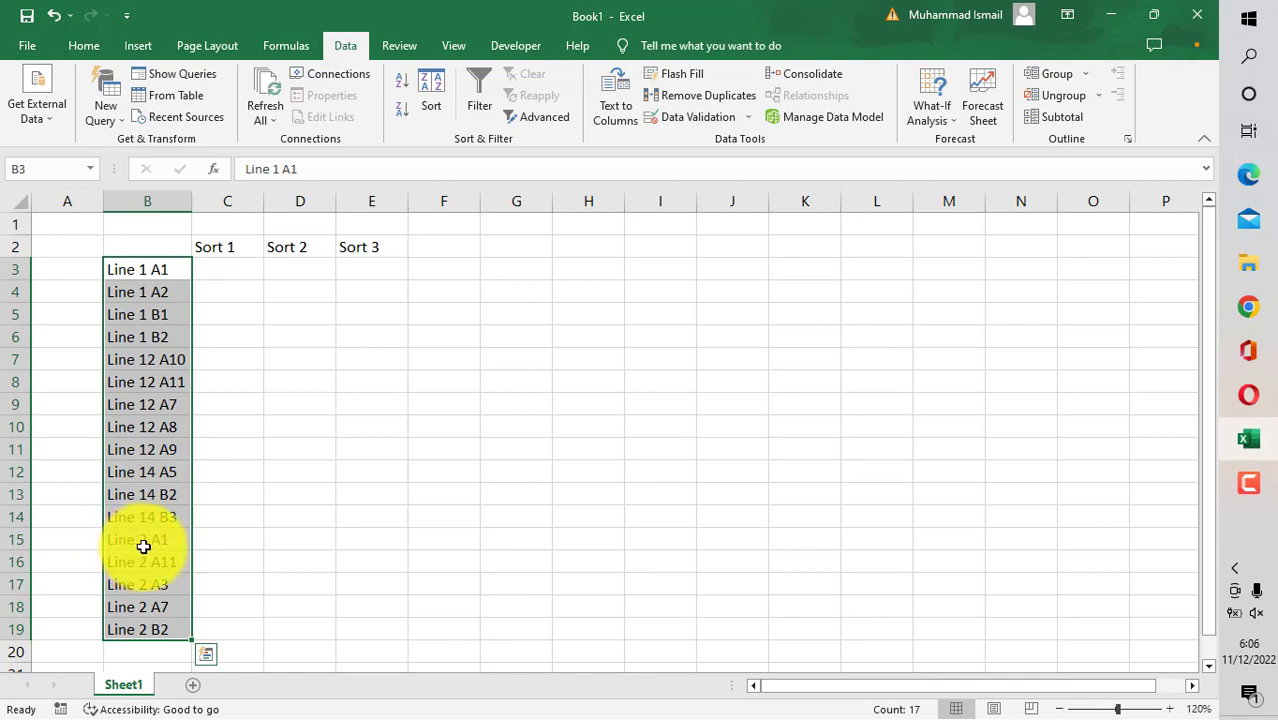
mouse_move(124, 558)
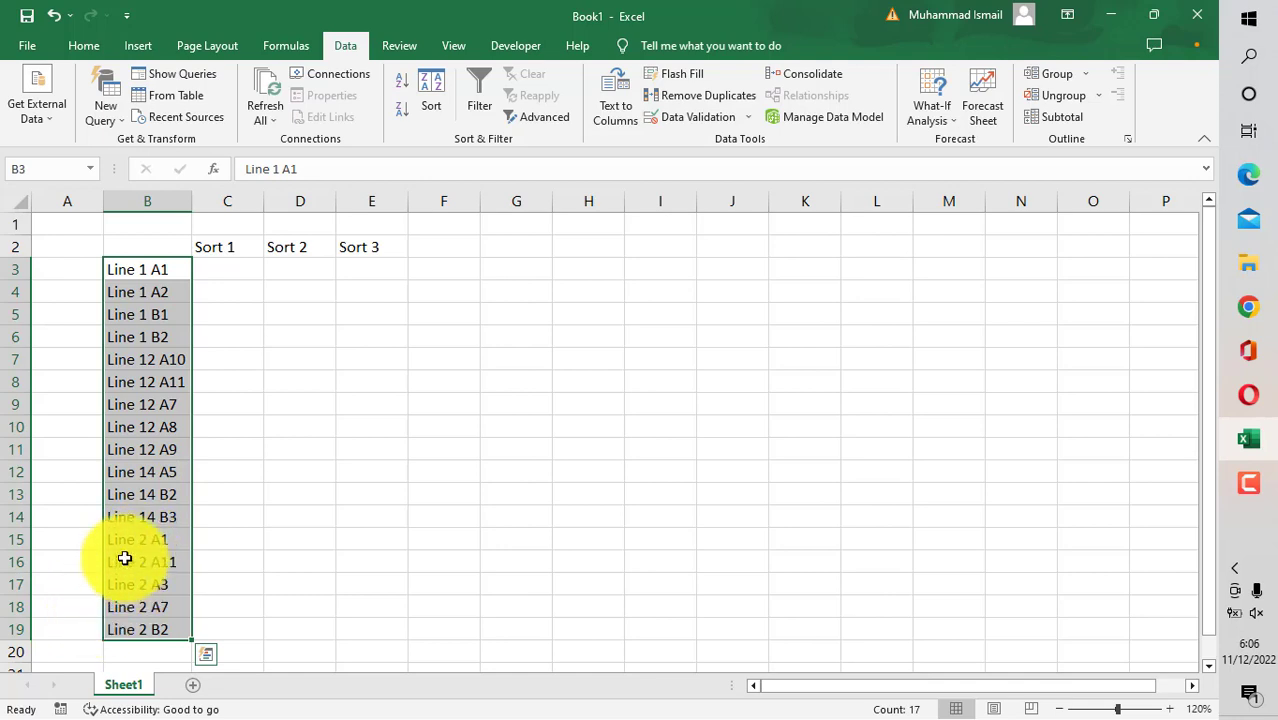
mouse_move(136, 348)
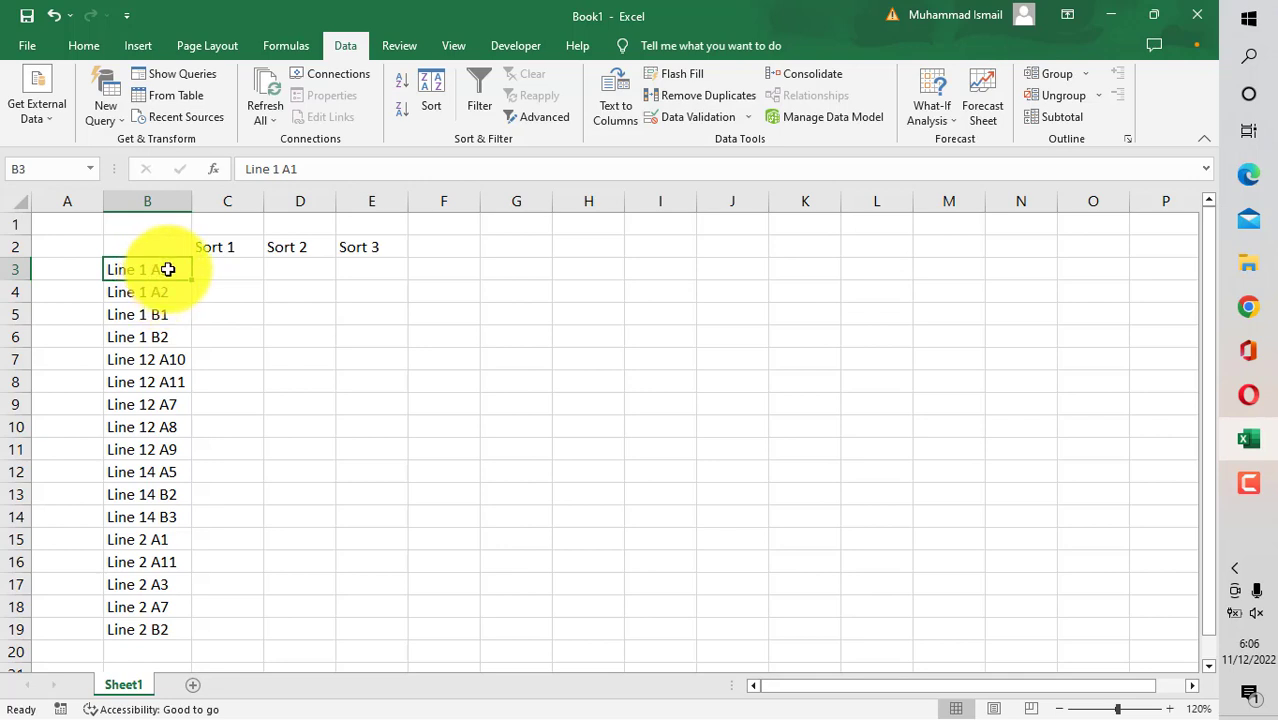
mouse_move(170, 292)
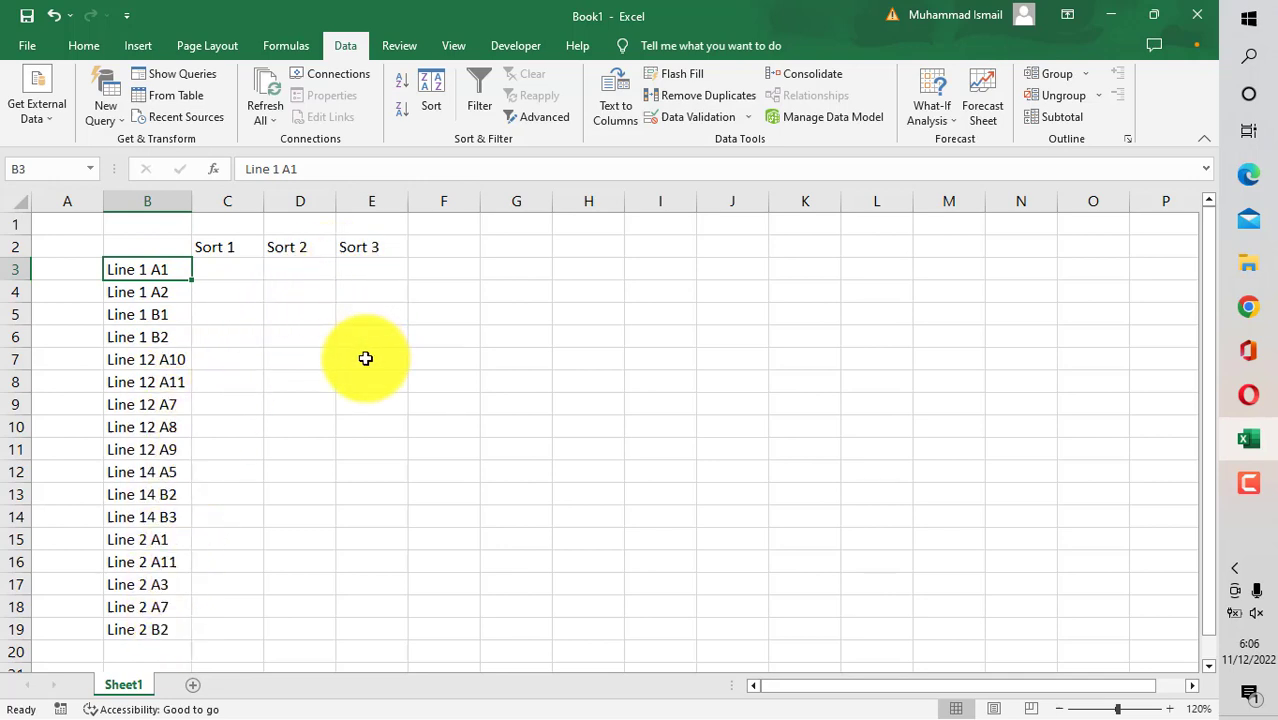
mouse_move(164, 276)
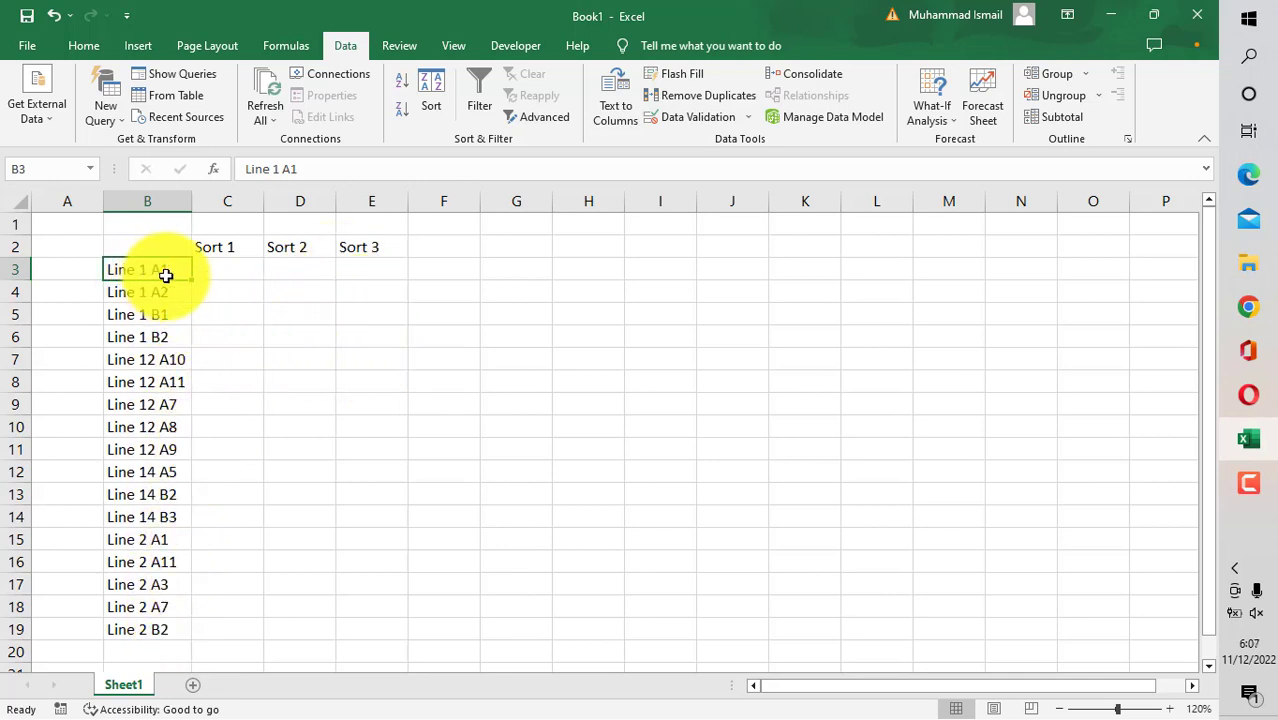
mouse_move(228, 292)
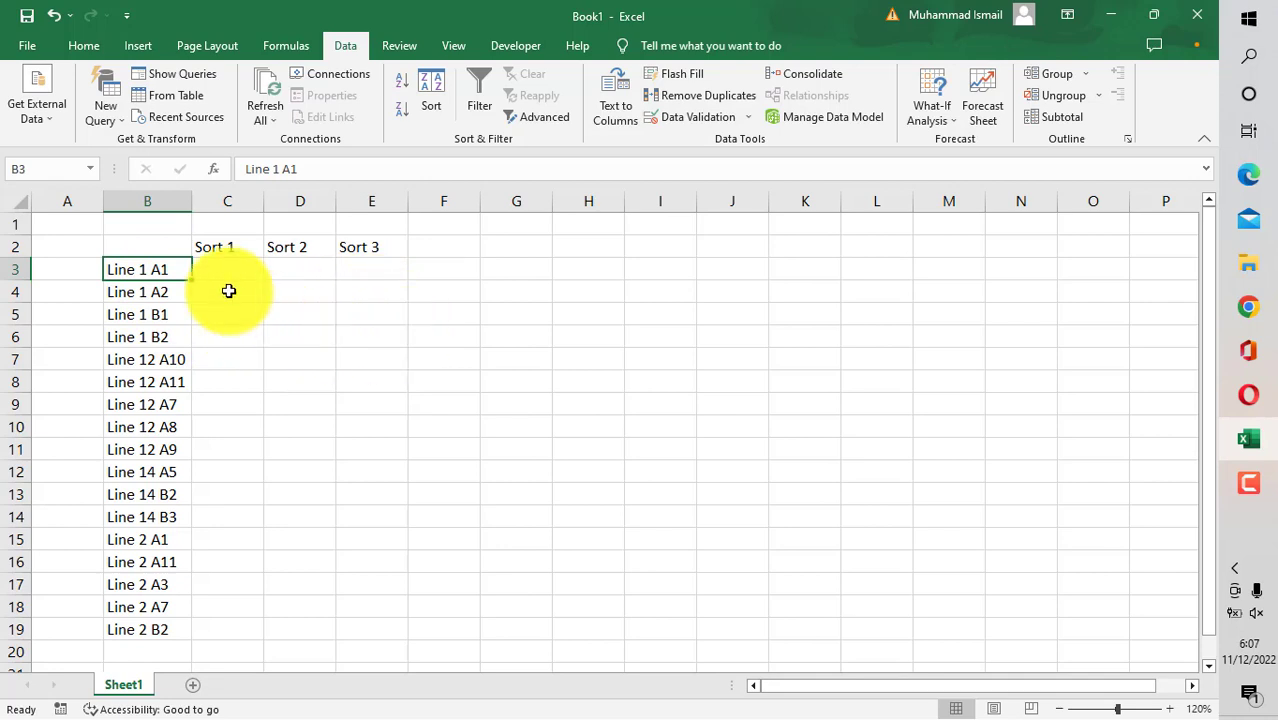
Step: Start the Sort 1 formula in C3 with the test IF(MID(…;7;1)=" "
click(228, 268)
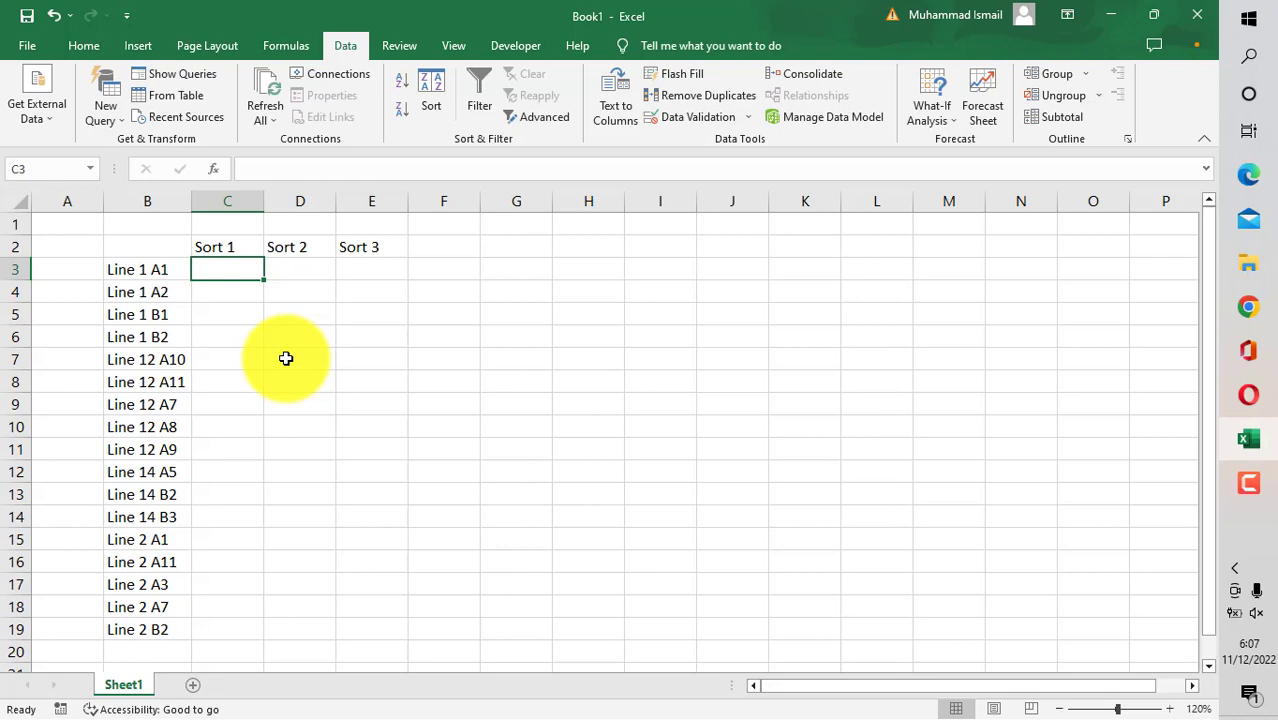
text(=if()
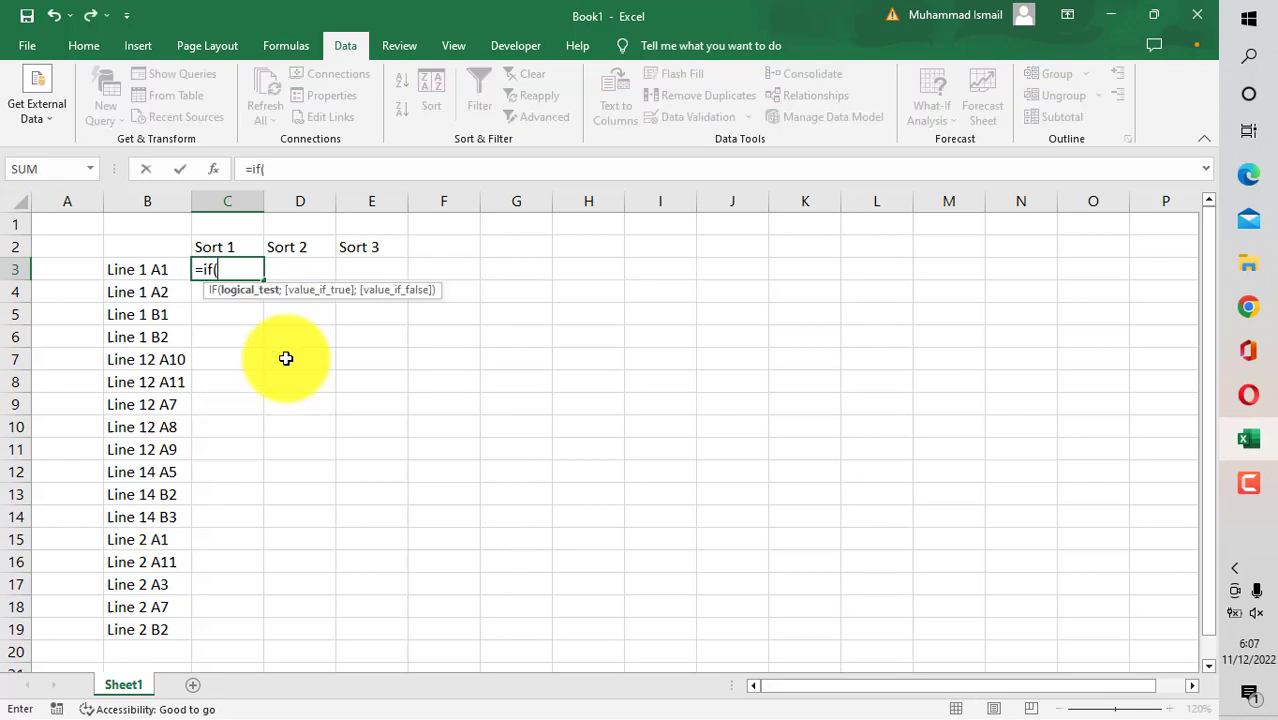
text(mid(B3)
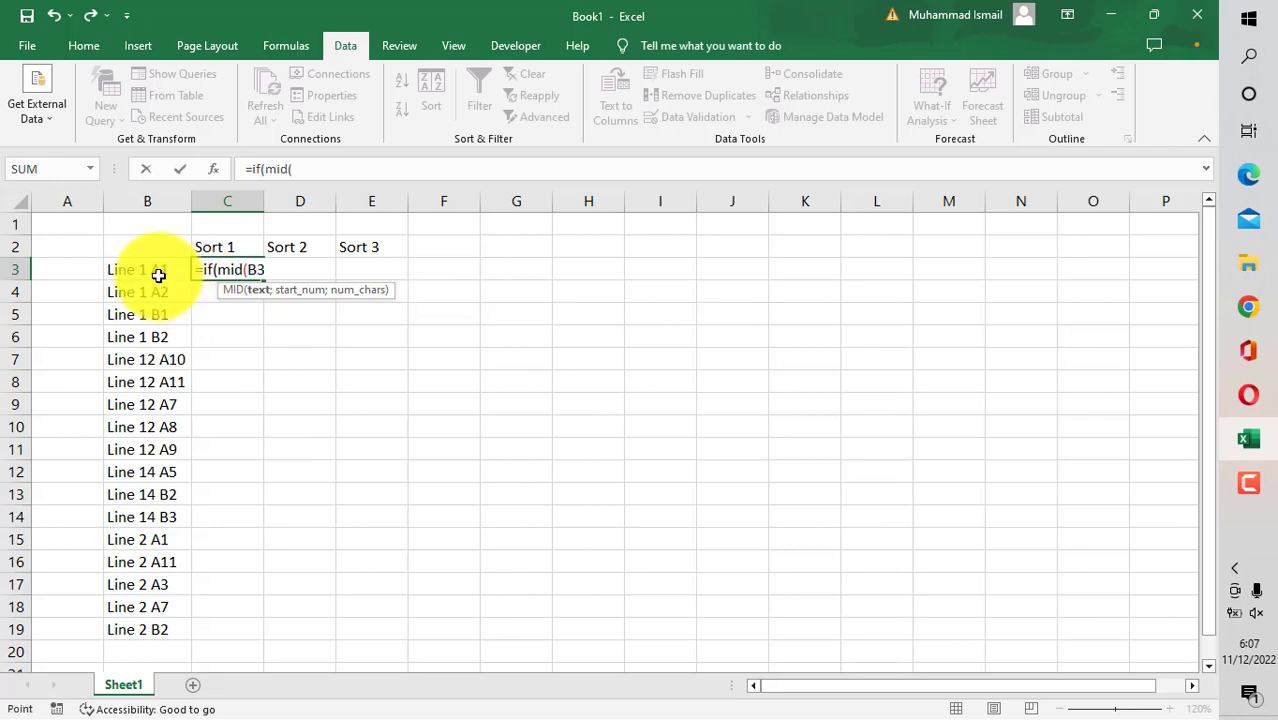
text(;)
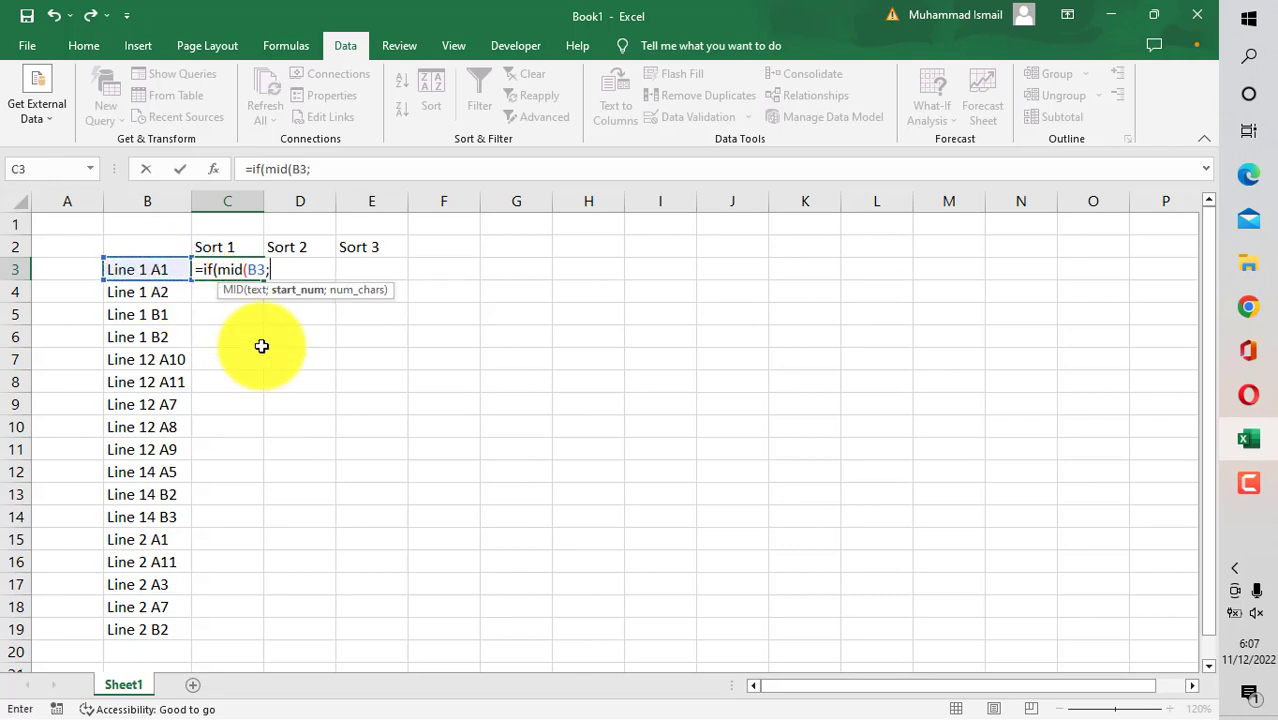
mouse_move(206, 318)
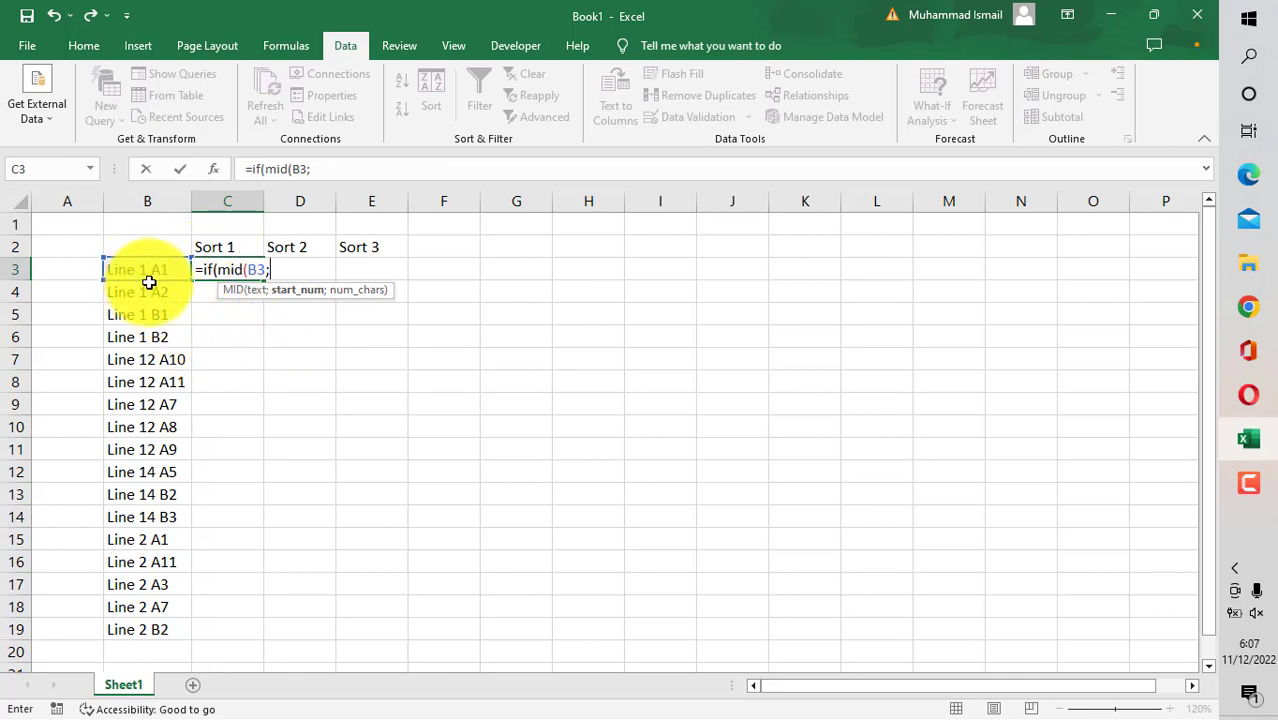
mouse_move(202, 360)
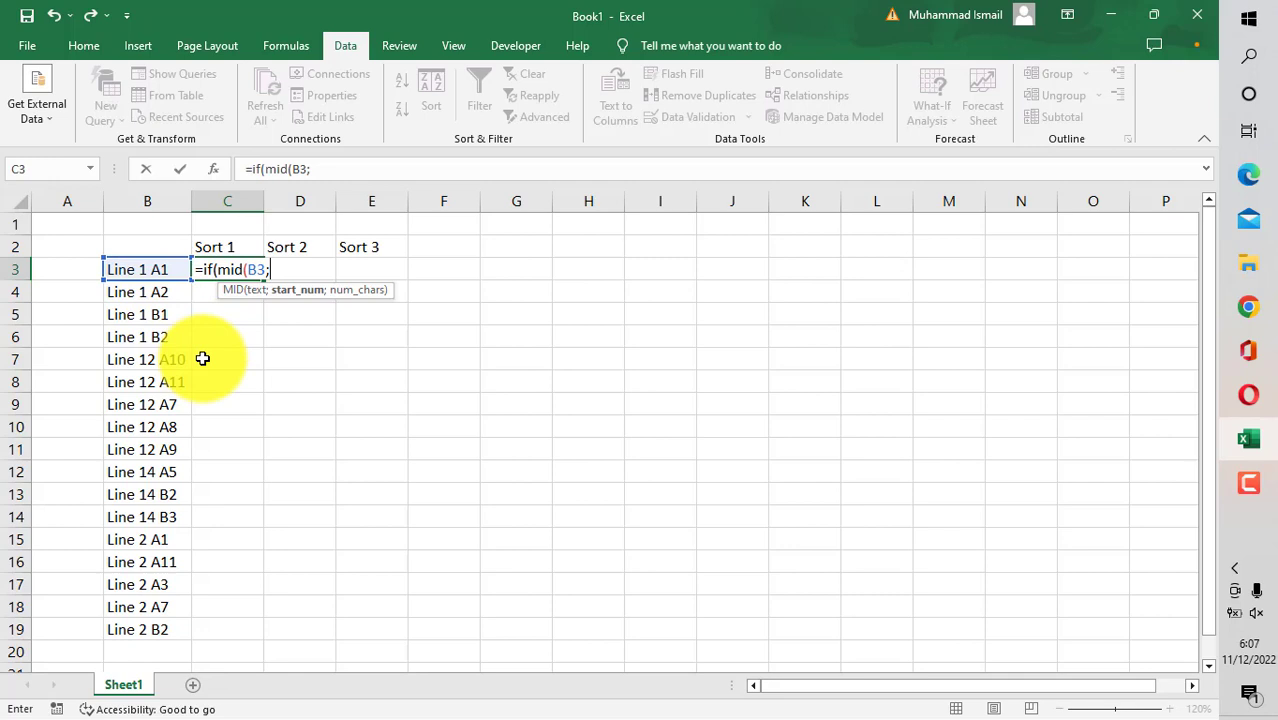
text(7)
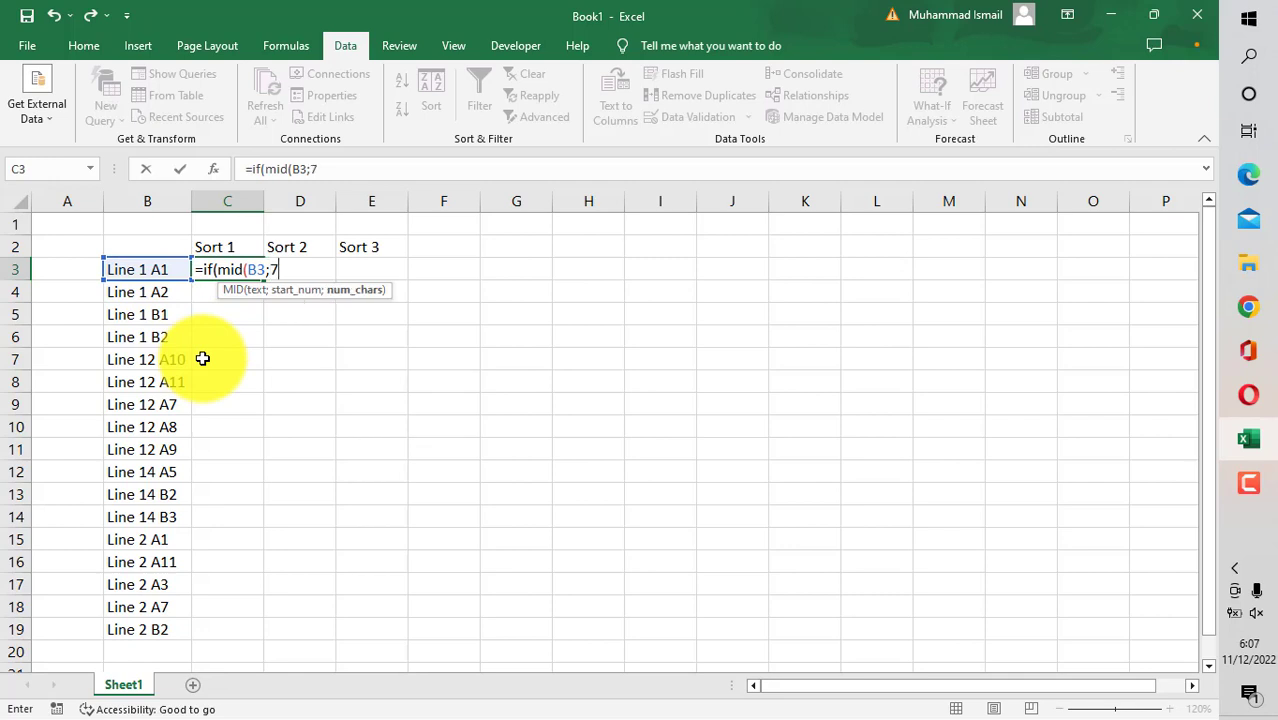
text(;1)
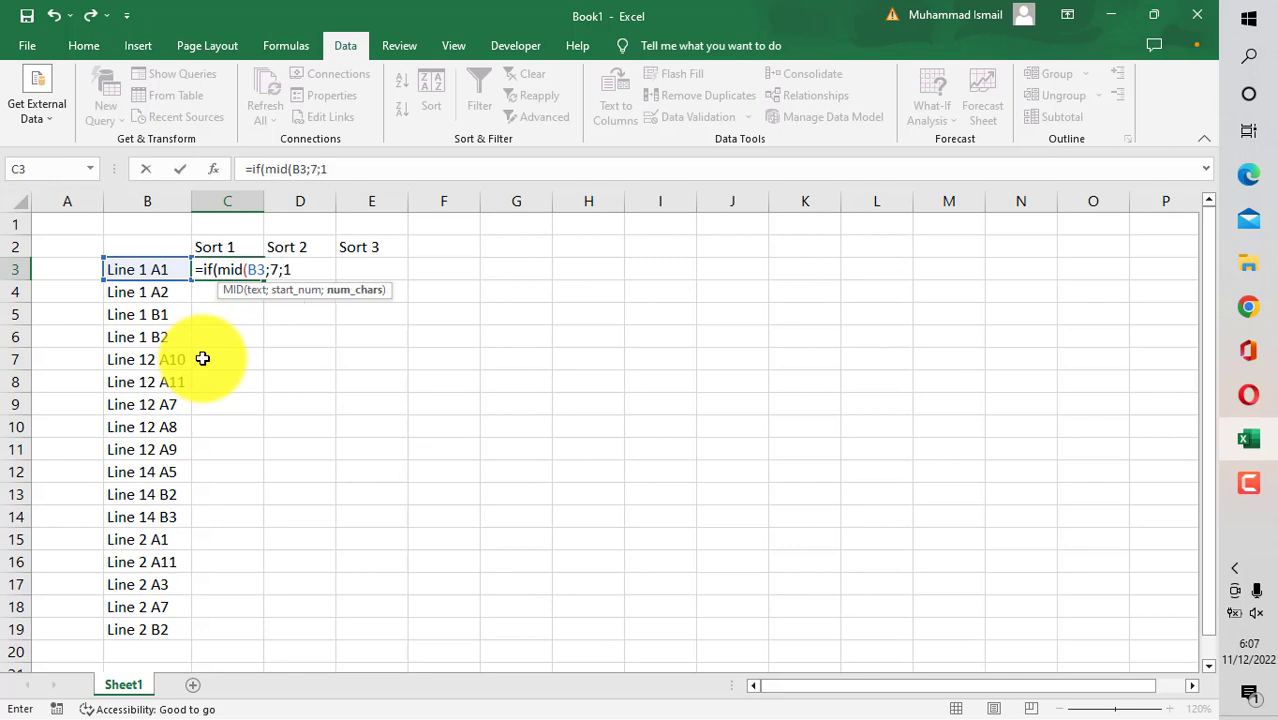
text()=)
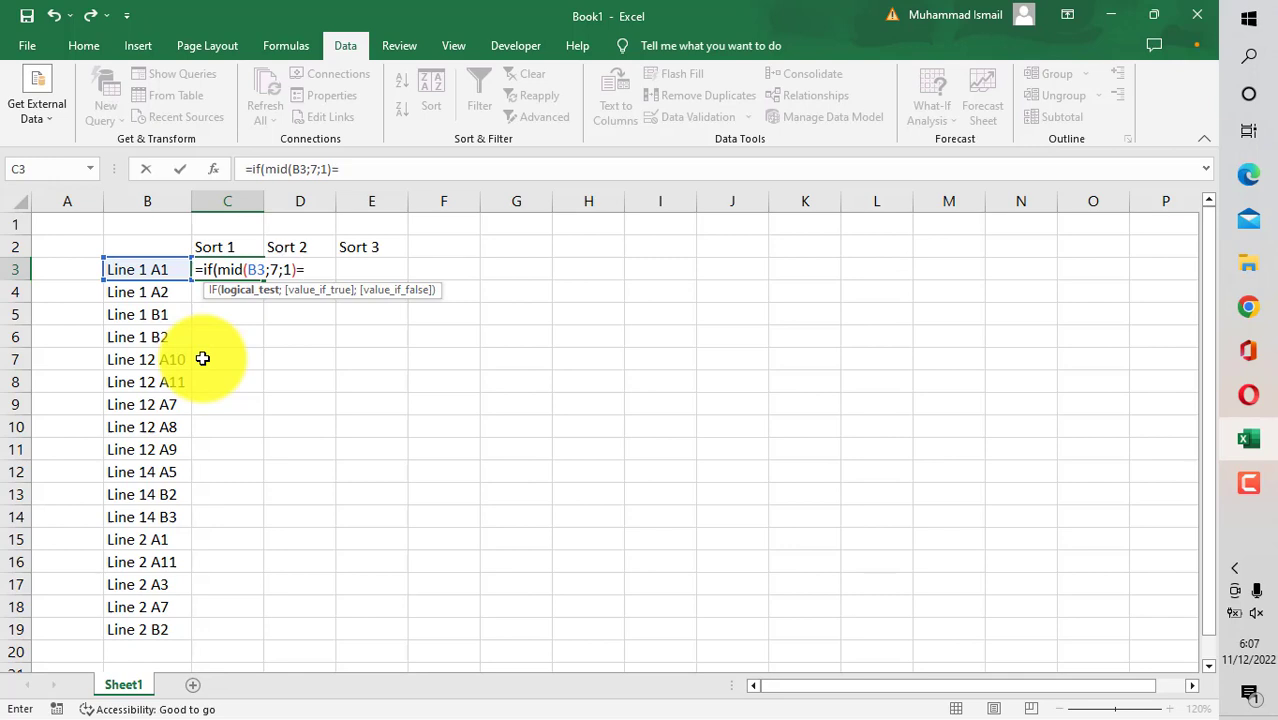
text(" ")
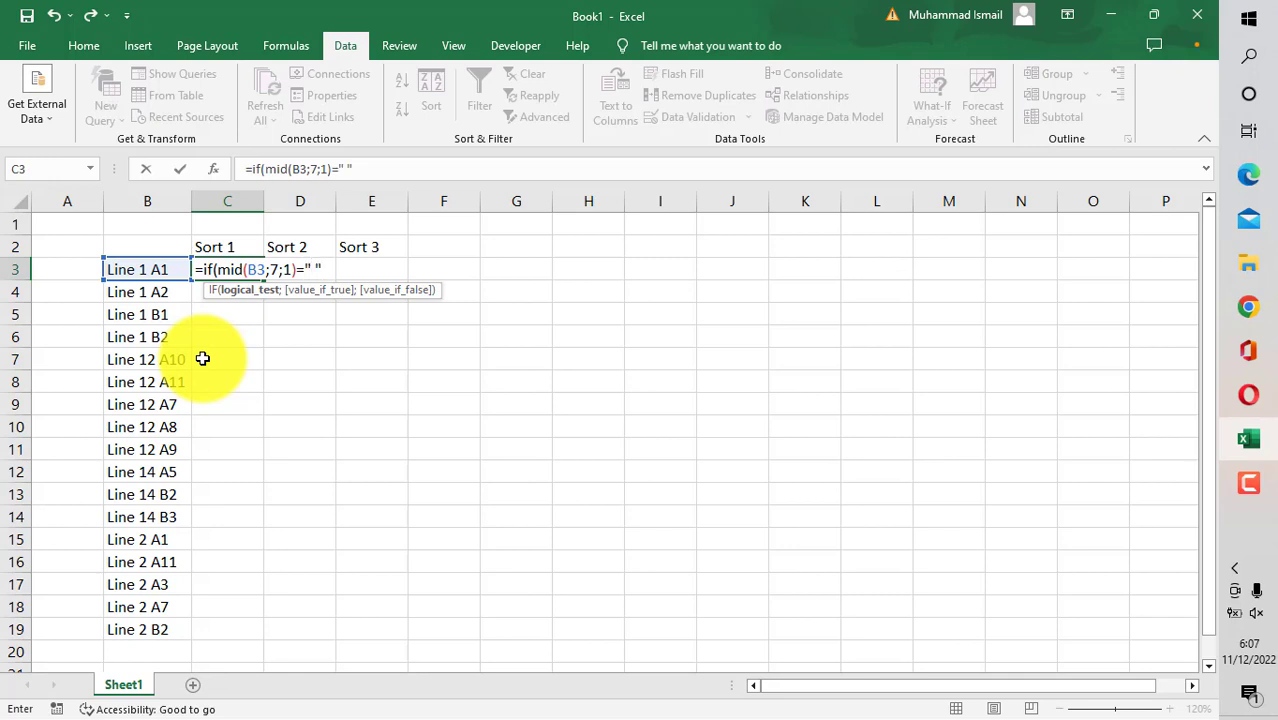
text(;)
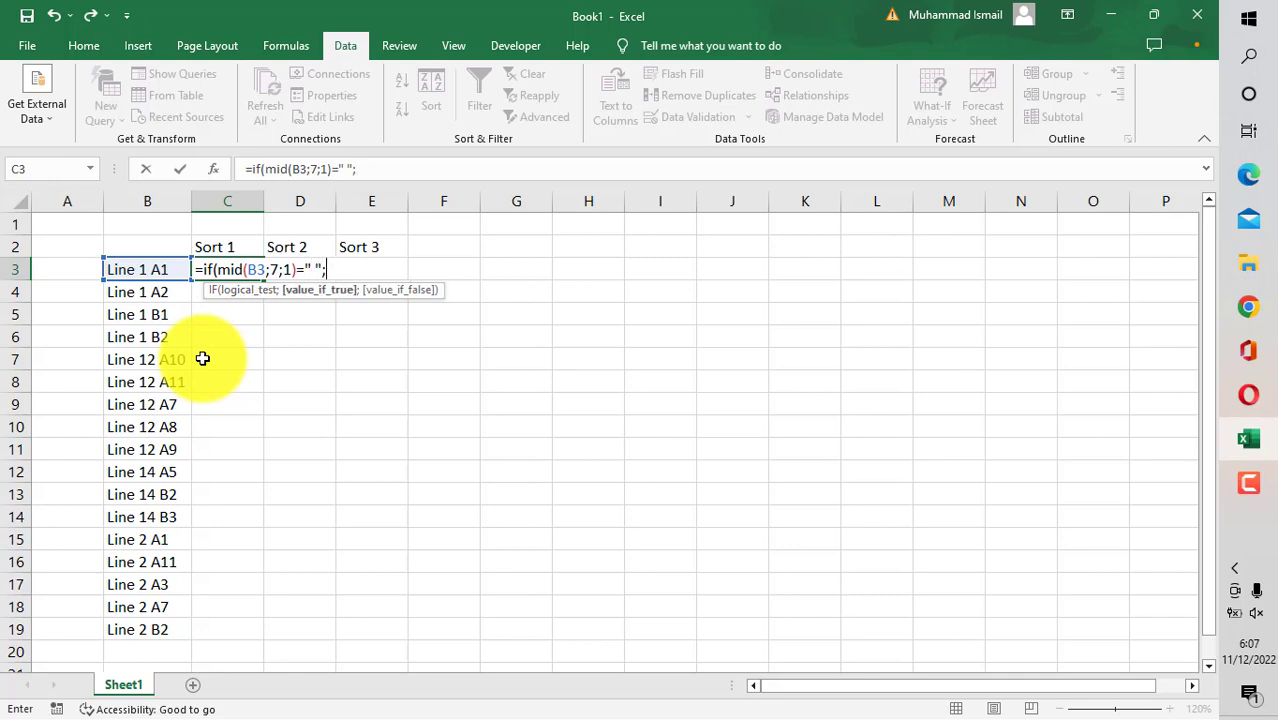
Step: Finish Sort 1 so it returns the line number via MID(B3;6;…) branches and confirm
text(mid()
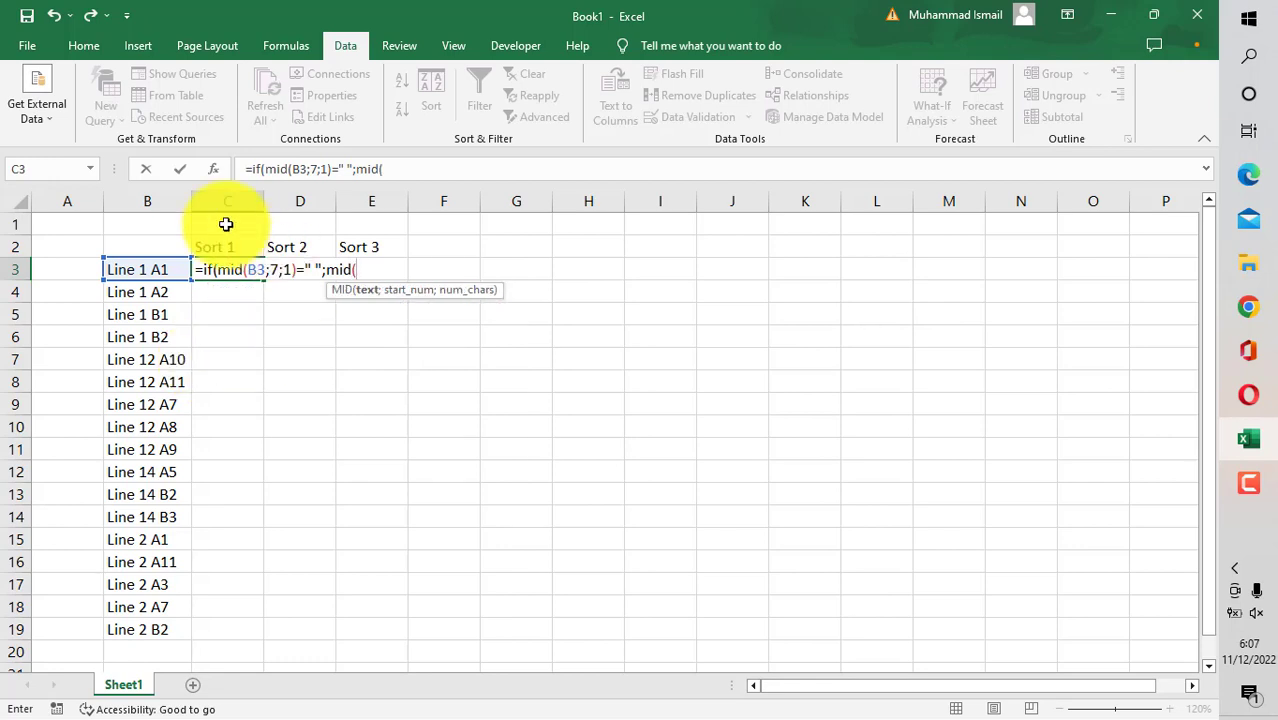
click(148, 268)
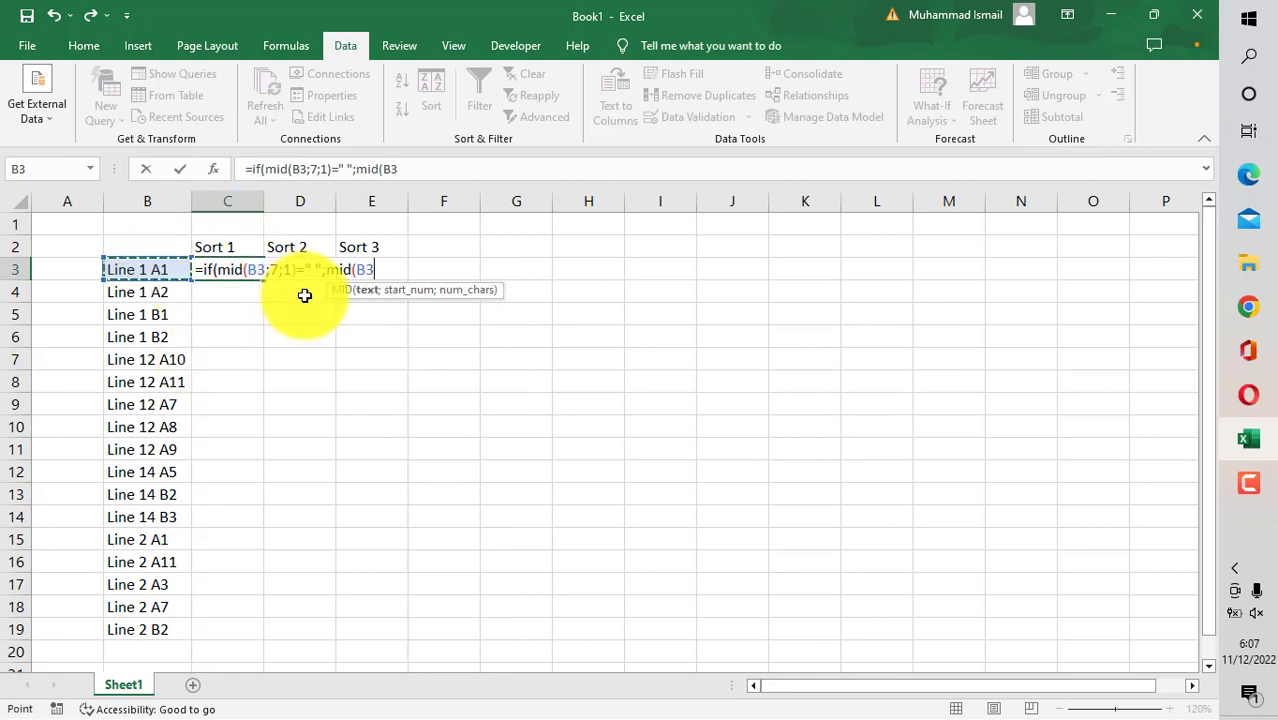
text(;)
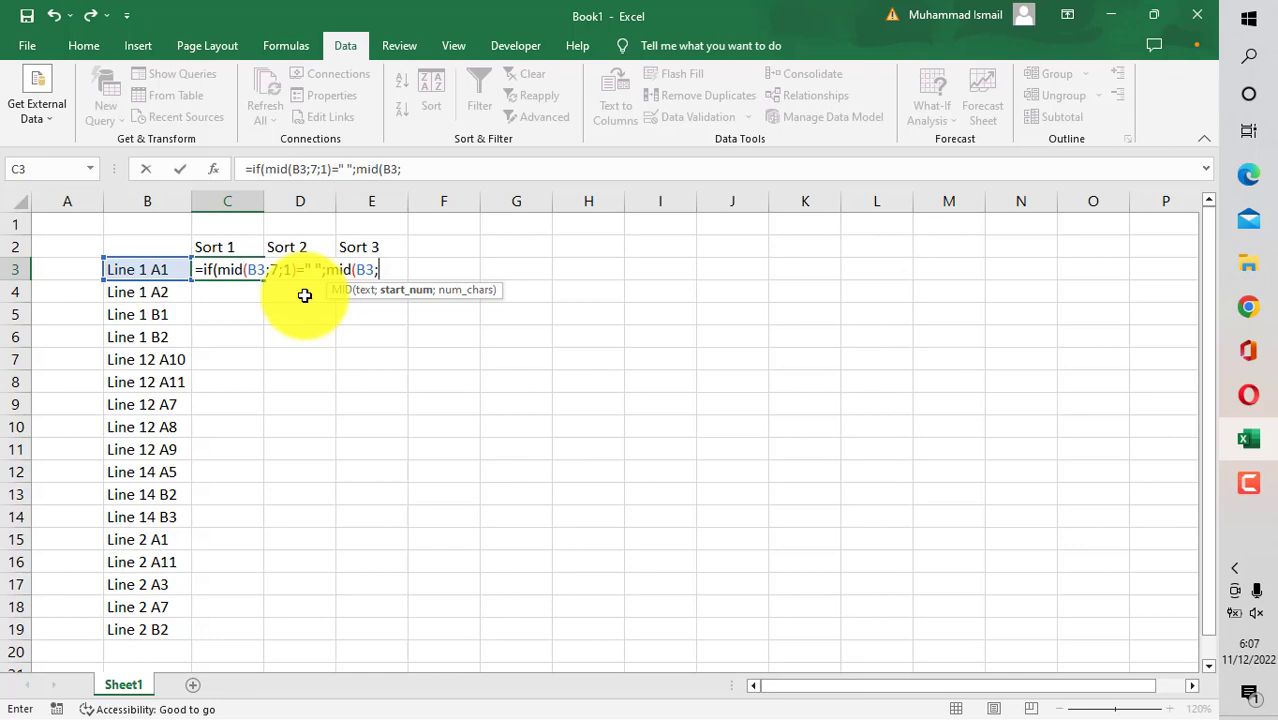
text(6;1)
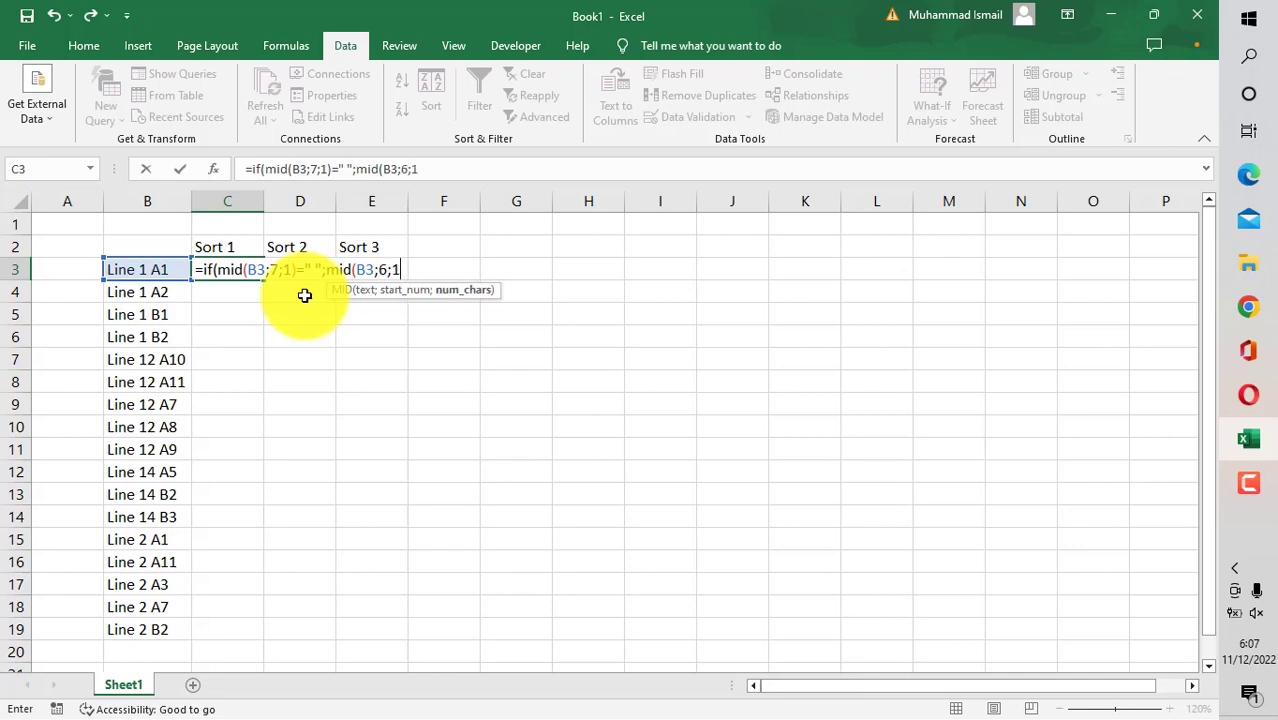
text(;,o)
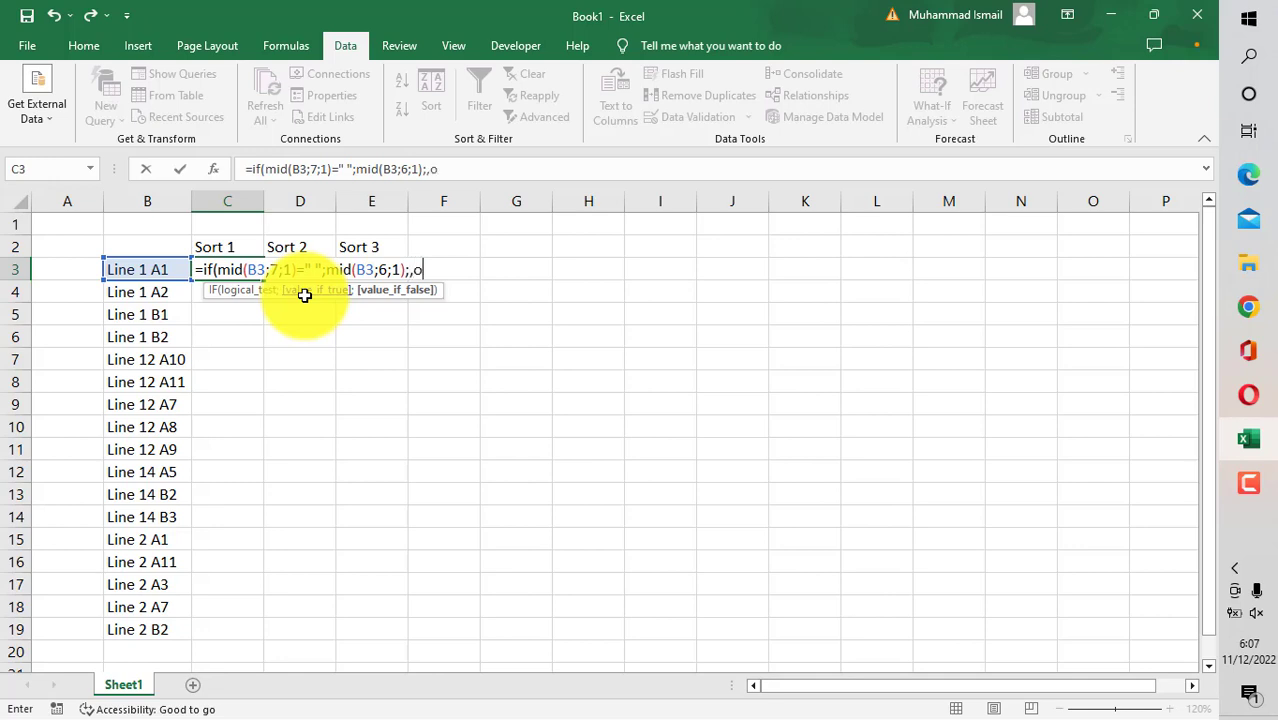
text(mid)
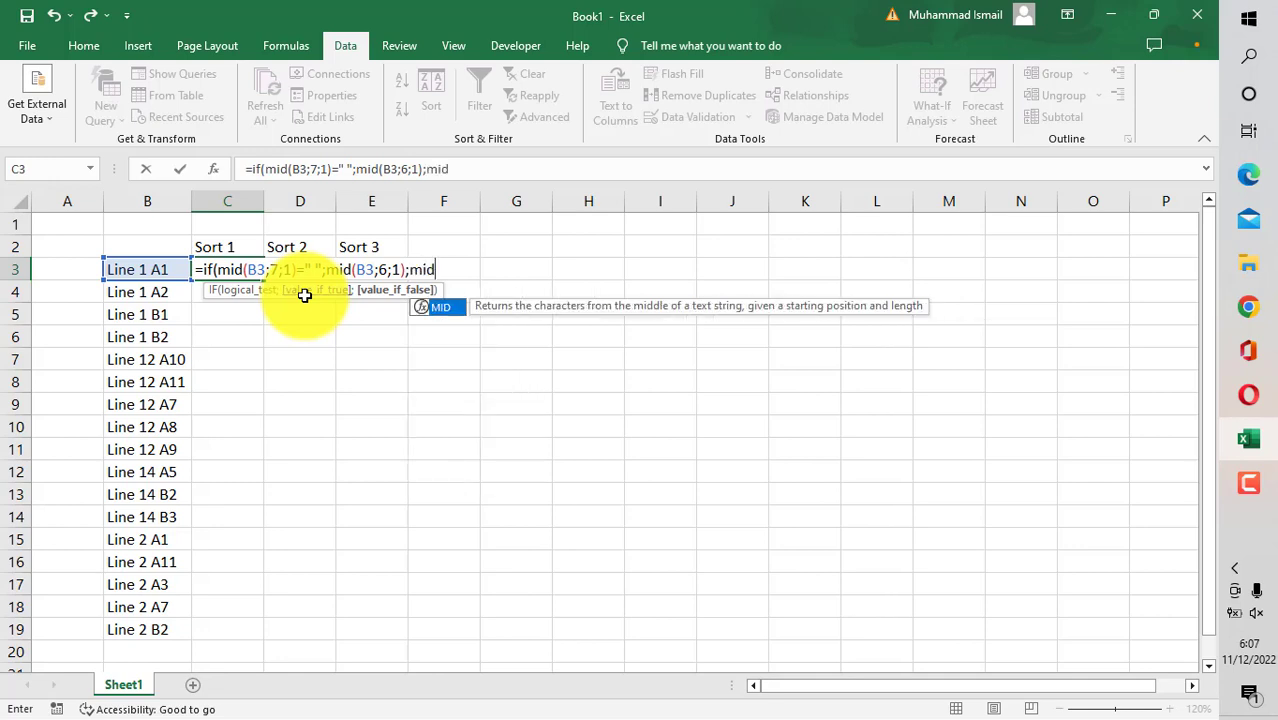
click(148, 268)
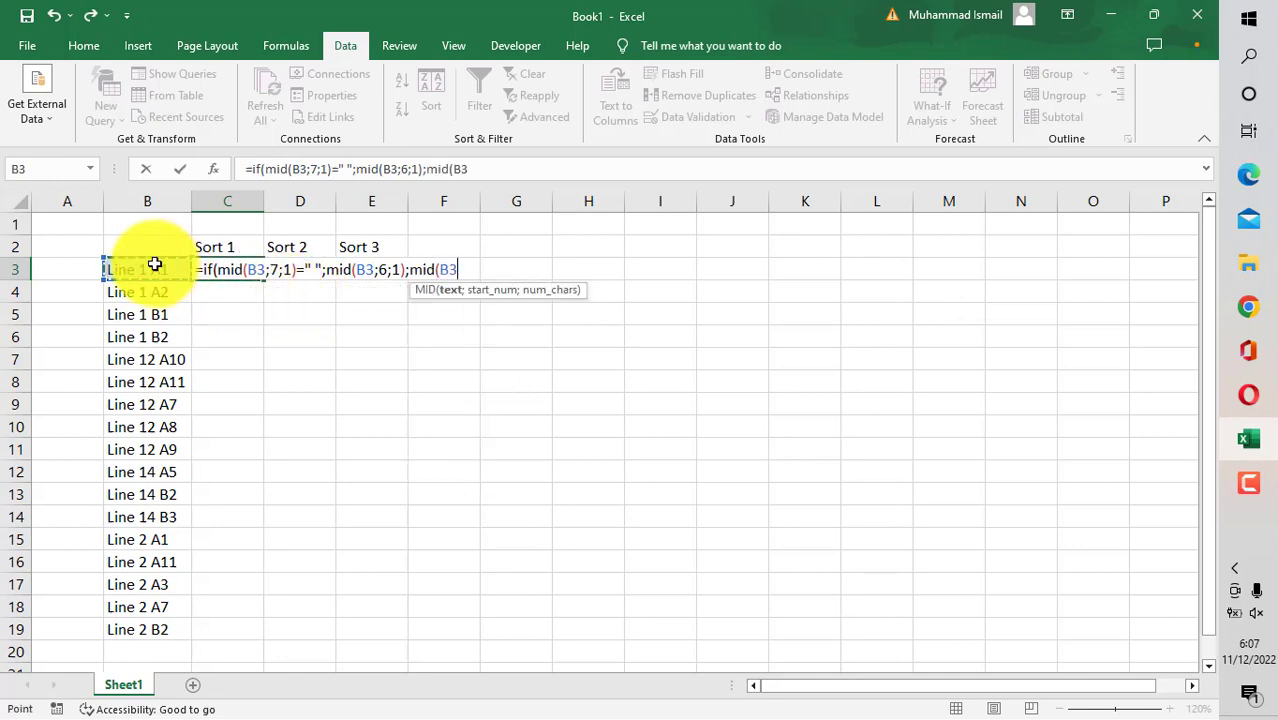
text(;6;2)
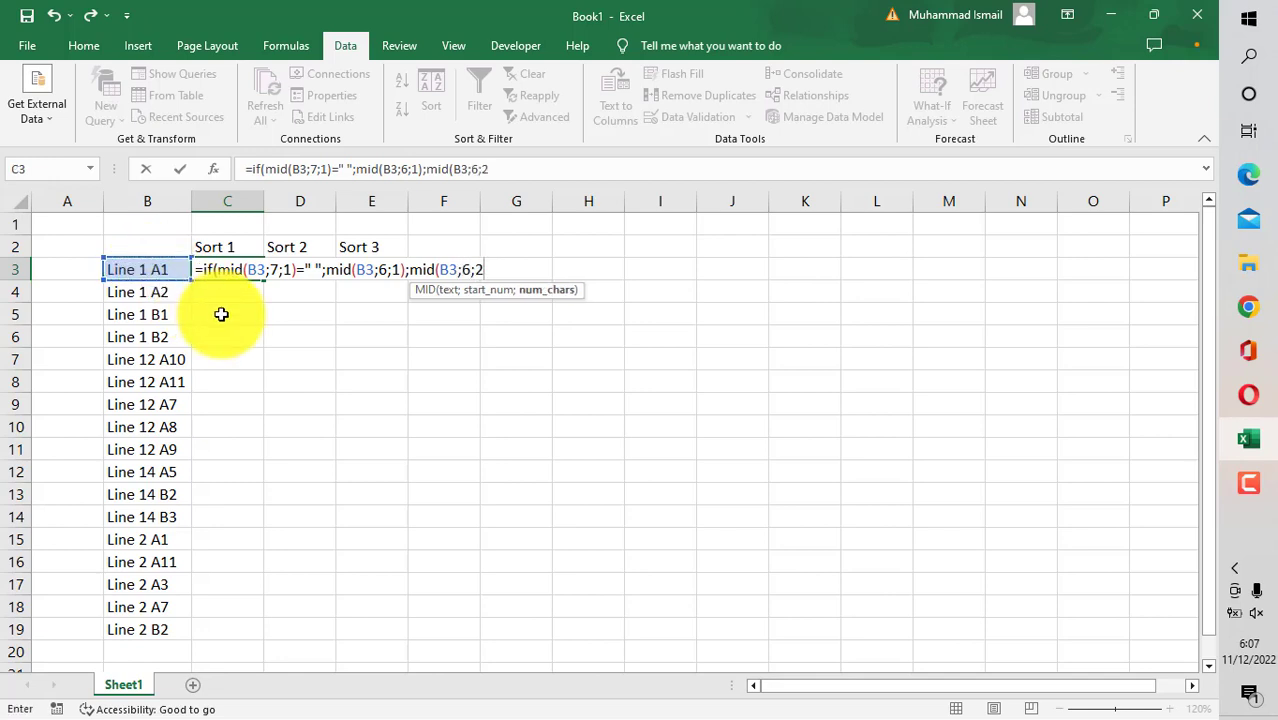
text()))
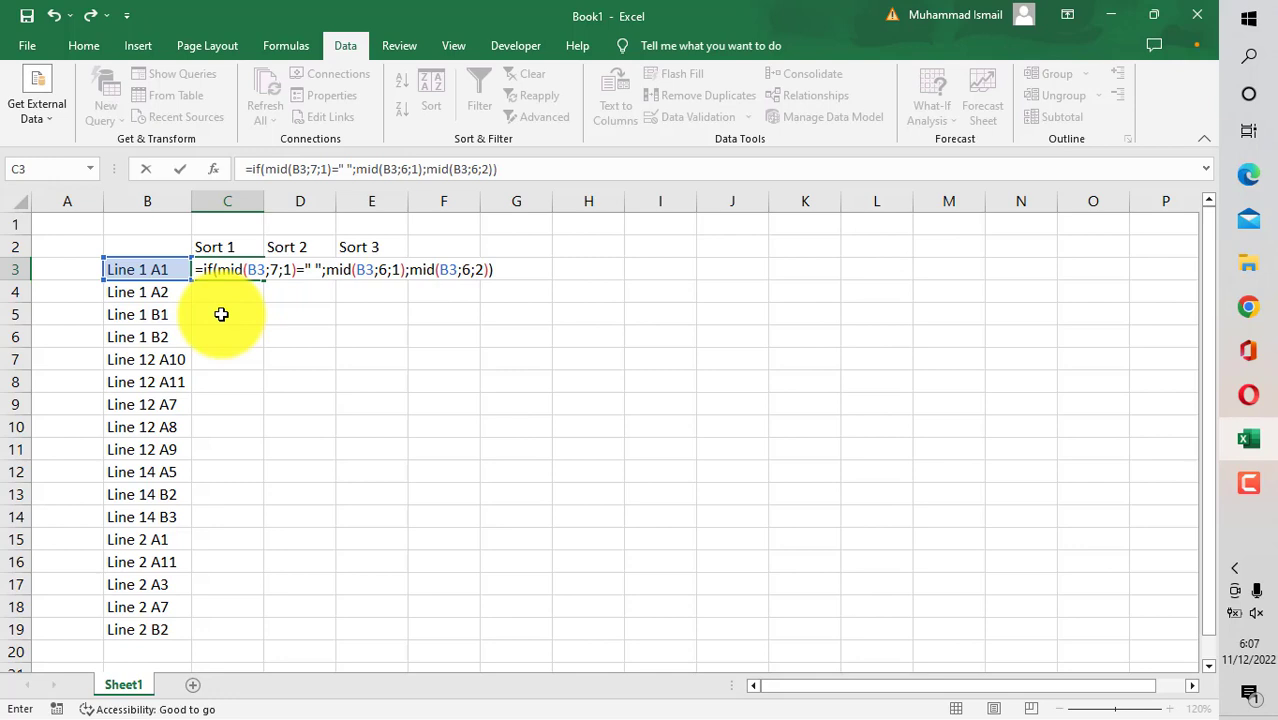
key(Return)
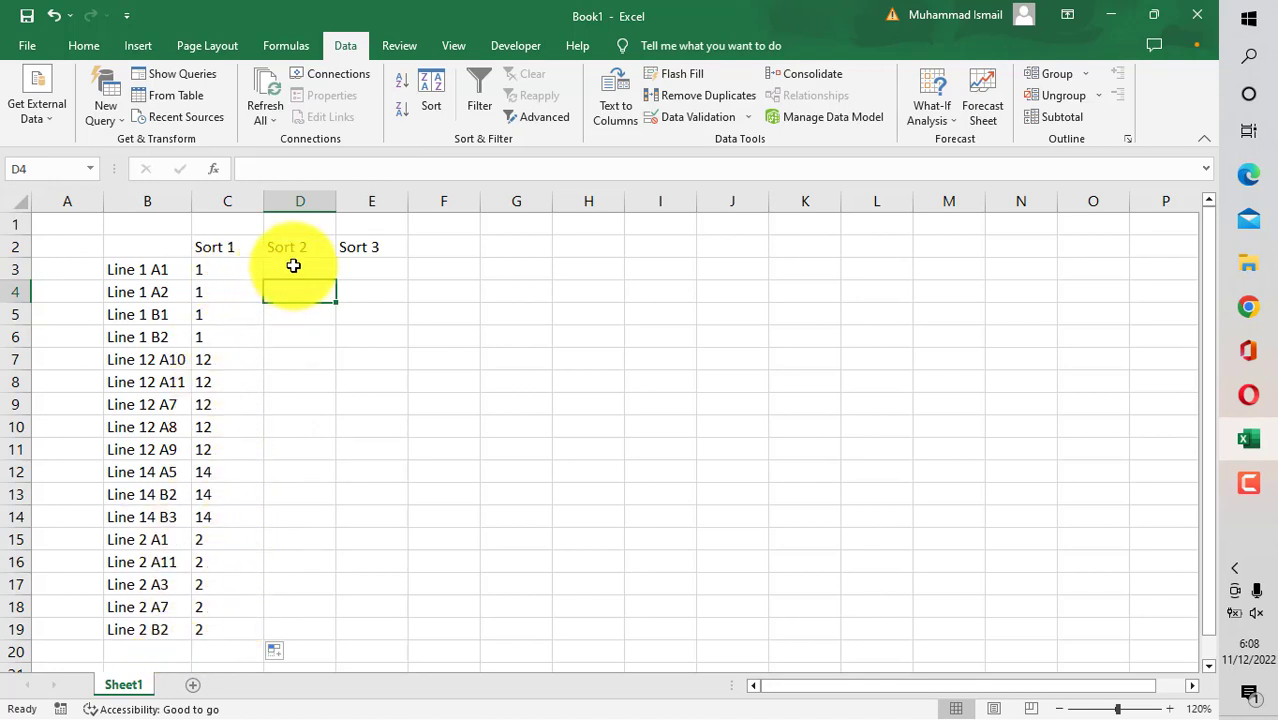
Step: Start the Sort 2 formula in D3 with the test IF(MID(B3;7;1)=" "
text(=)
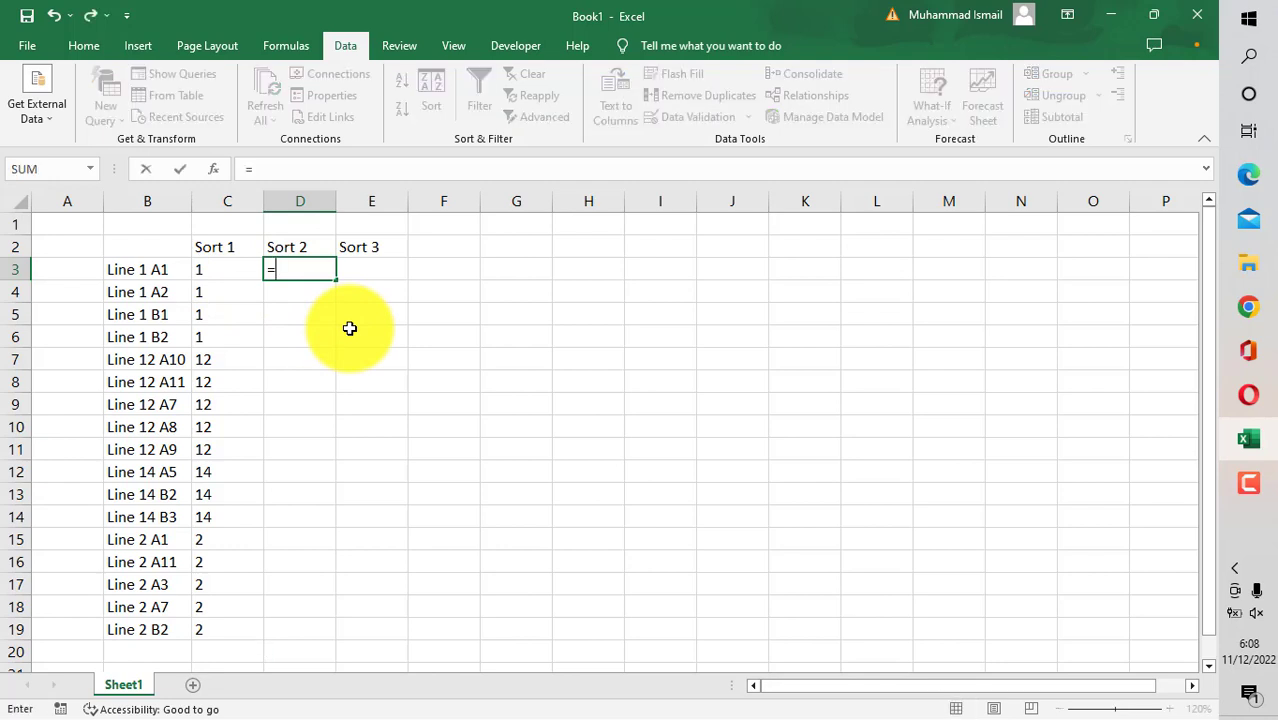
text(if(mid()
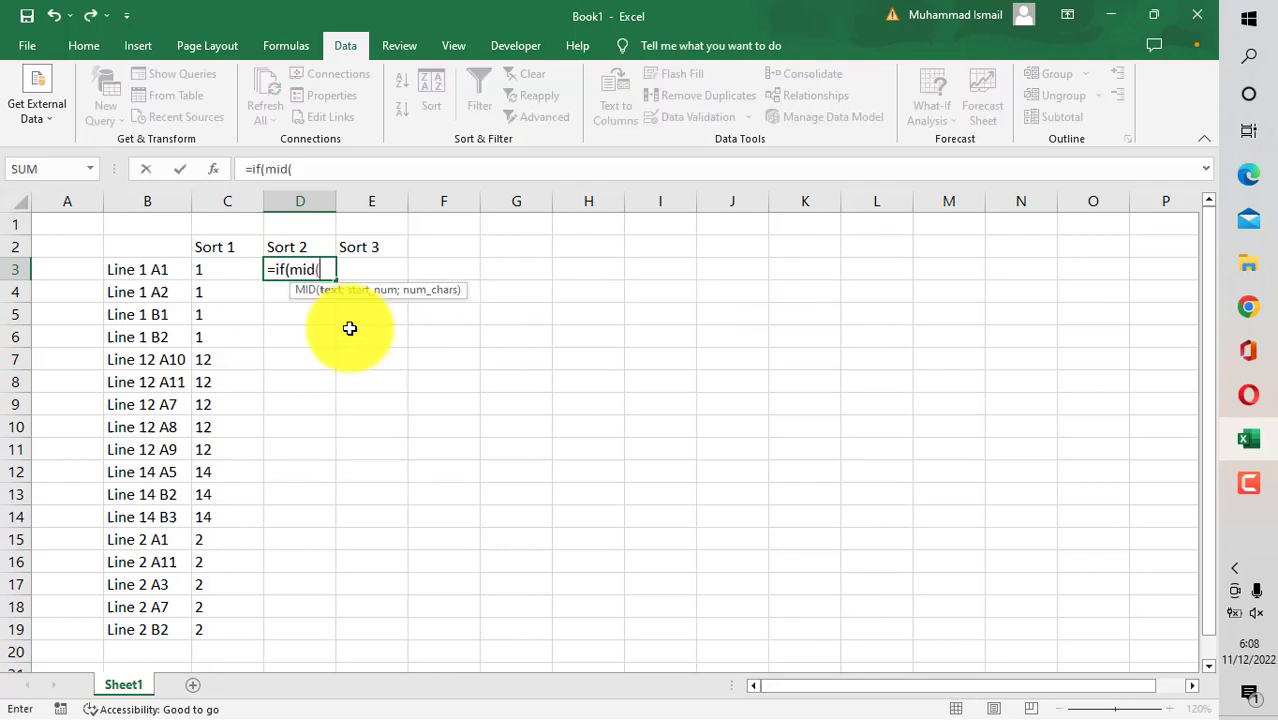
click(148, 268)
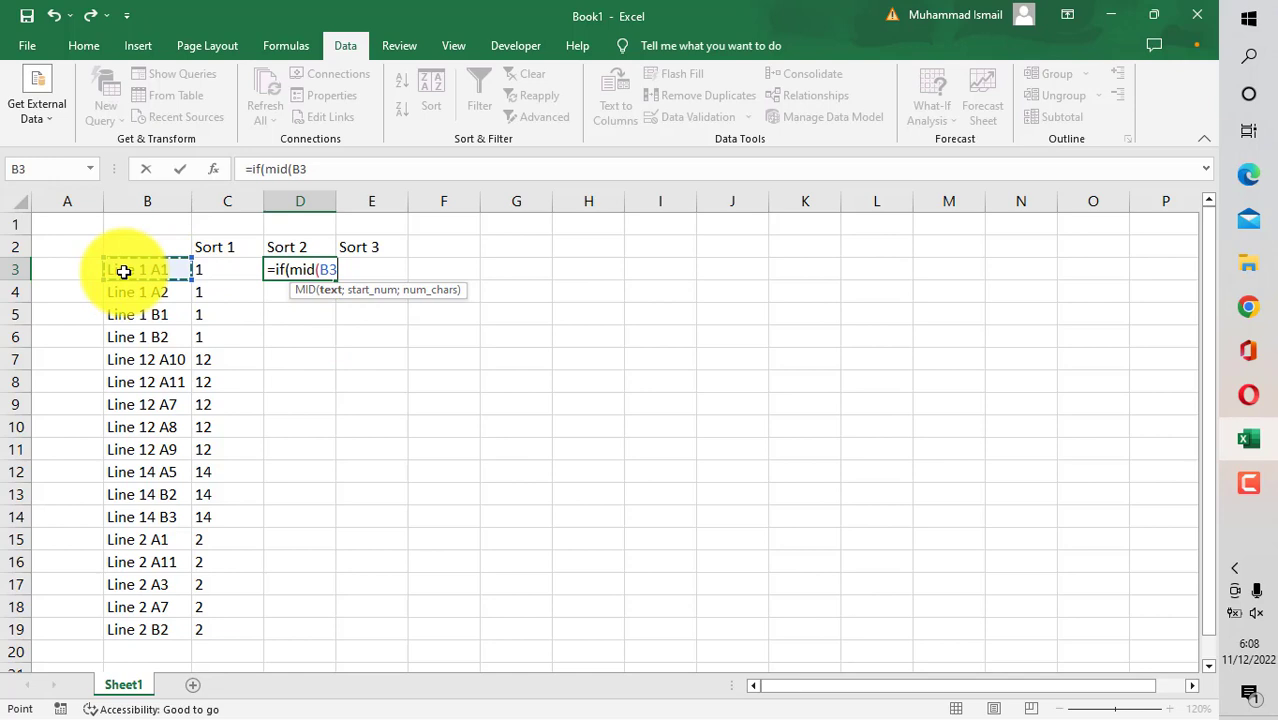
mouse_move(148, 276)
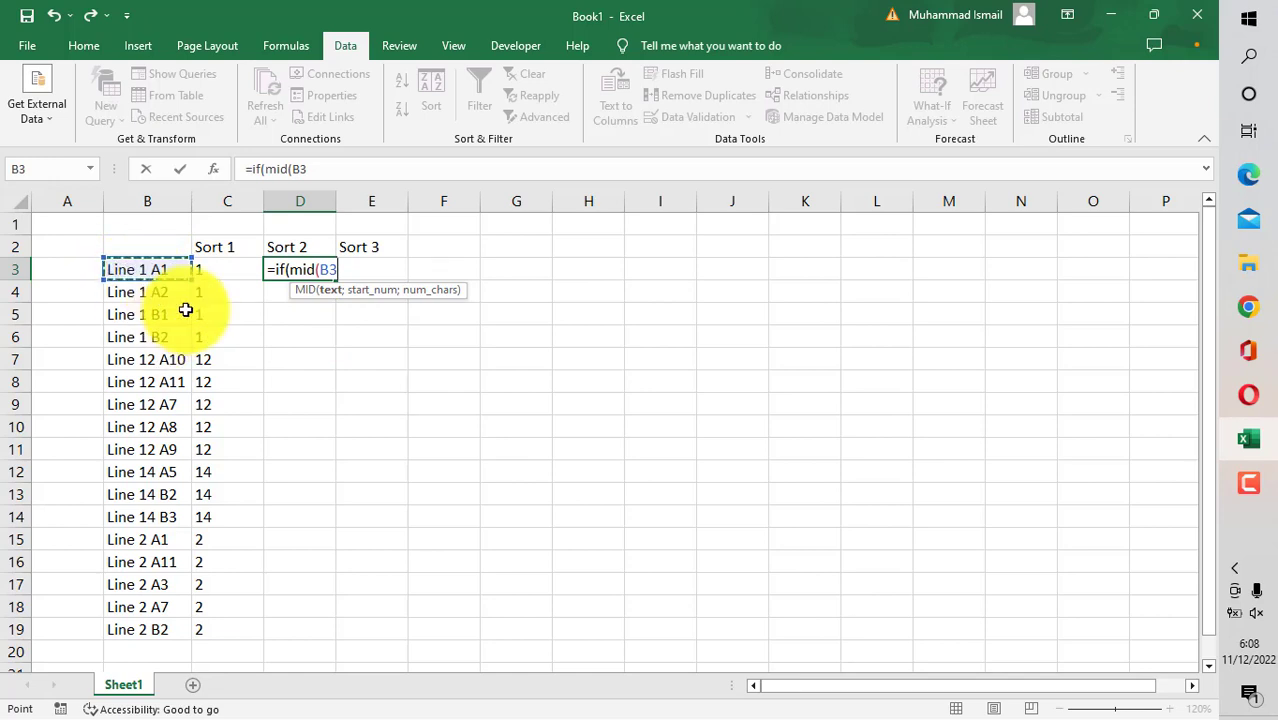
text(;7)
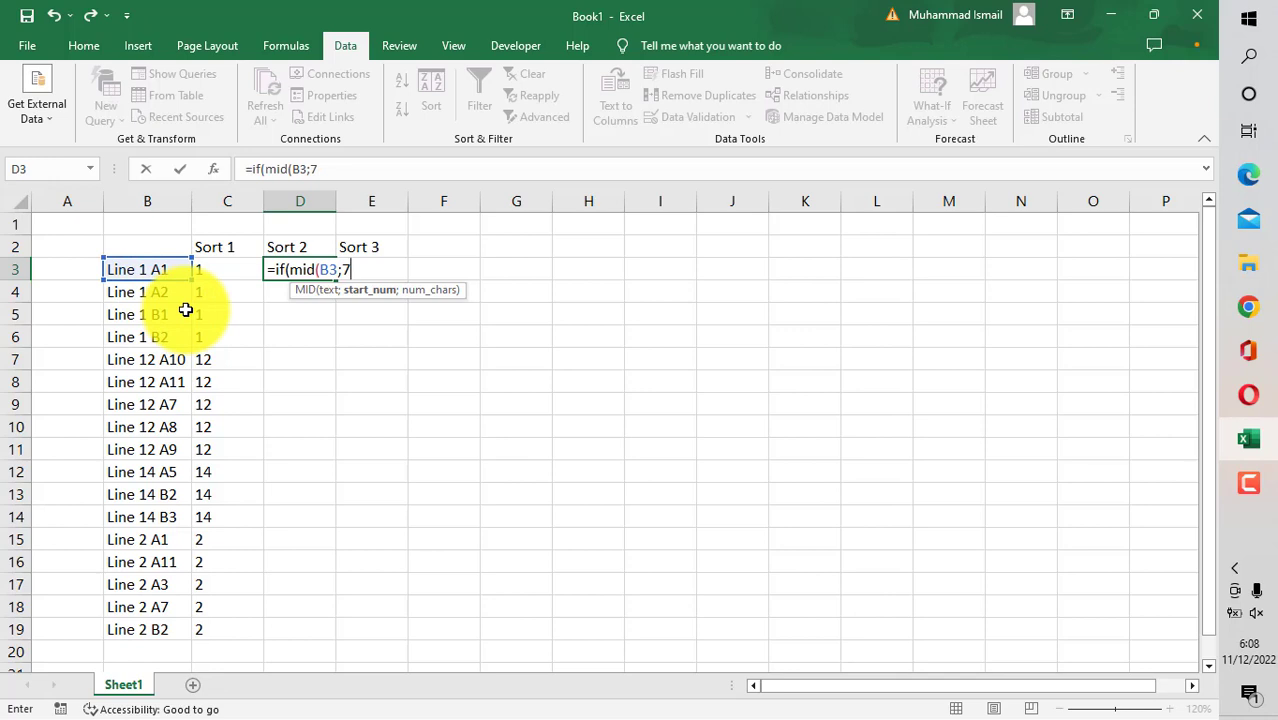
text(1)
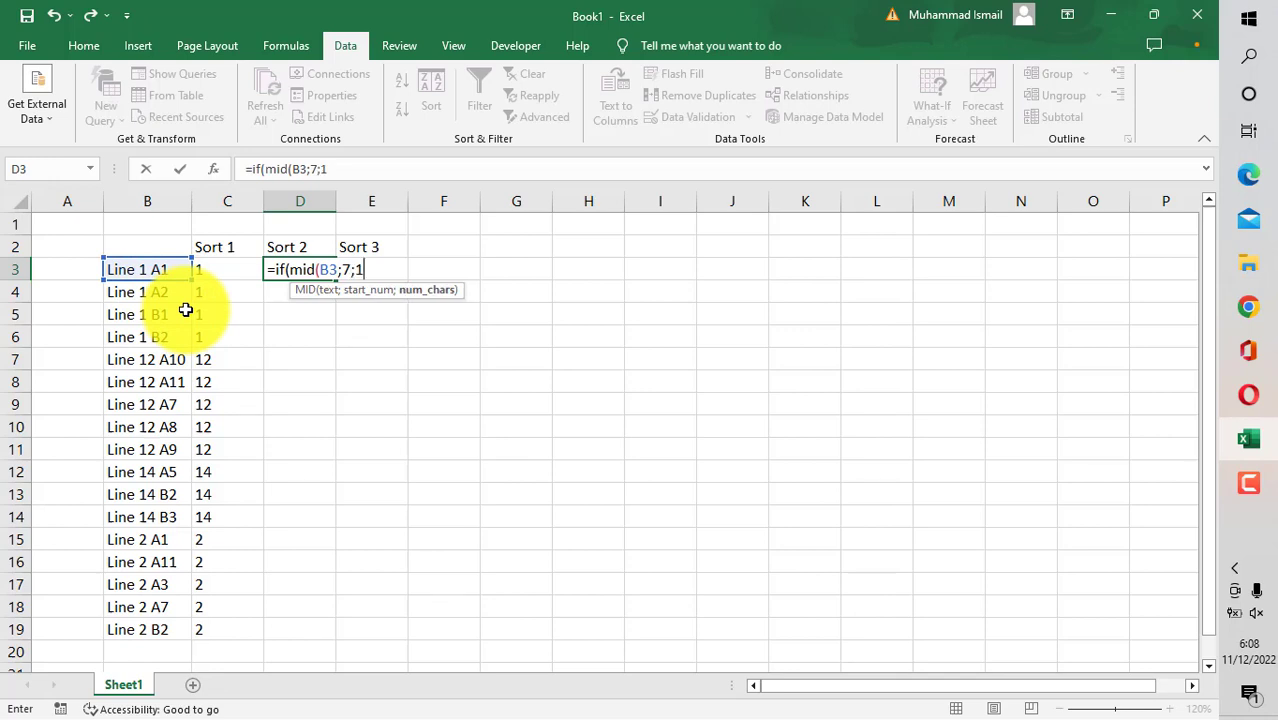
text())
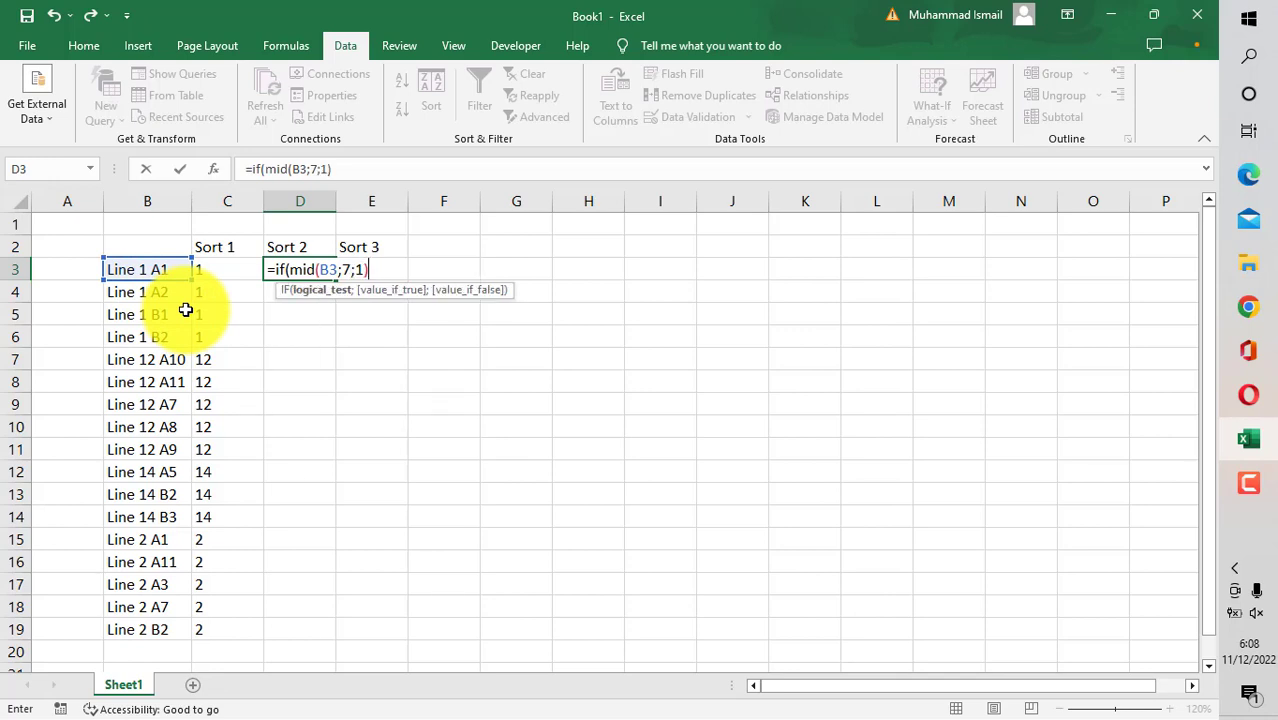
text(=")
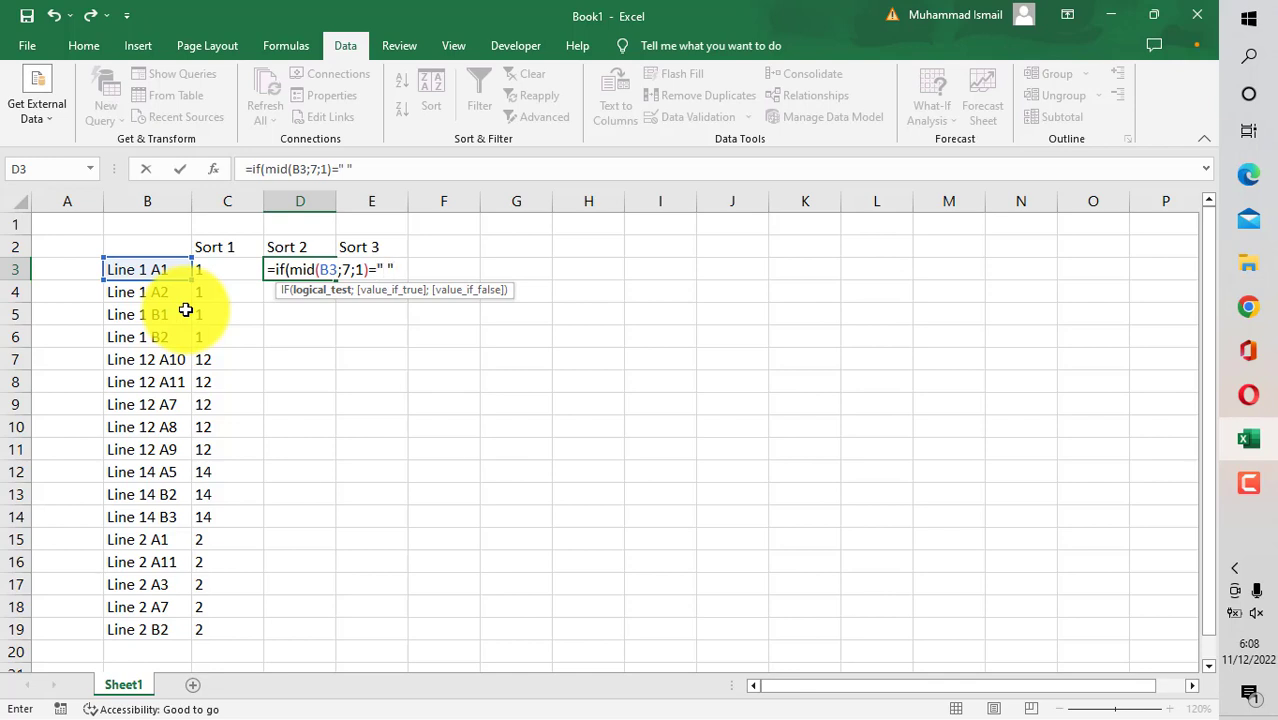
text(;)
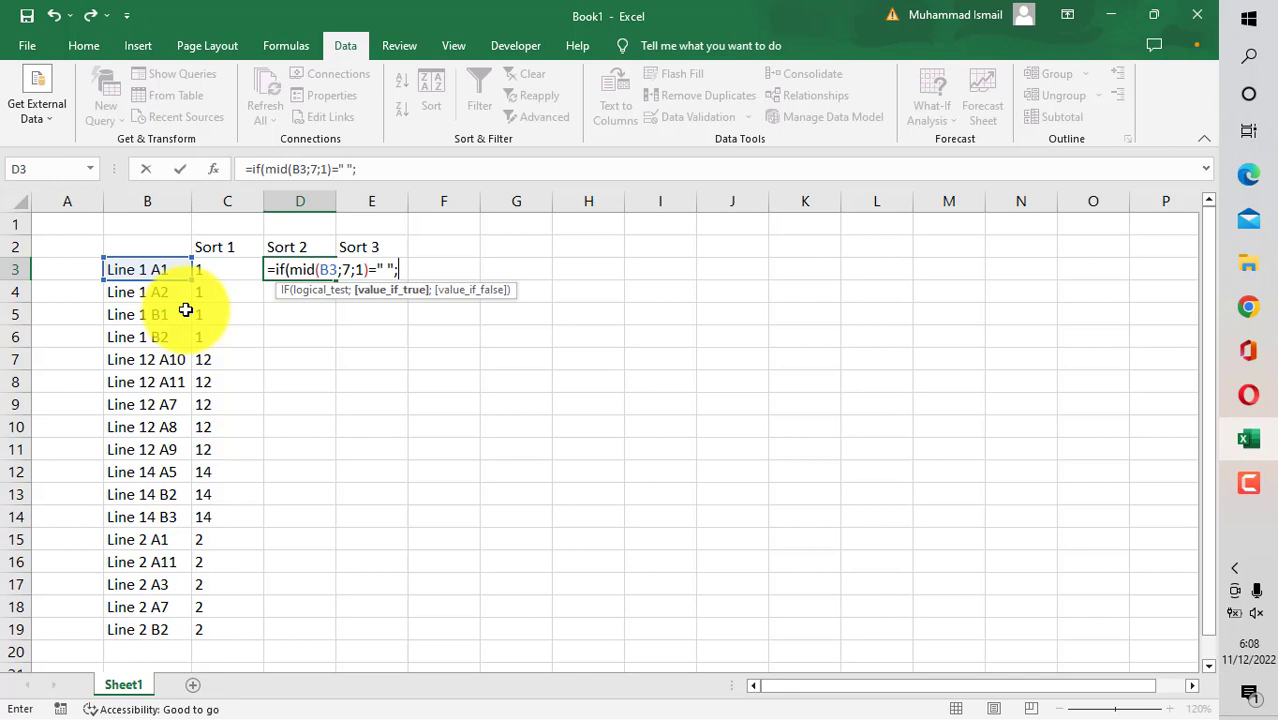
Step: Return the letter with MID(B3;8;1) or MID(B3;9;1) and fill Sort 2 down to D19
text(mid()
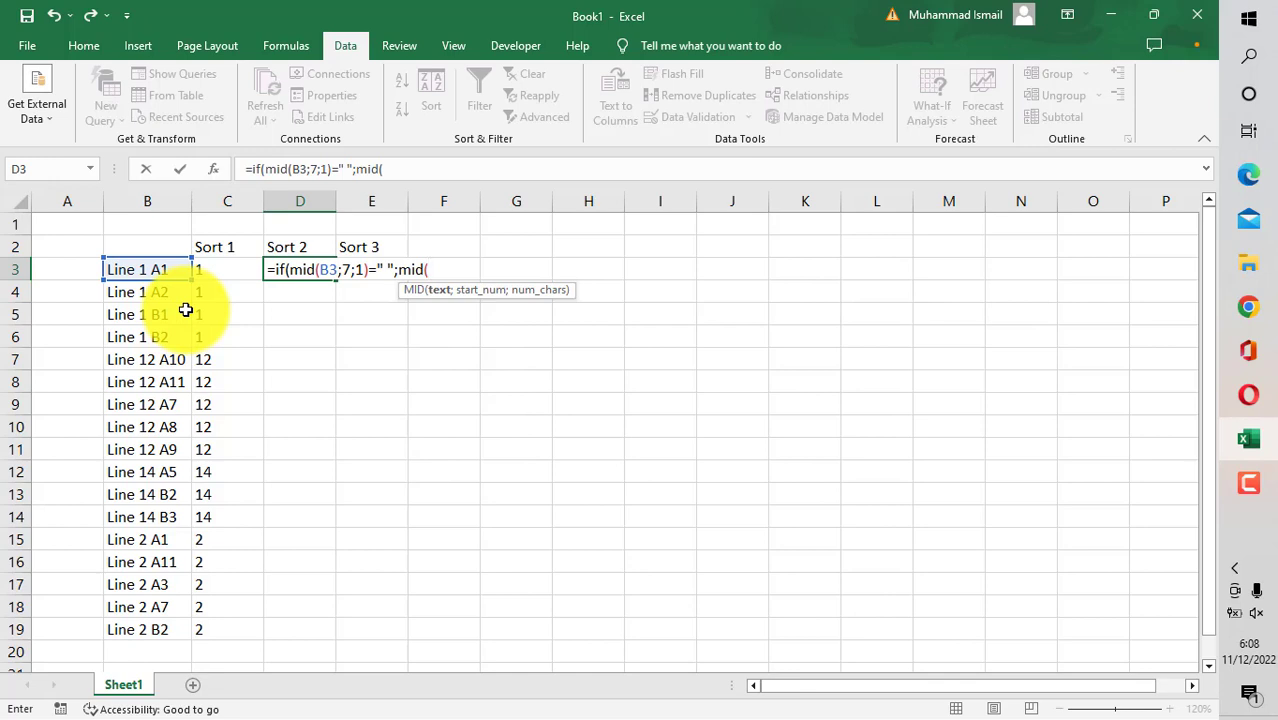
click(148, 268)
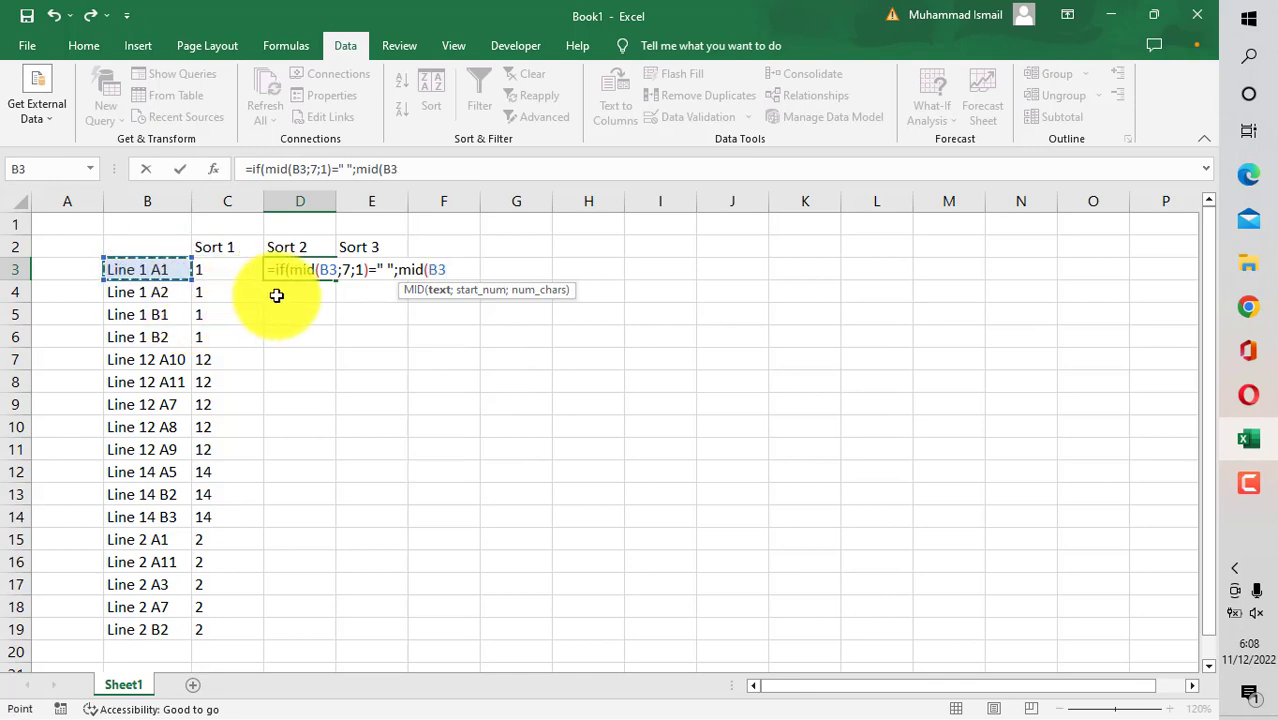
text(8;)
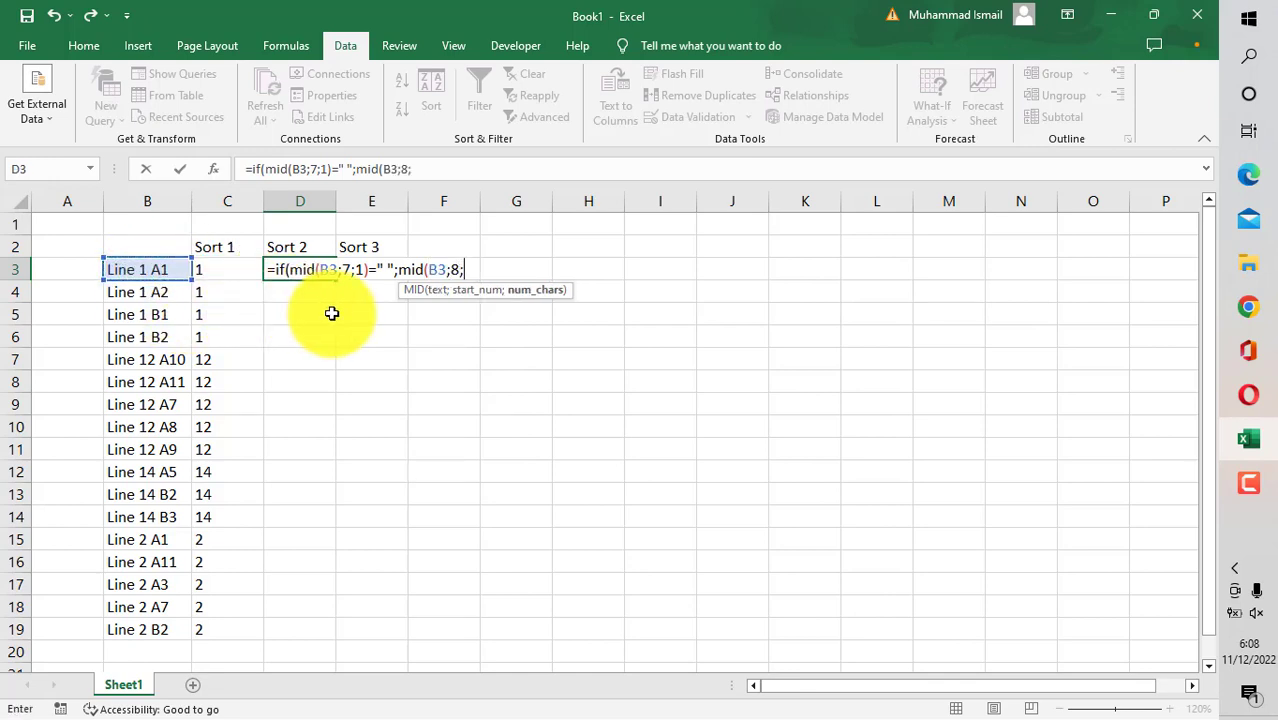
text(1_)
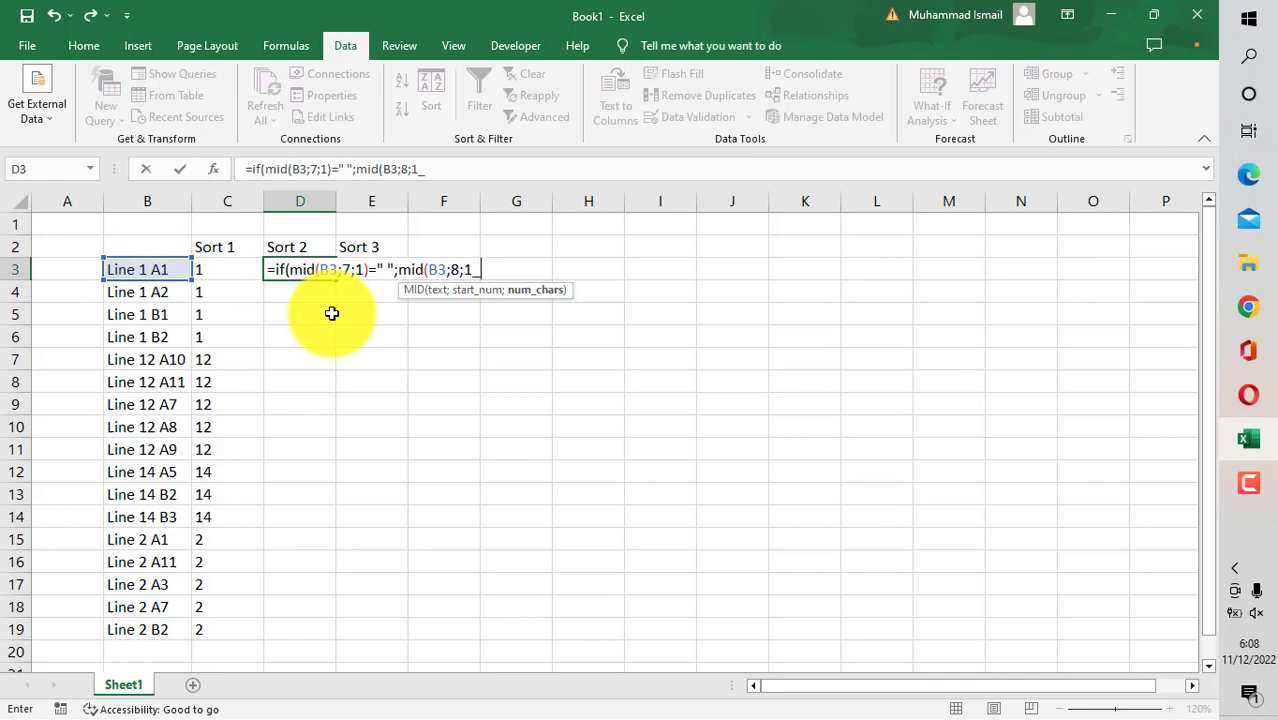
text();,)
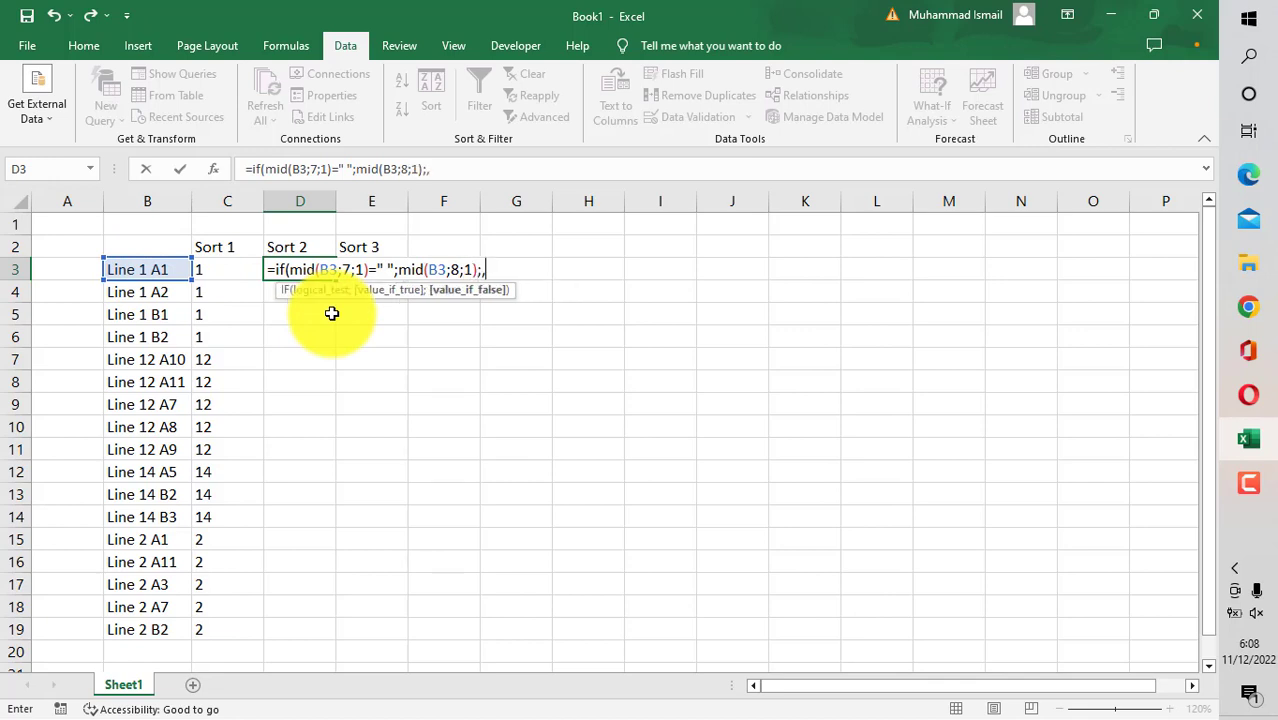
text(mid)
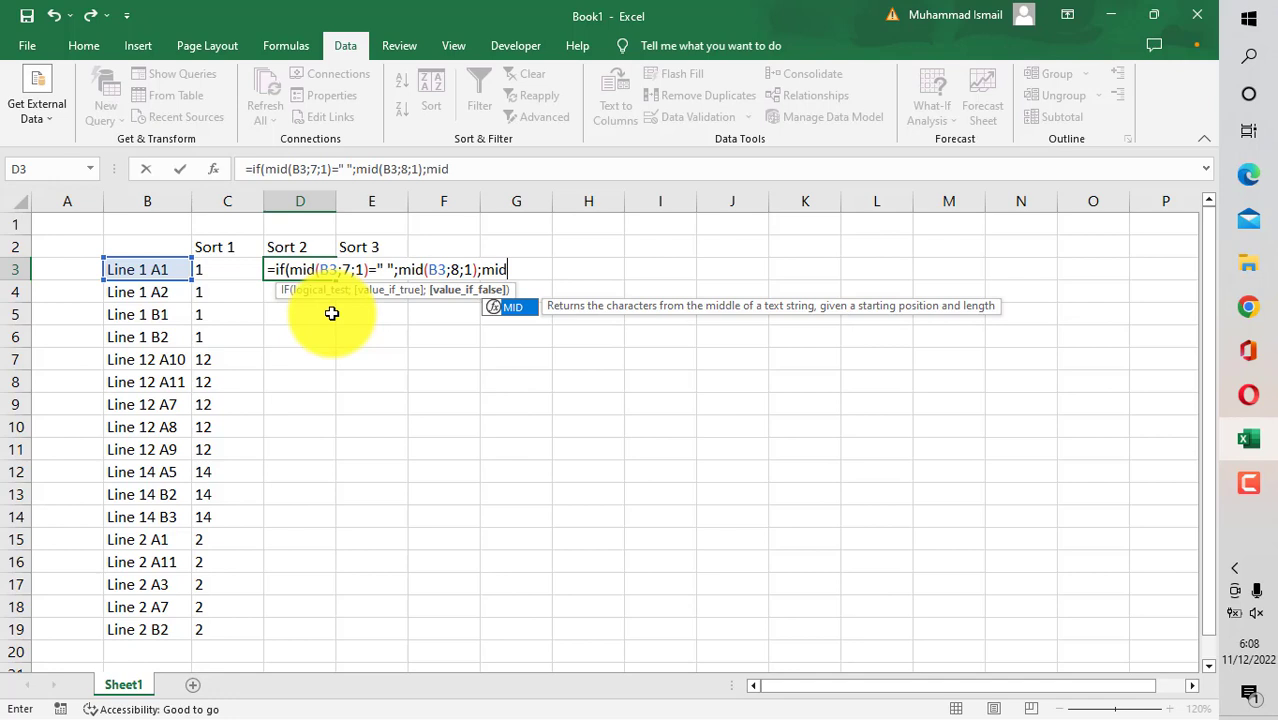
click(148, 268)
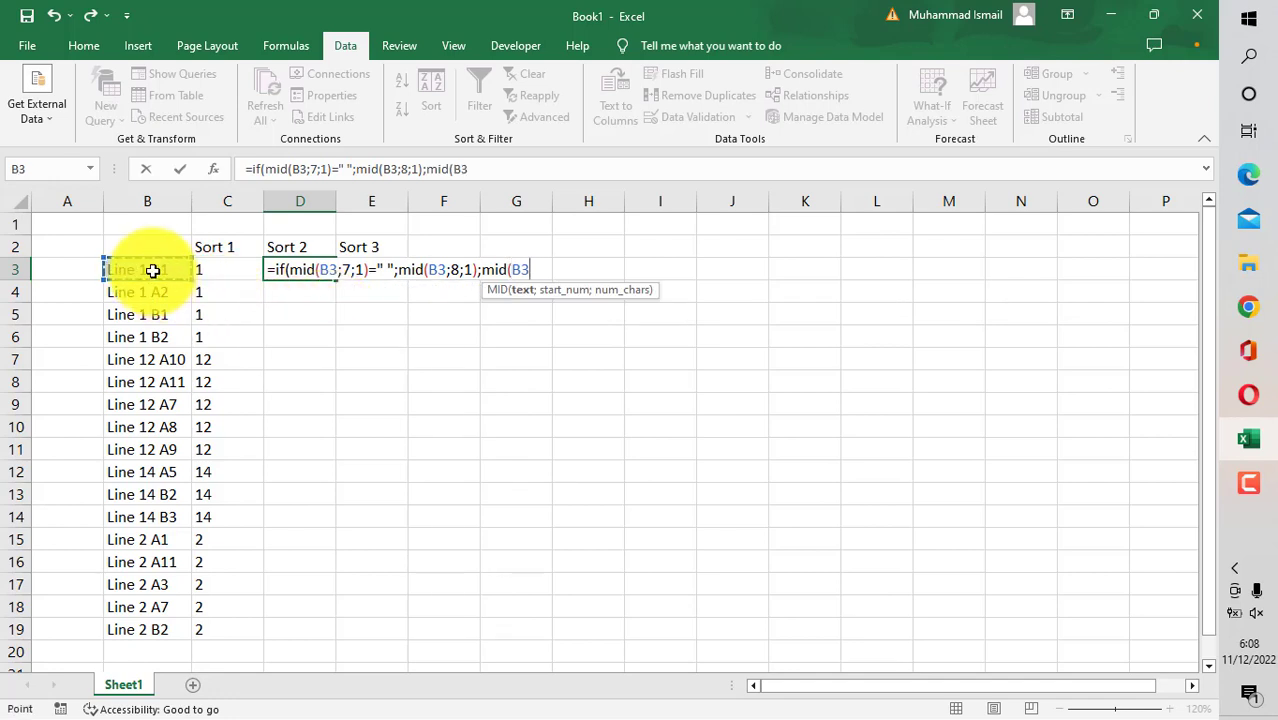
text(9)
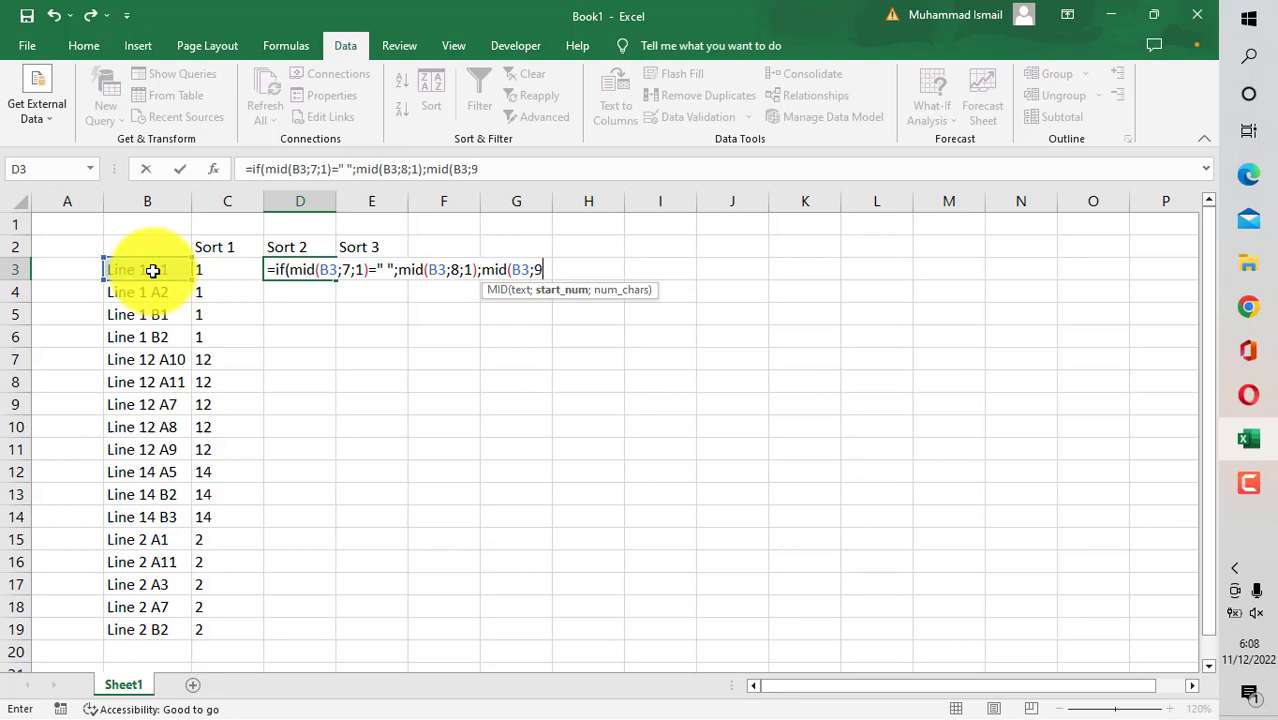
text(;1)))
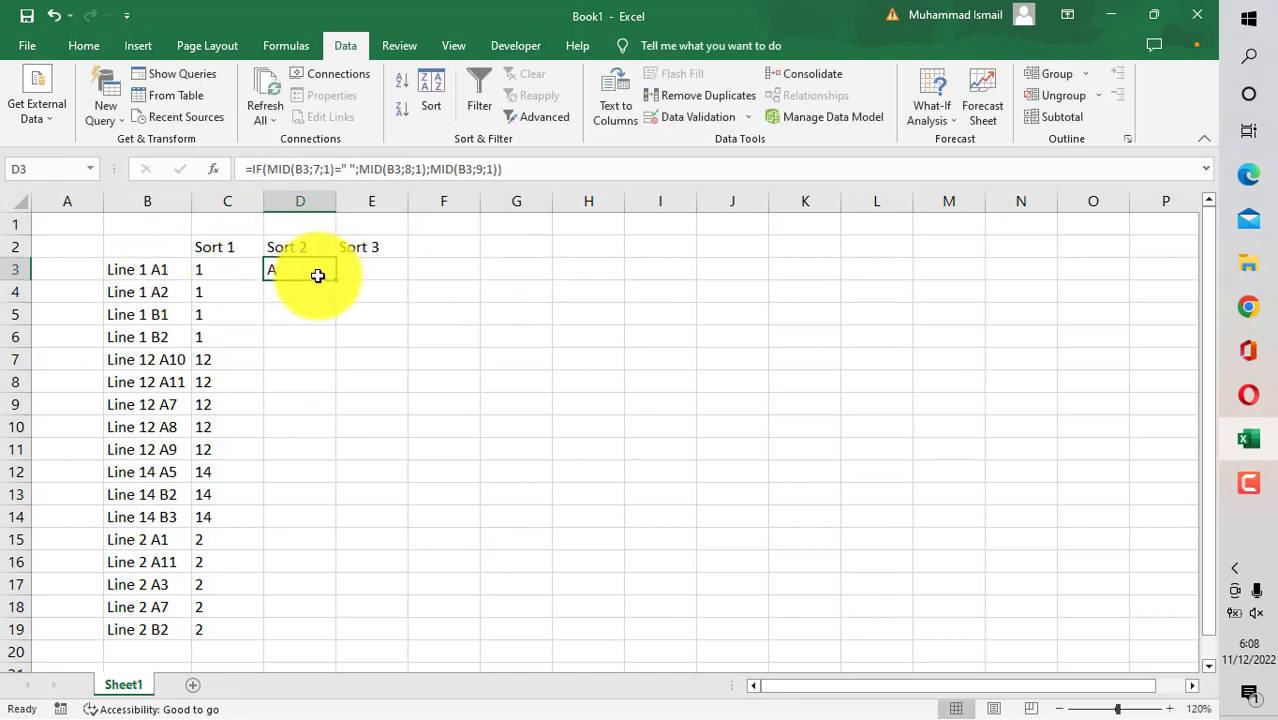
drag(300, 268, 300, 628)
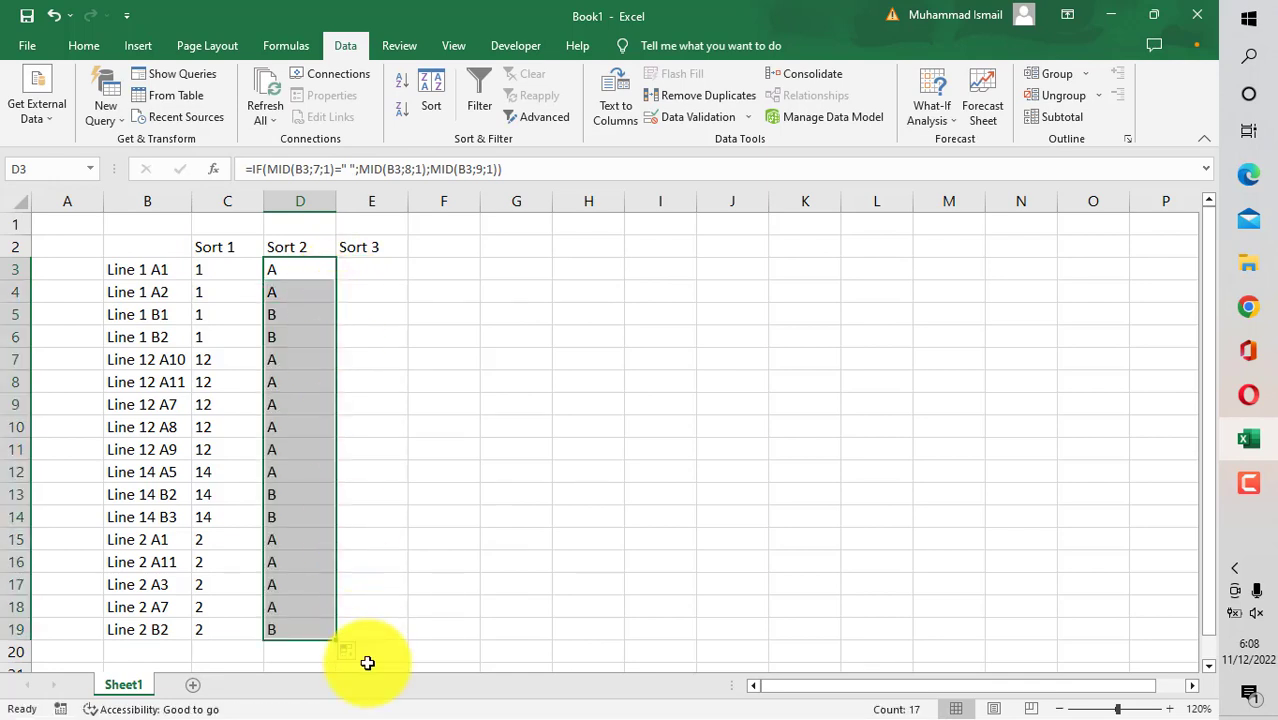
click(372, 268)
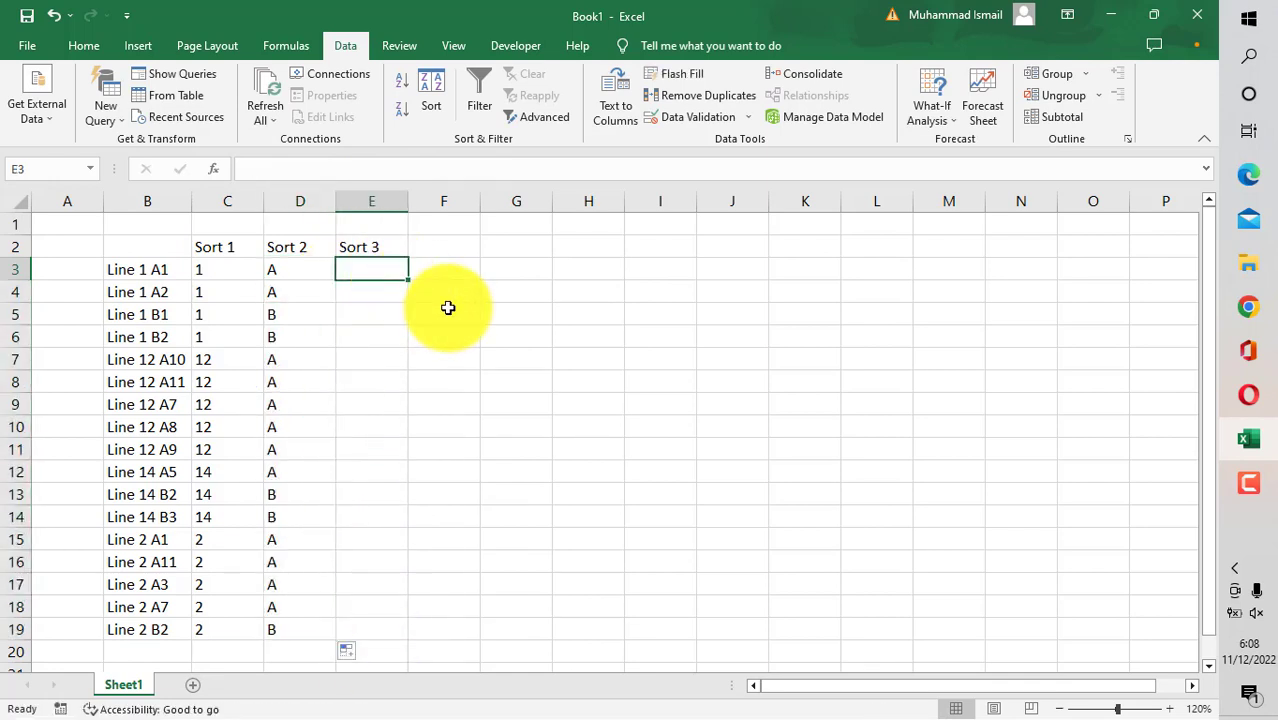
Step: Start the Sort 3 formula in E3 with the test IF(MID(B3;7;1)=" "
text(=if)
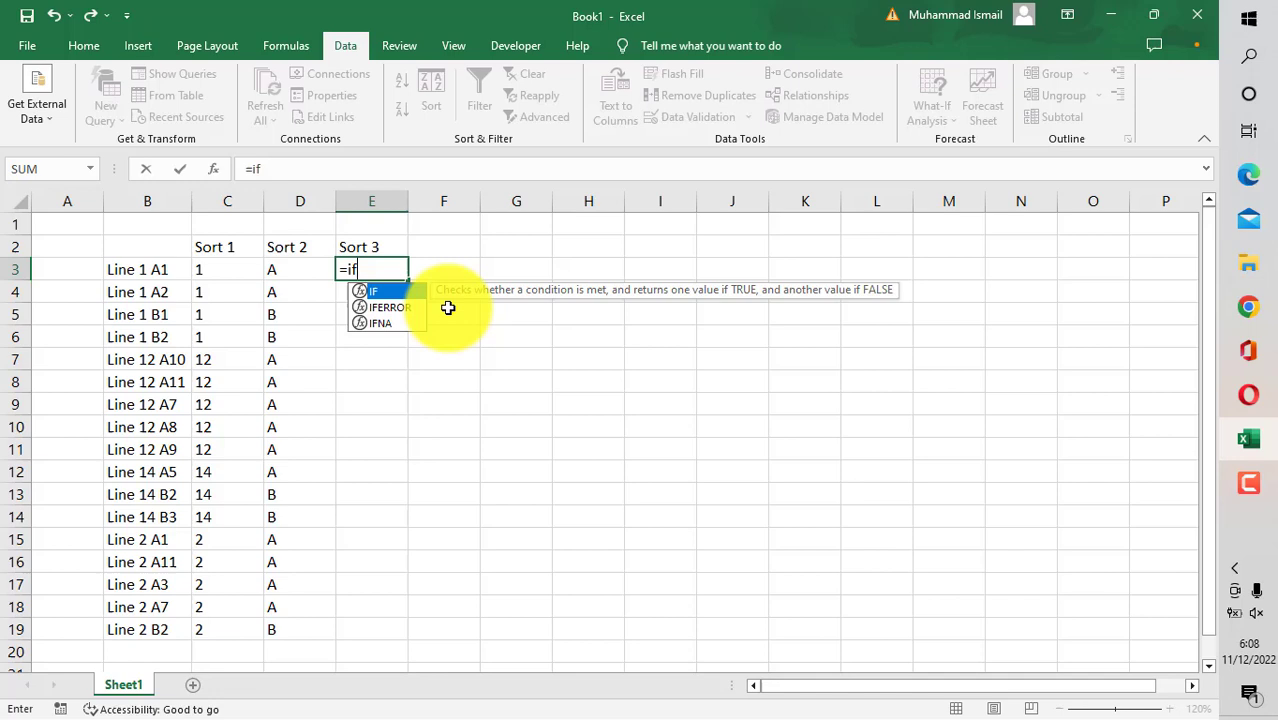
text((mid()
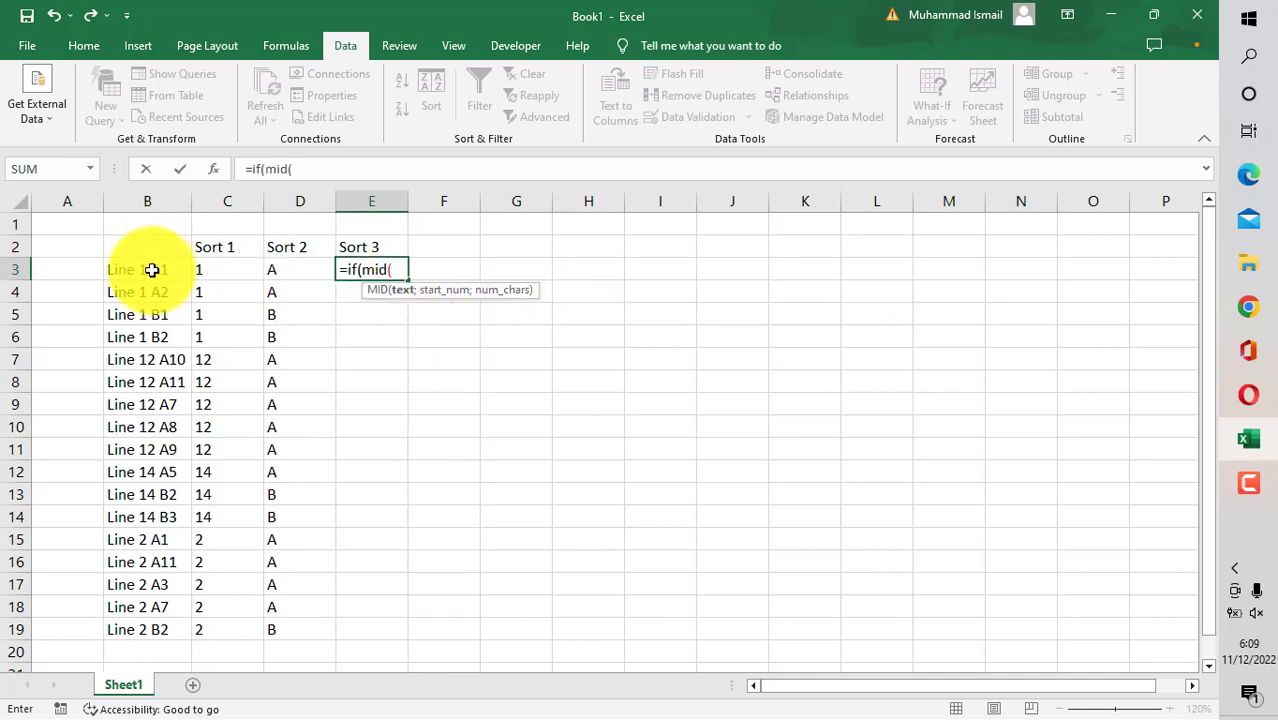
click(148, 268)
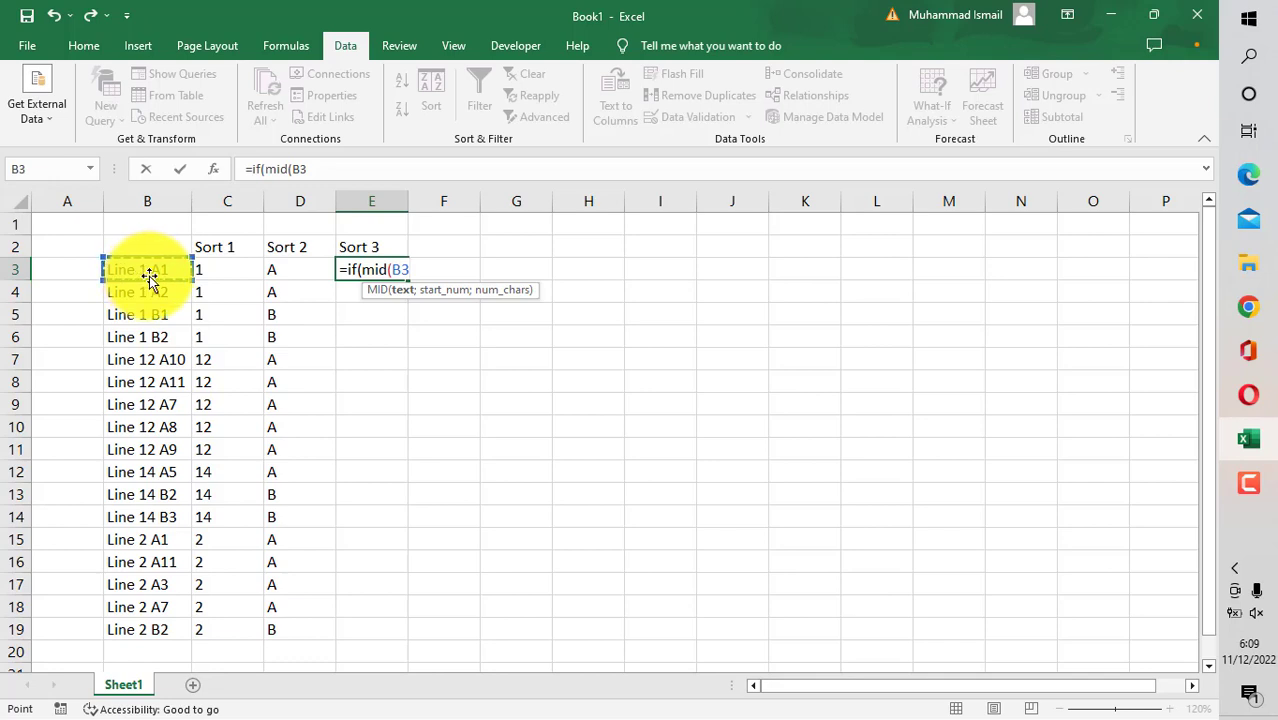
text(;7)
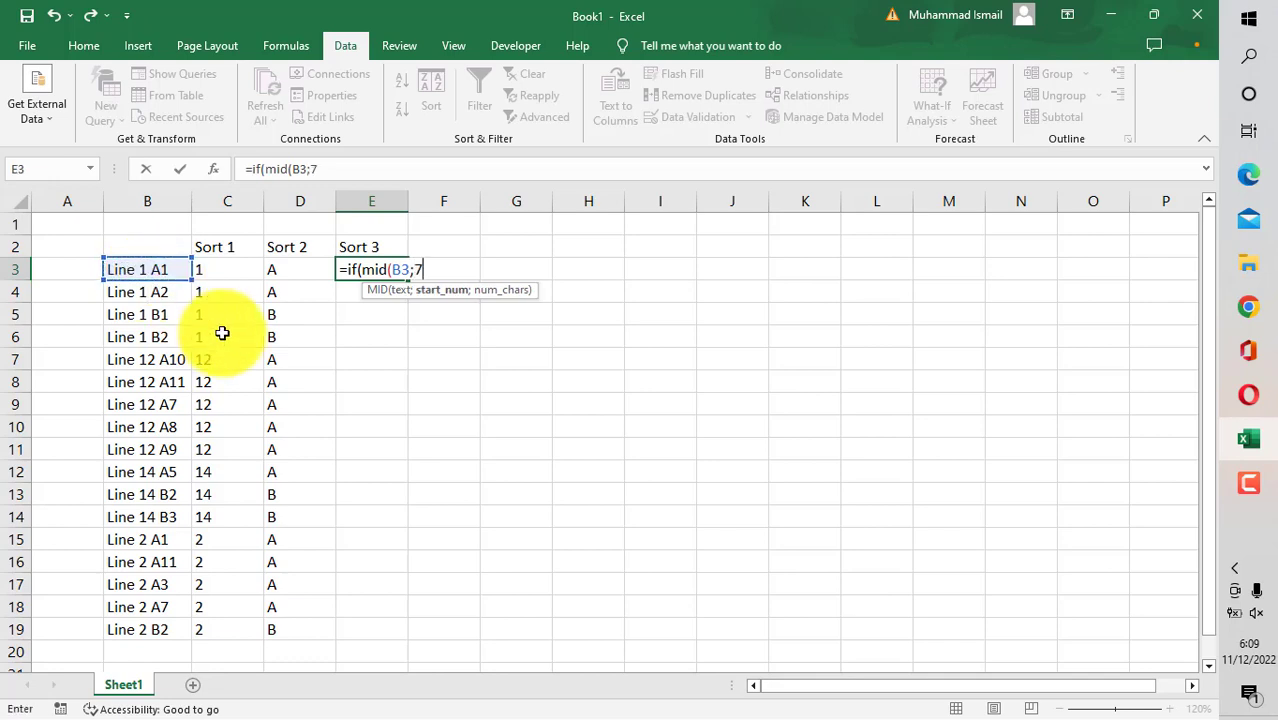
text(1)=)
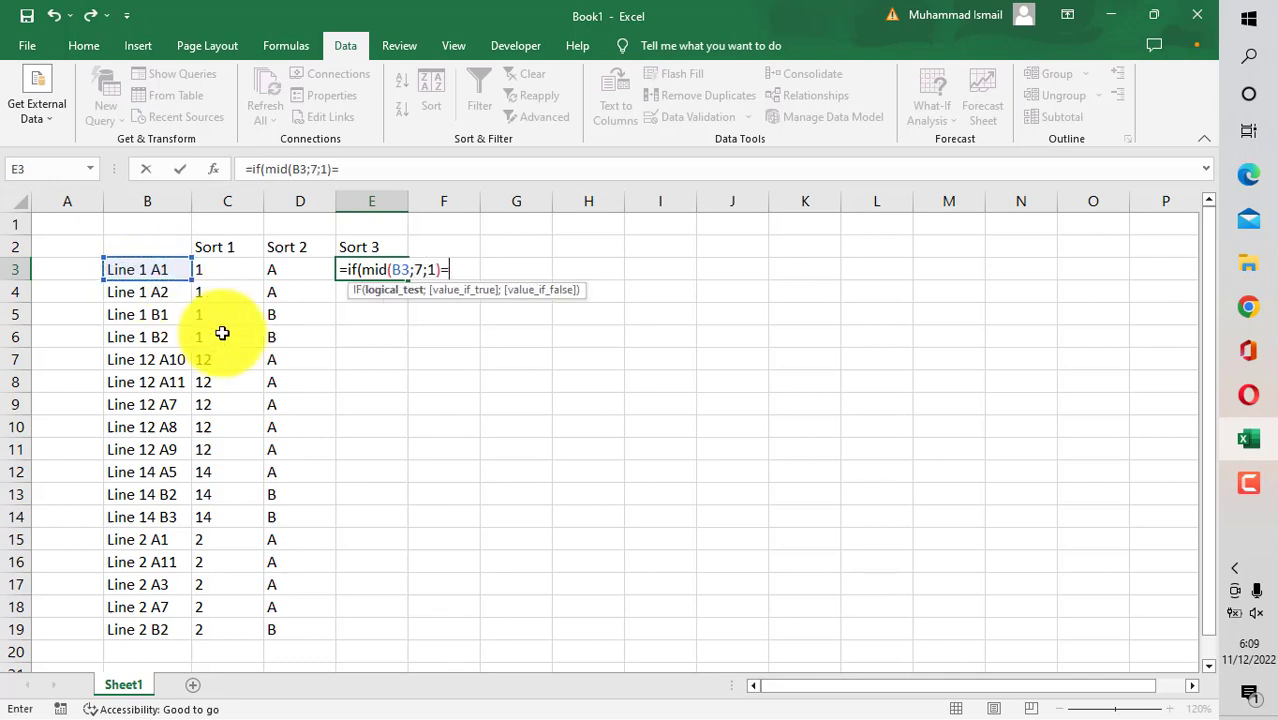
text(" ")
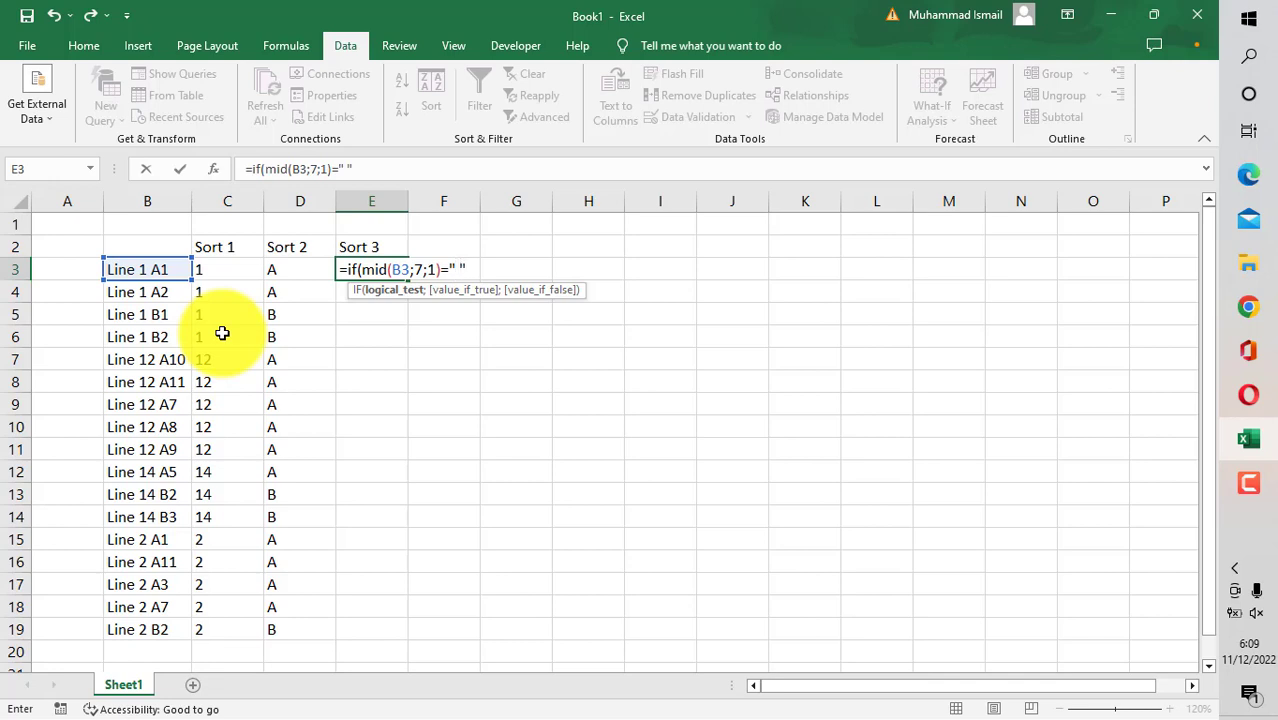
Step: Return the trailing number with MID(B3;9;2) or MID(B3;10;2) and fill Sort 3 down to E19
text(;m)
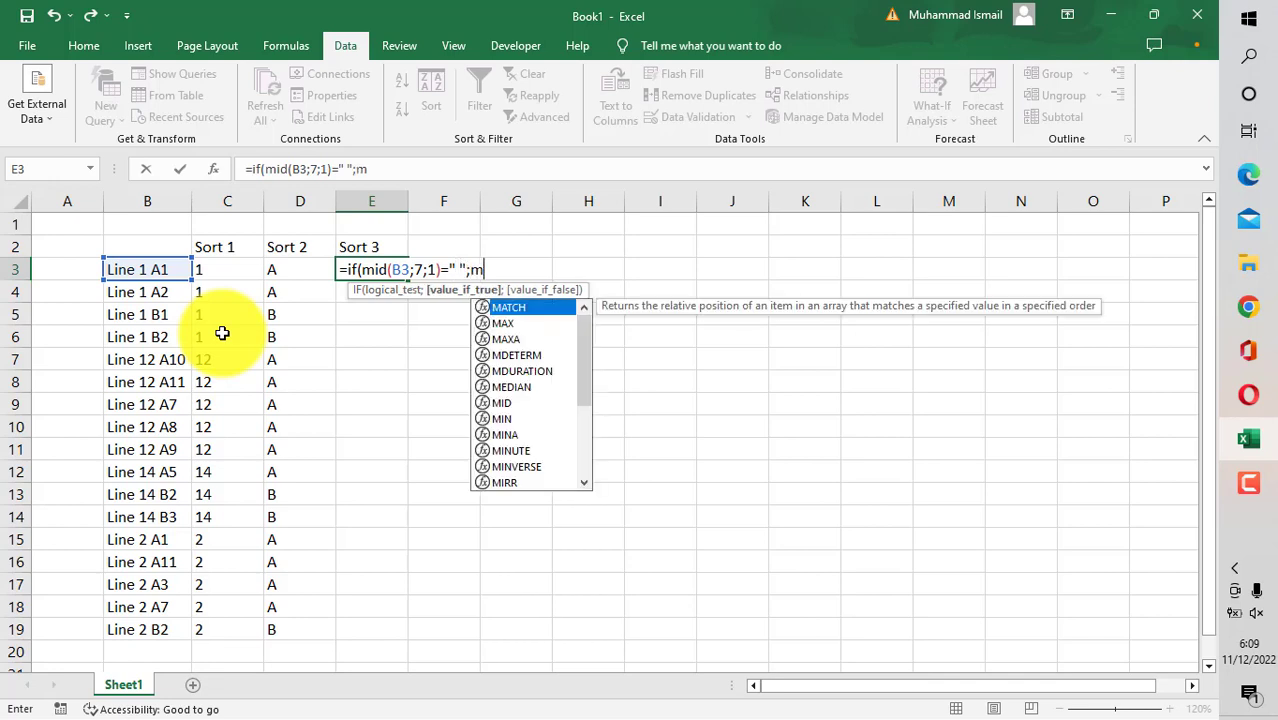
text(id()
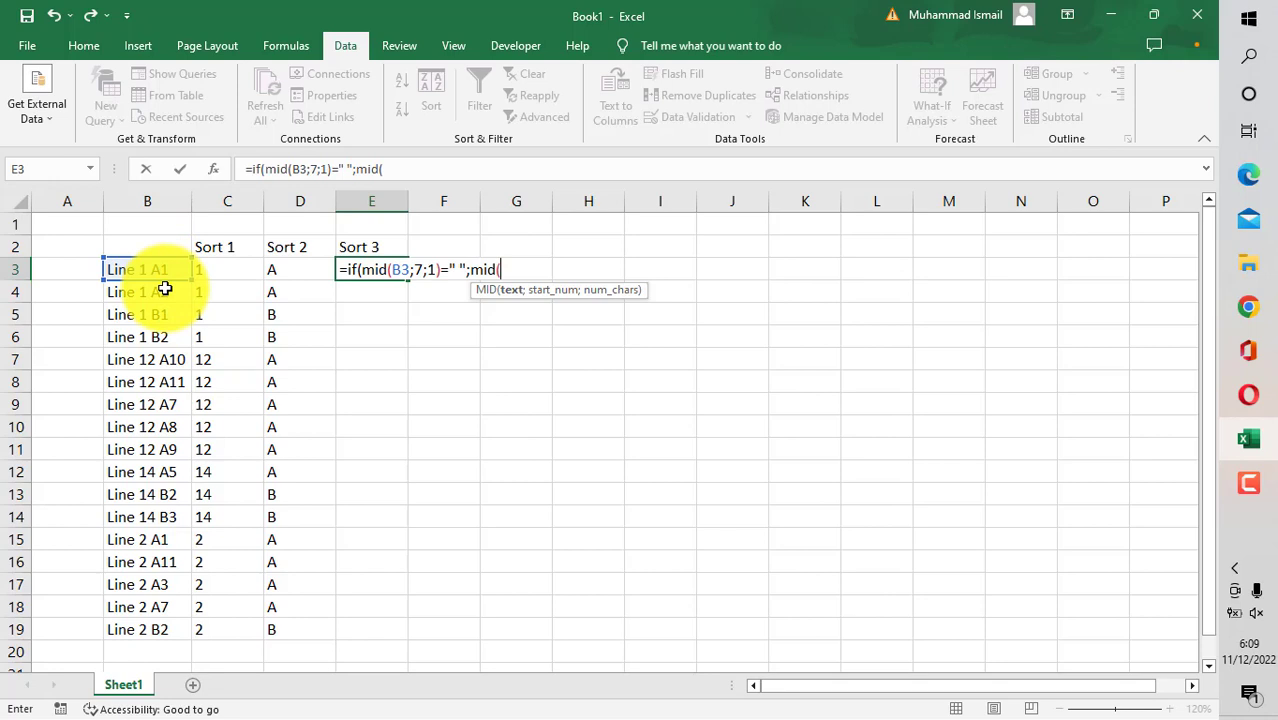
mouse_move(204, 336)
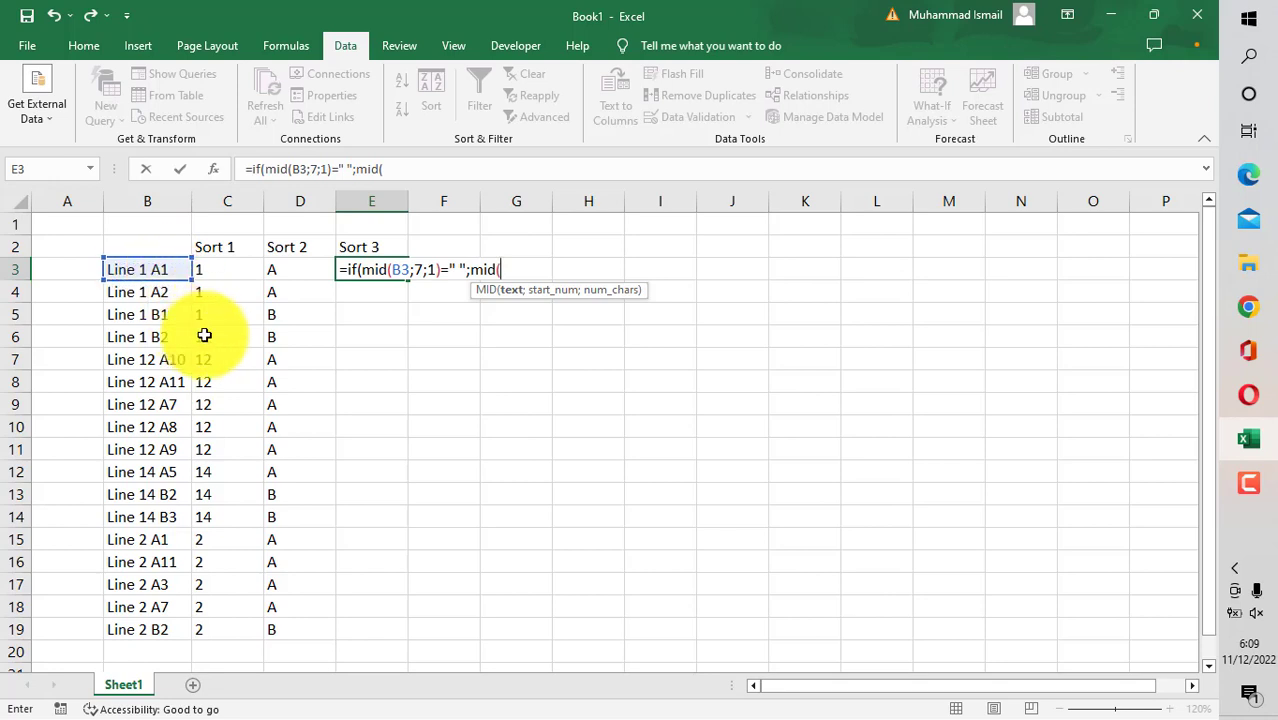
click(148, 268)
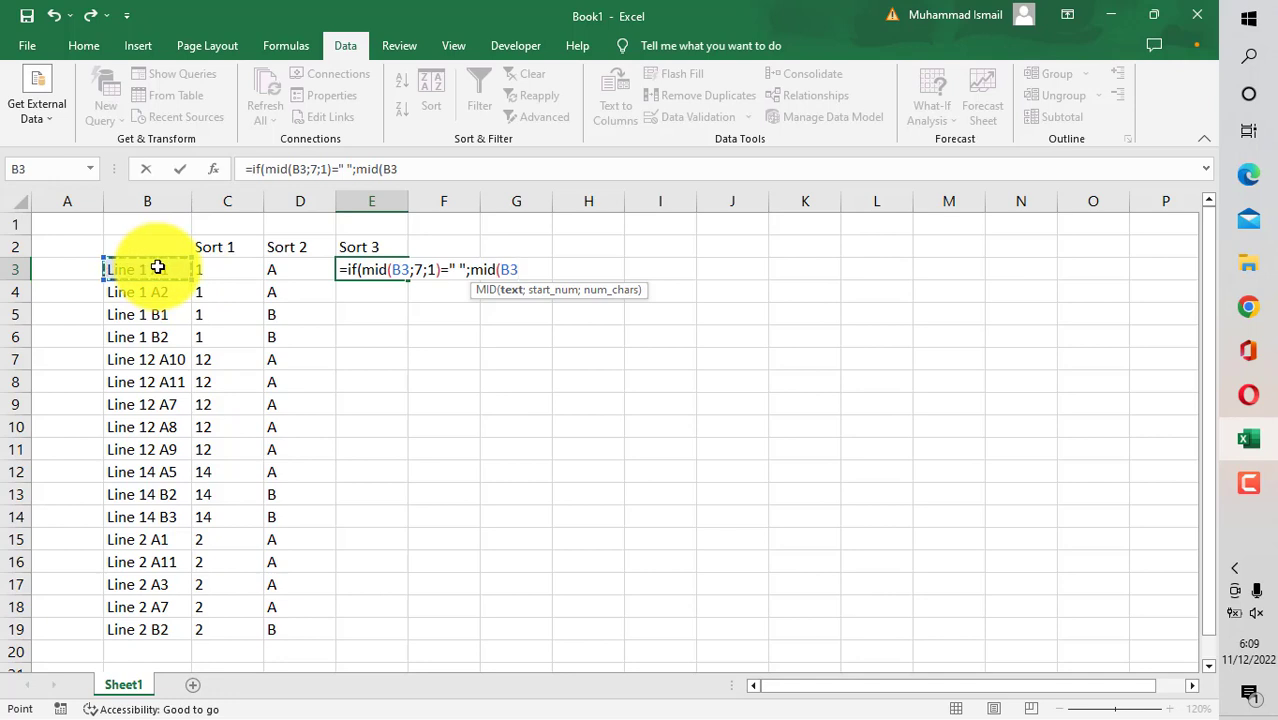
text(9;)
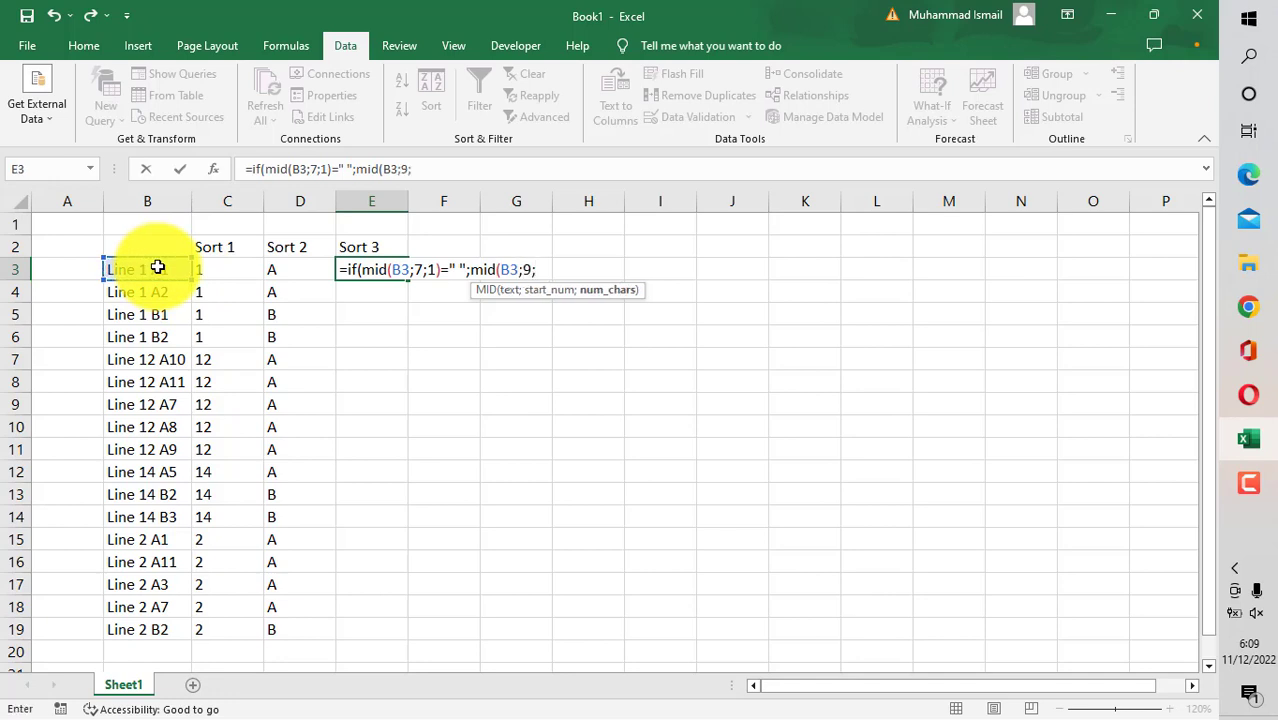
text(2))
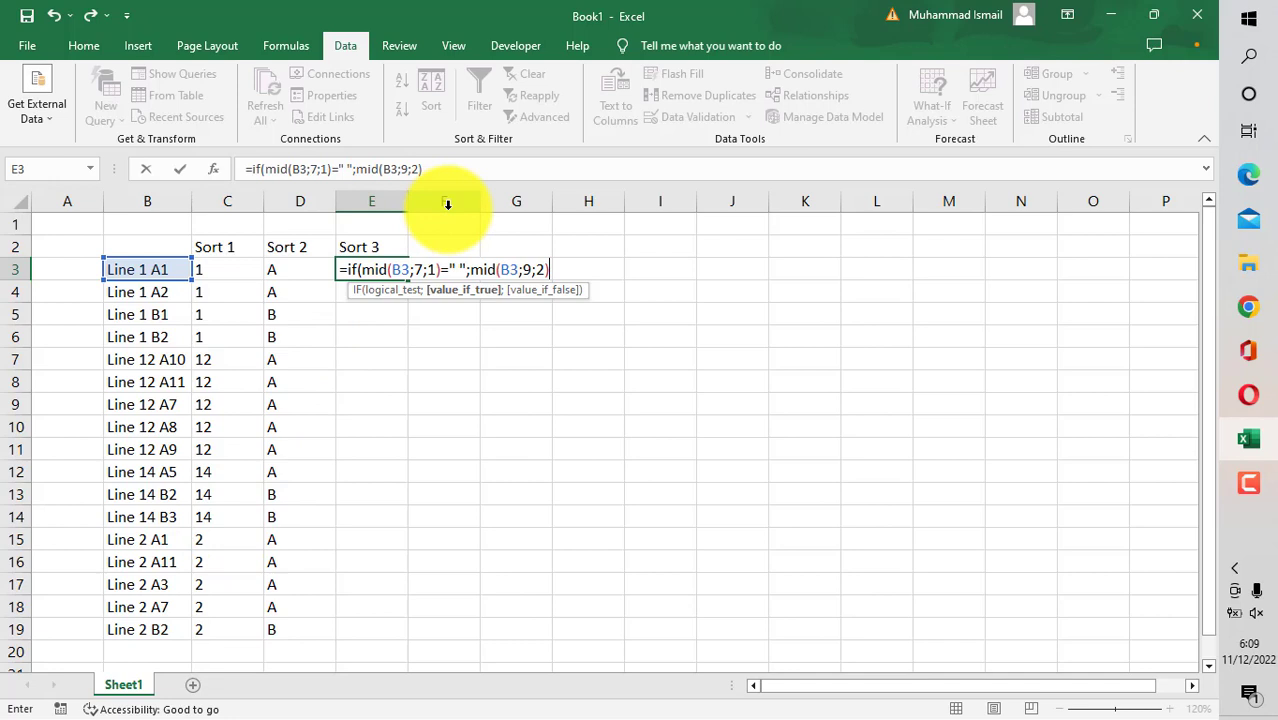
text(;mid()
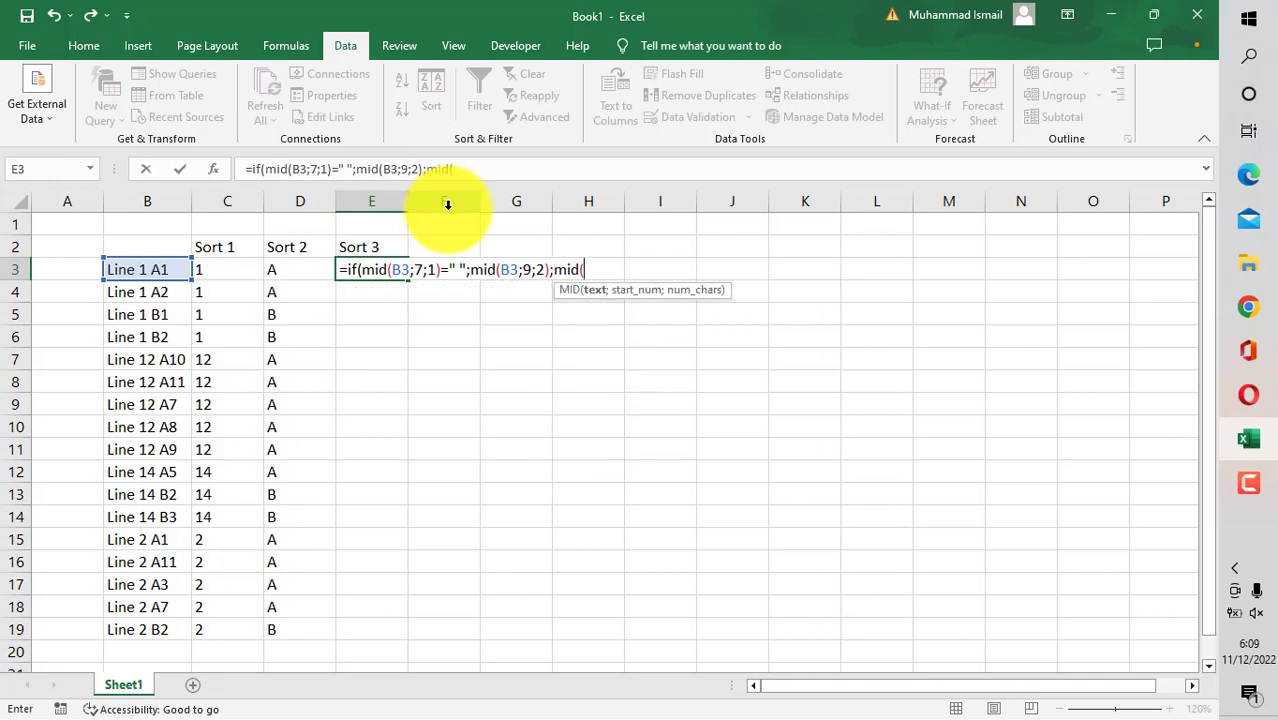
mouse_move(294, 270)
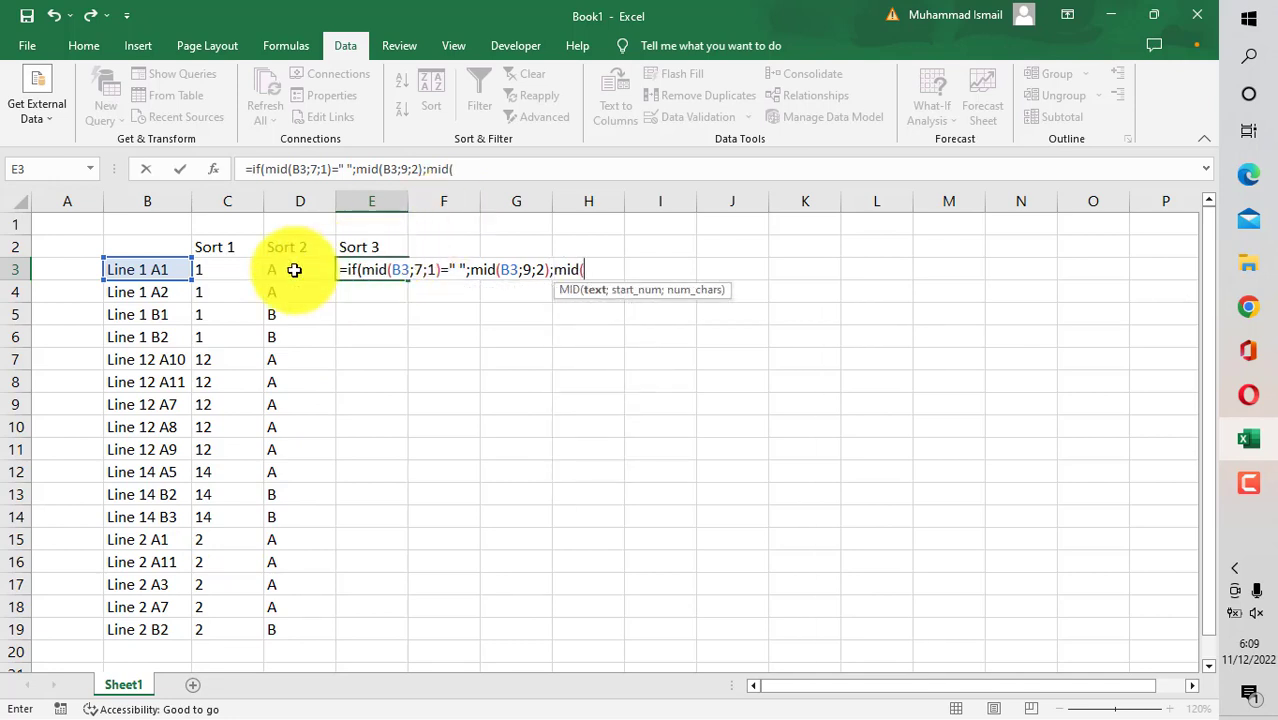
click(148, 268)
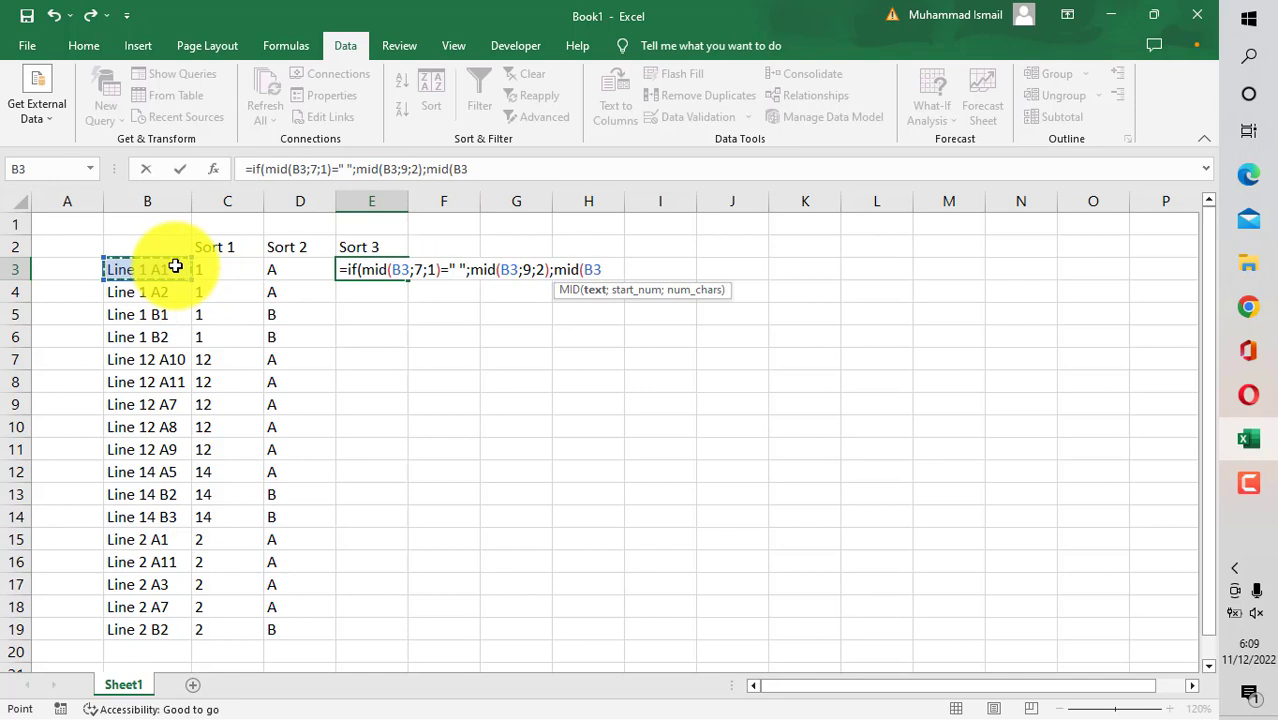
text(10;)
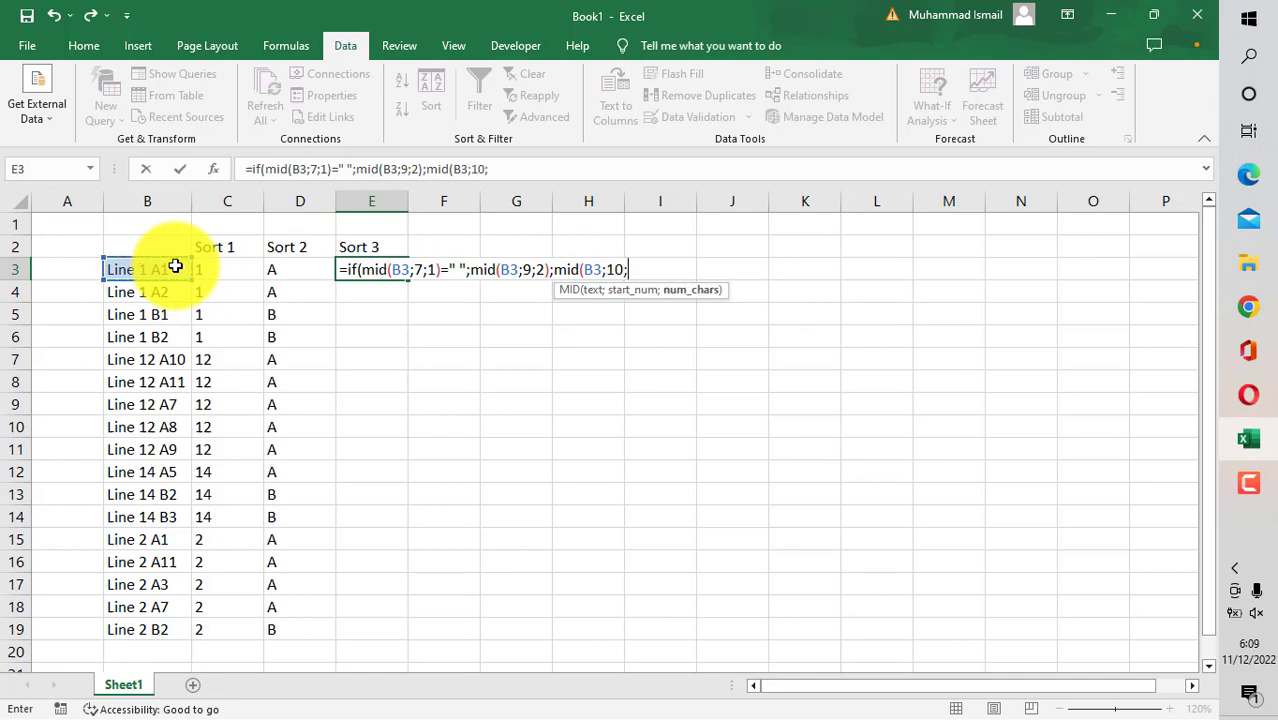
text(2)))
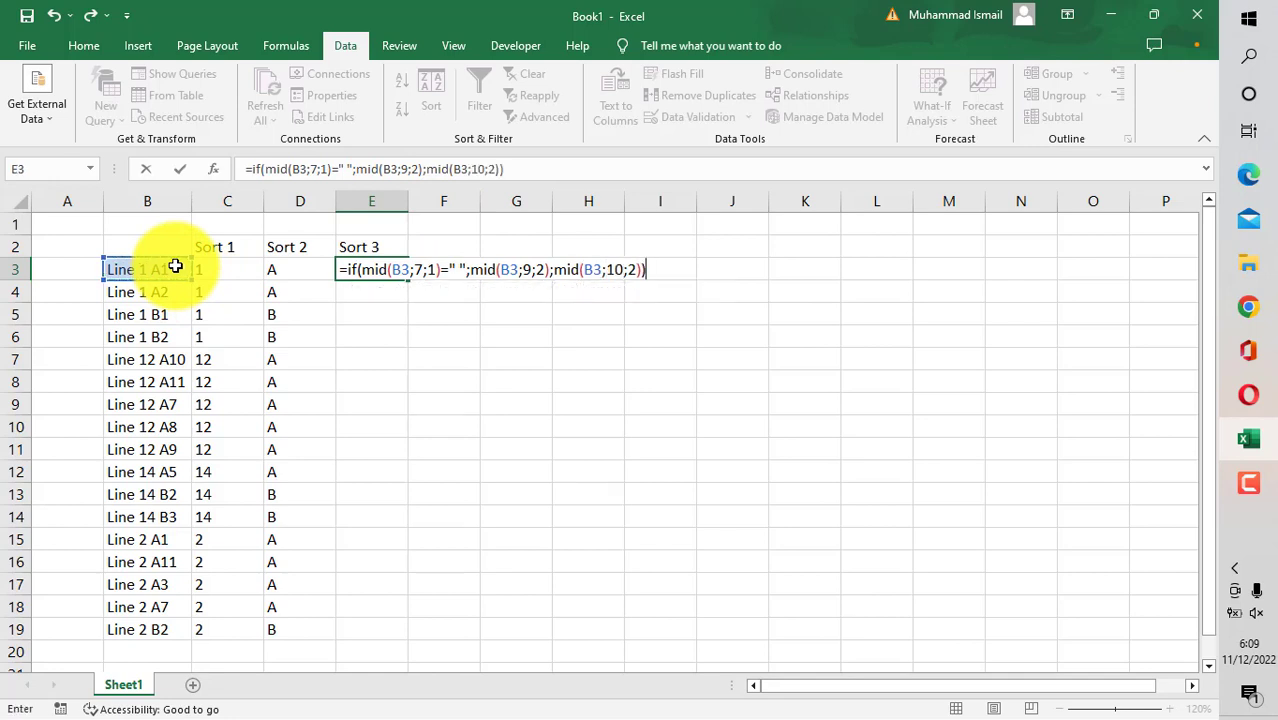
key(Return)
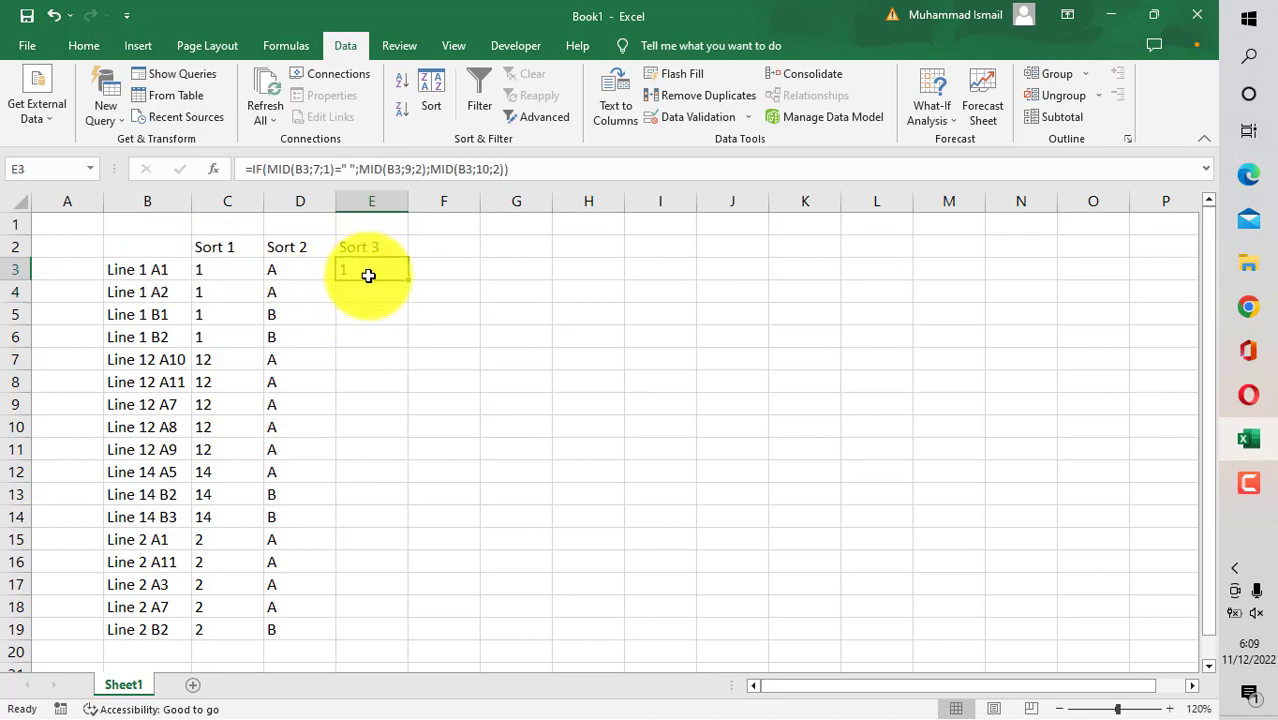
drag(372, 268, 372, 628)
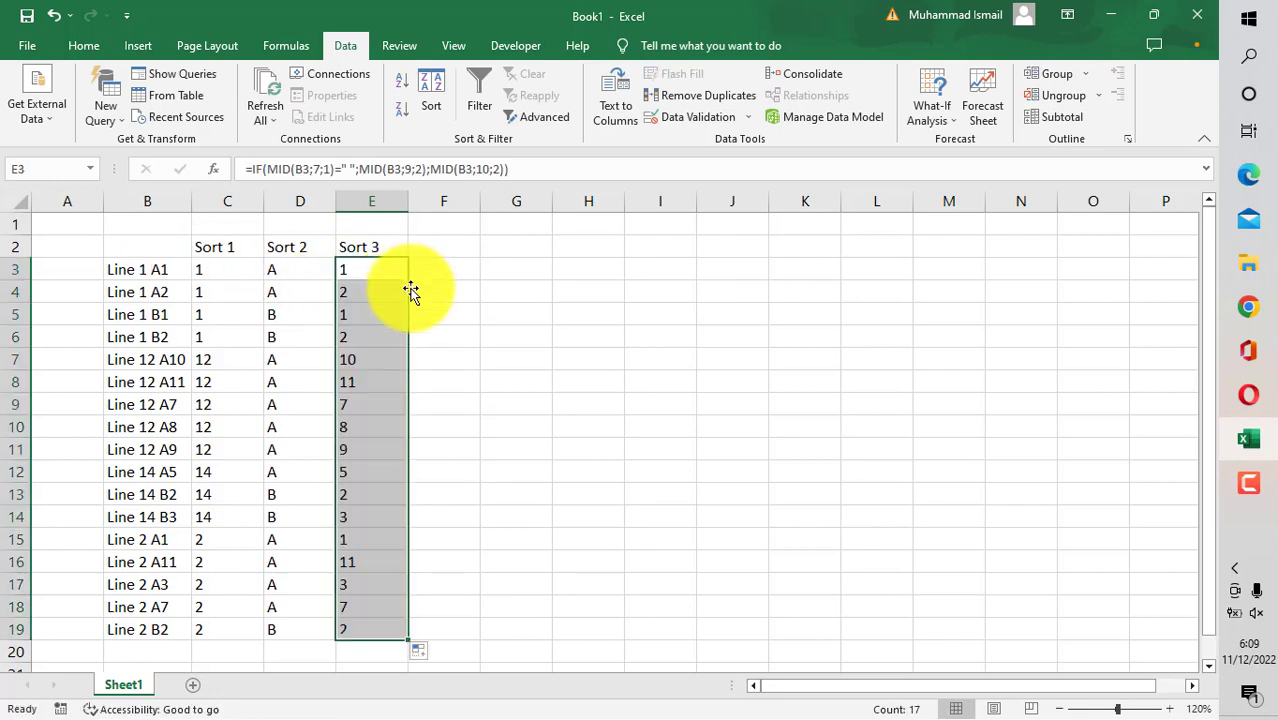
click(228, 268)
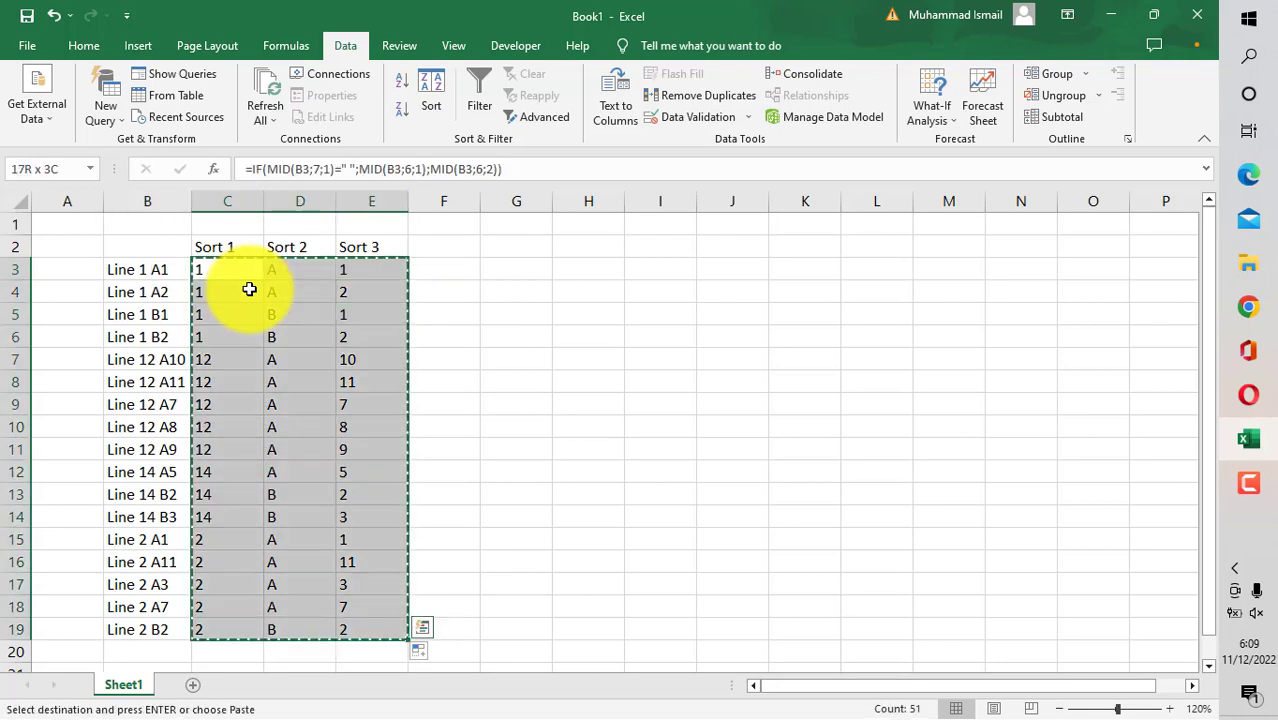
Step: Paste C3:E19 as values into F3:H19 and convert the text numbers to real numbers
click(444, 268)
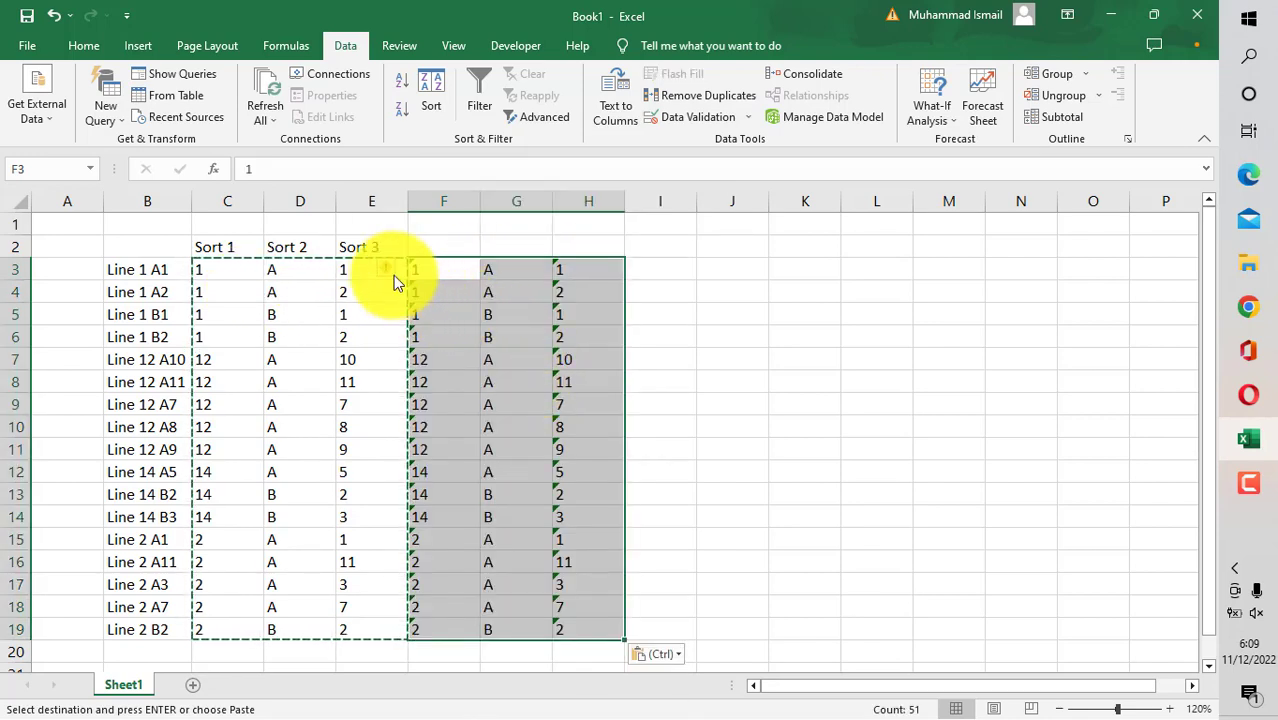
click(392, 268)
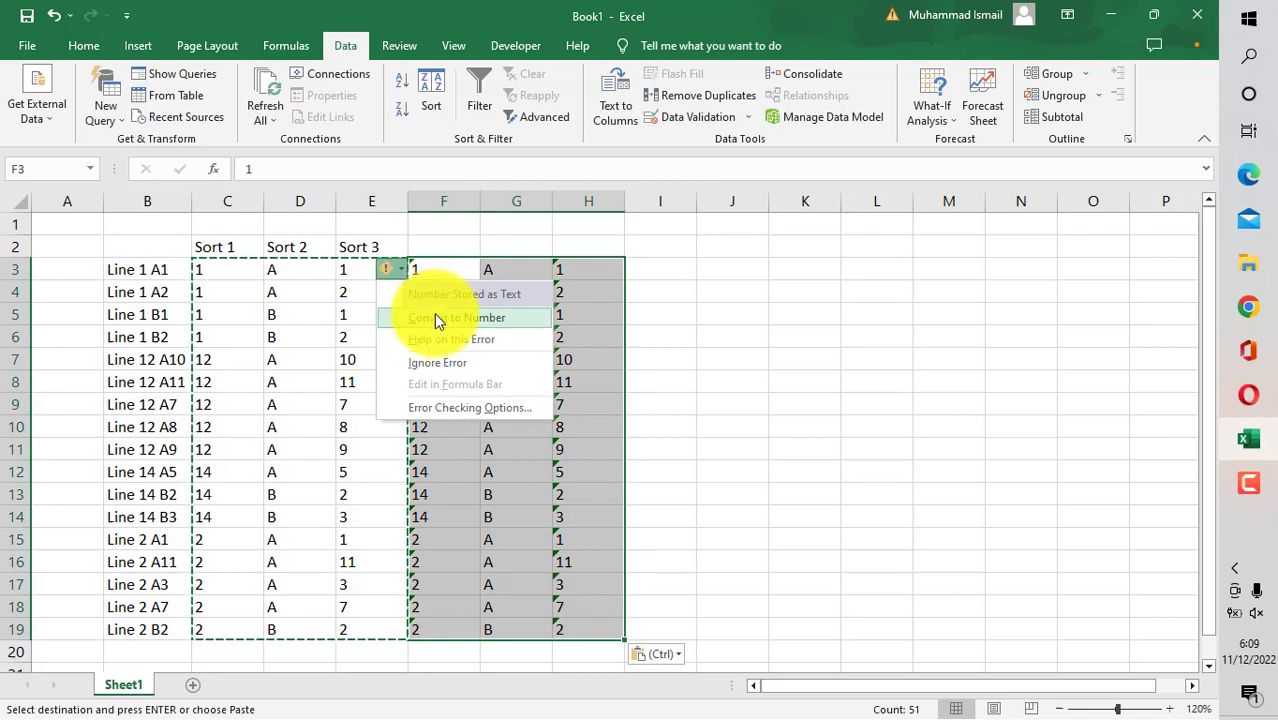
click(456, 316)
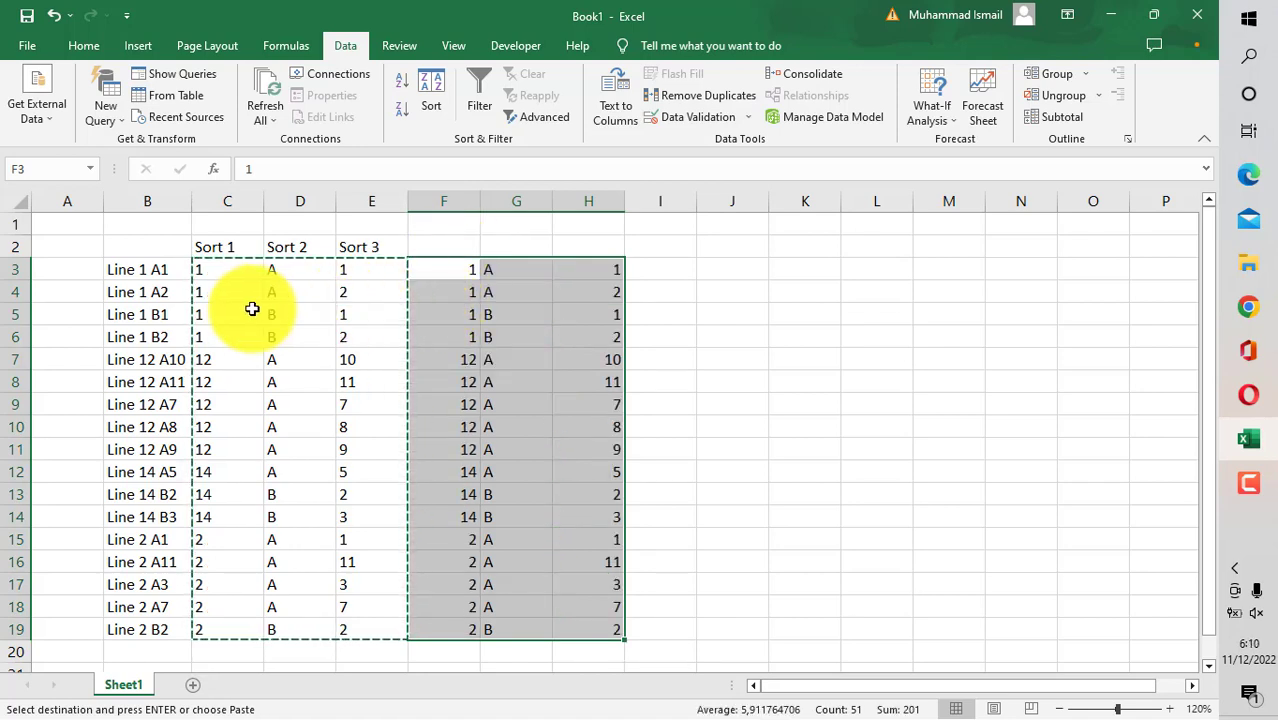
click(148, 268)
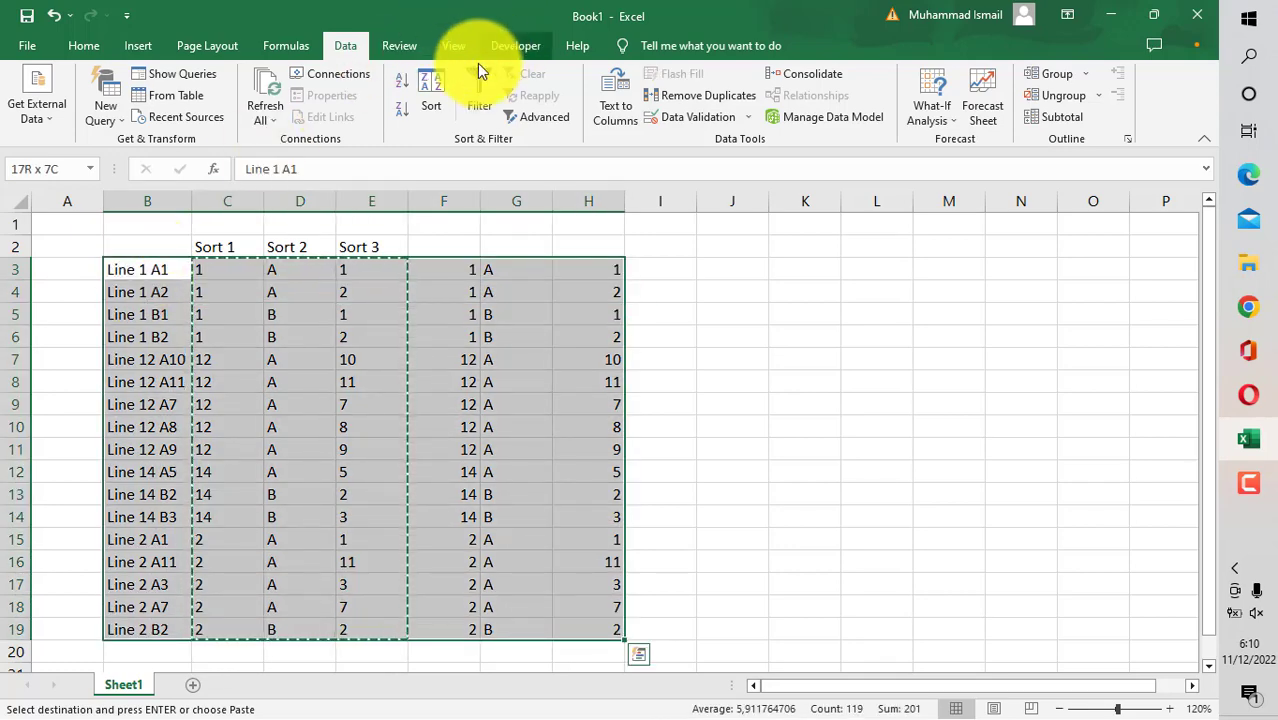
Step: Custom-sort B3:H19 by column F, then G, then H, smallest to largest
click(430, 90)
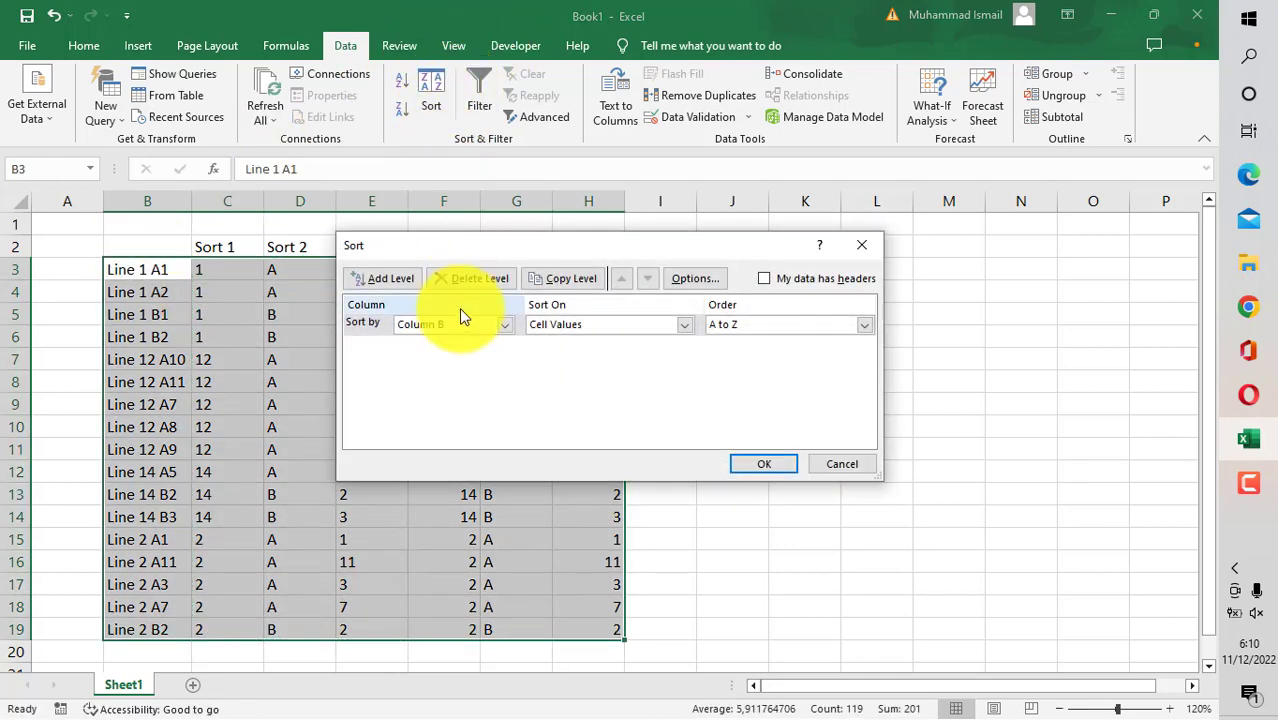
click(450, 324)
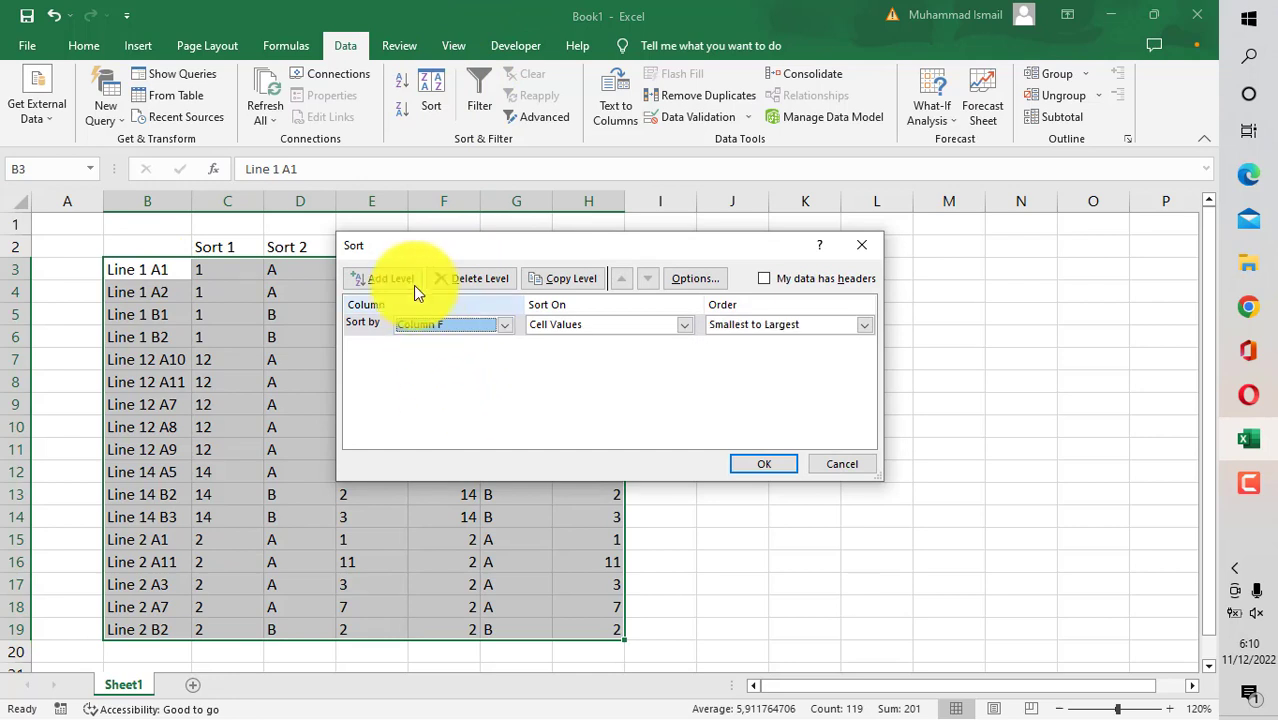
click(384, 278)
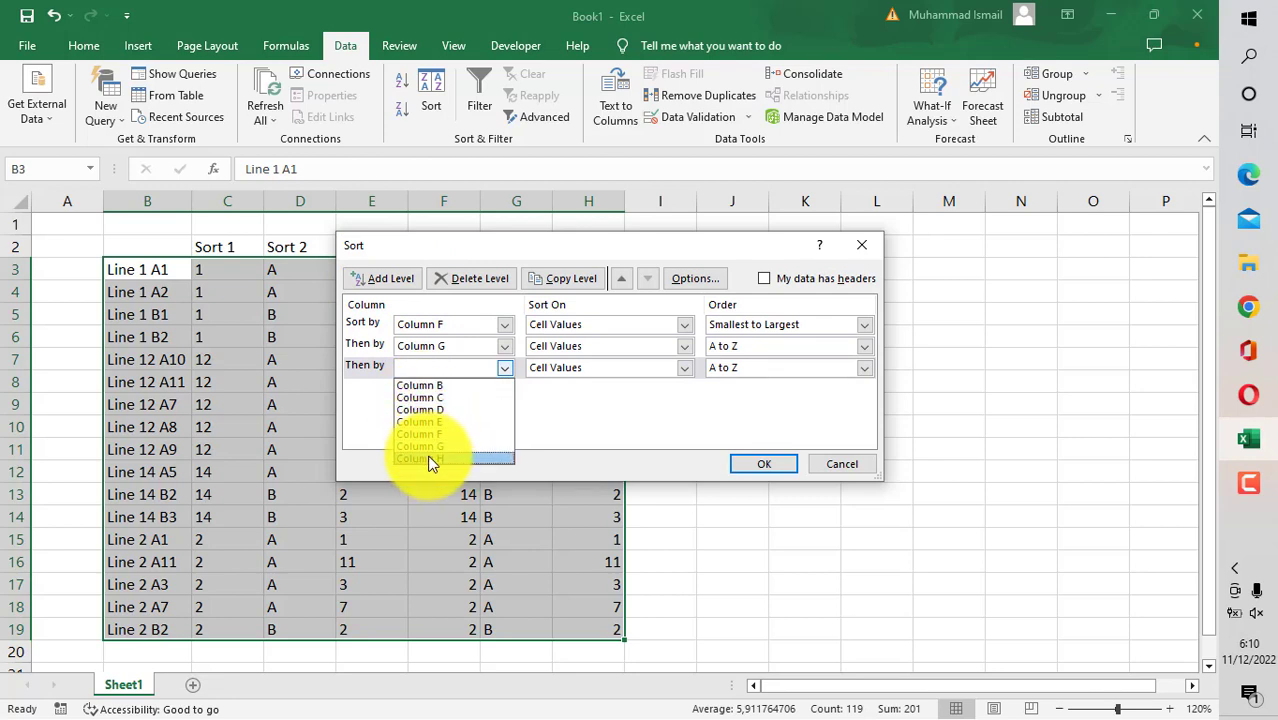
click(420, 456)
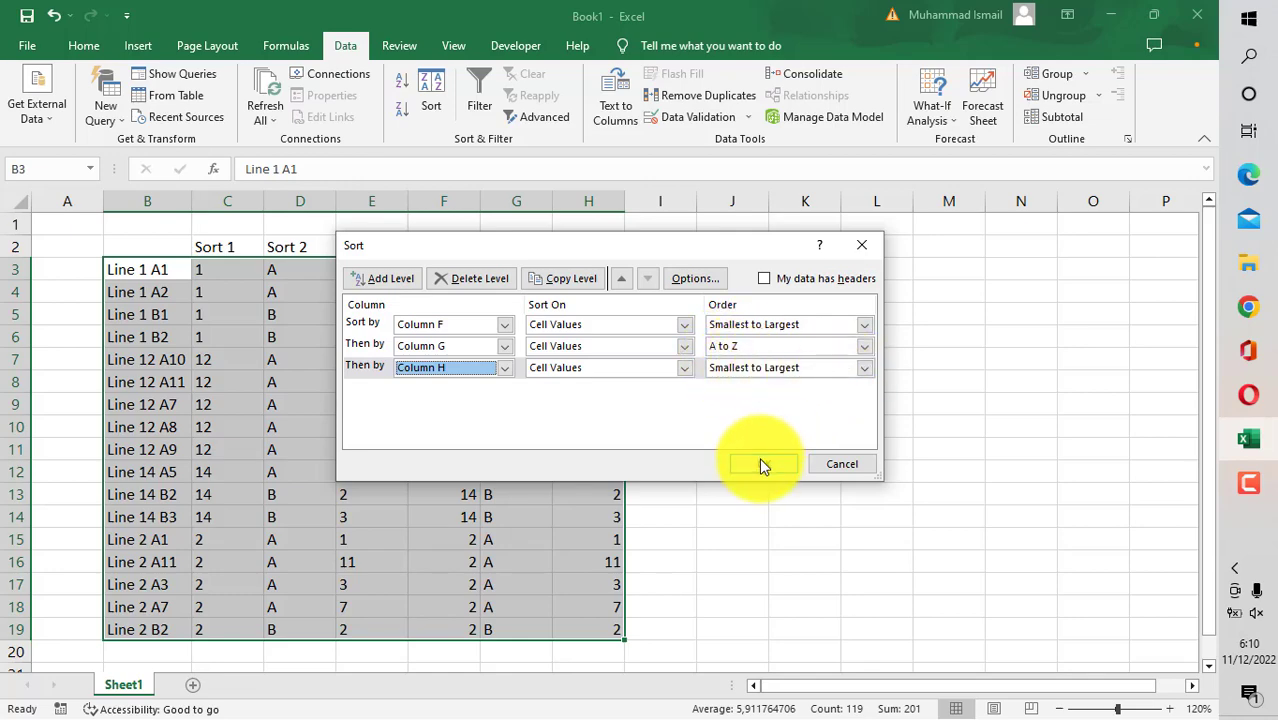
click(762, 464)
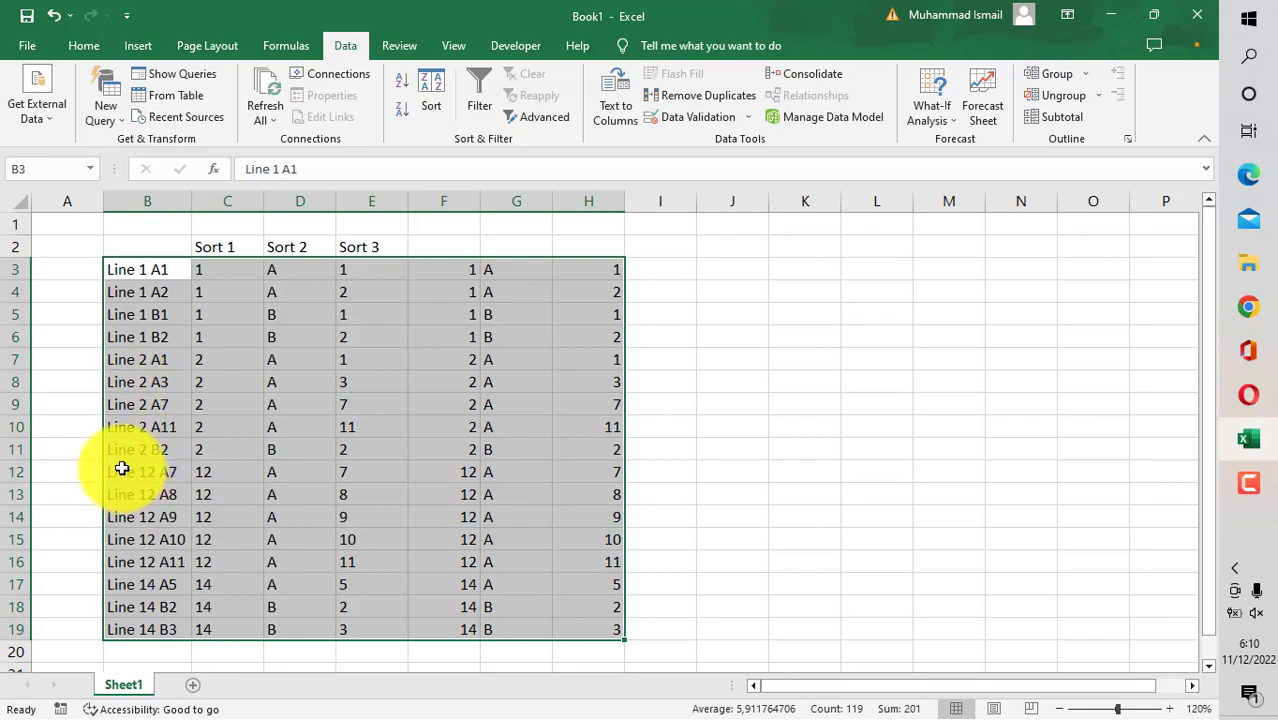
click(148, 472)
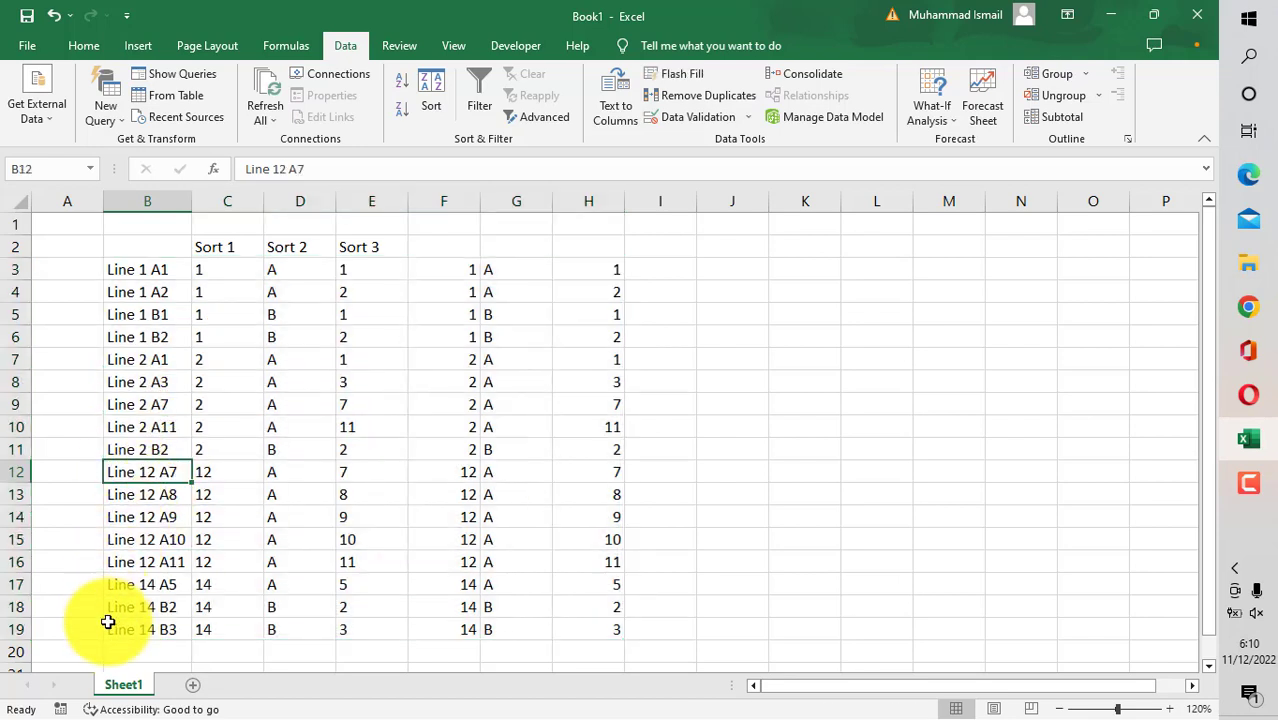
click(148, 628)
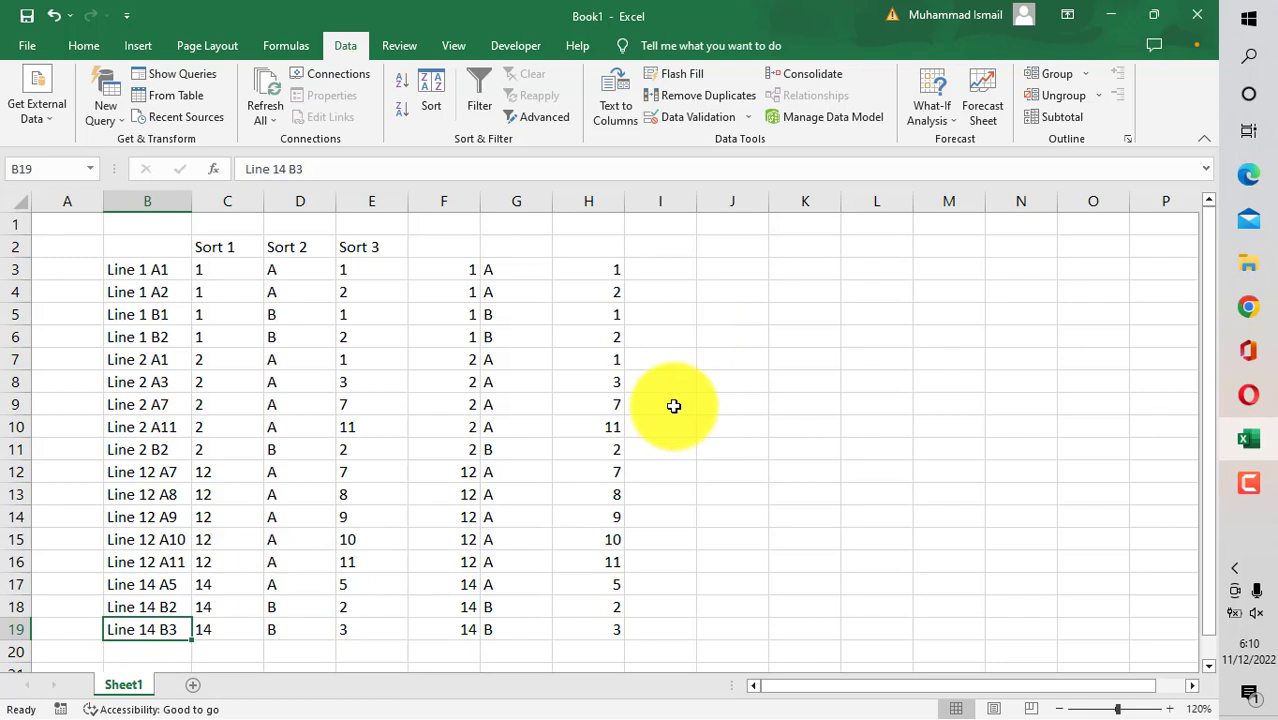
mouse_move(650, 266)
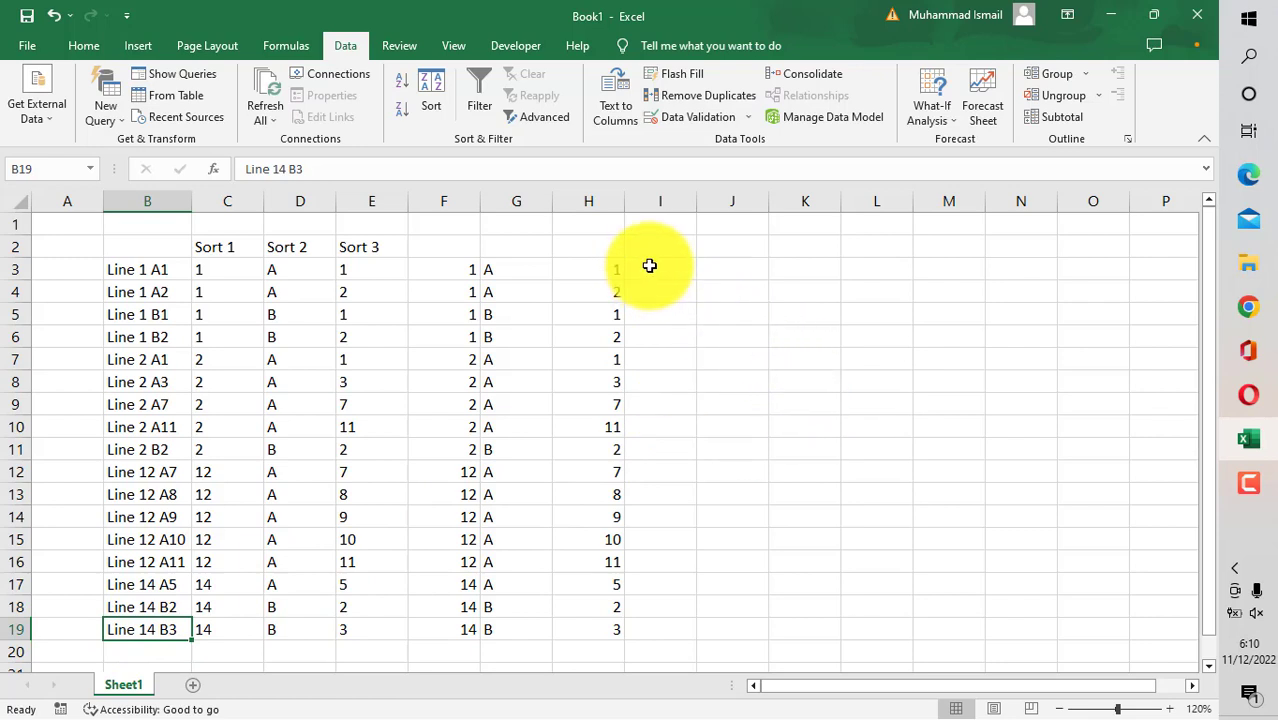
click(660, 268)
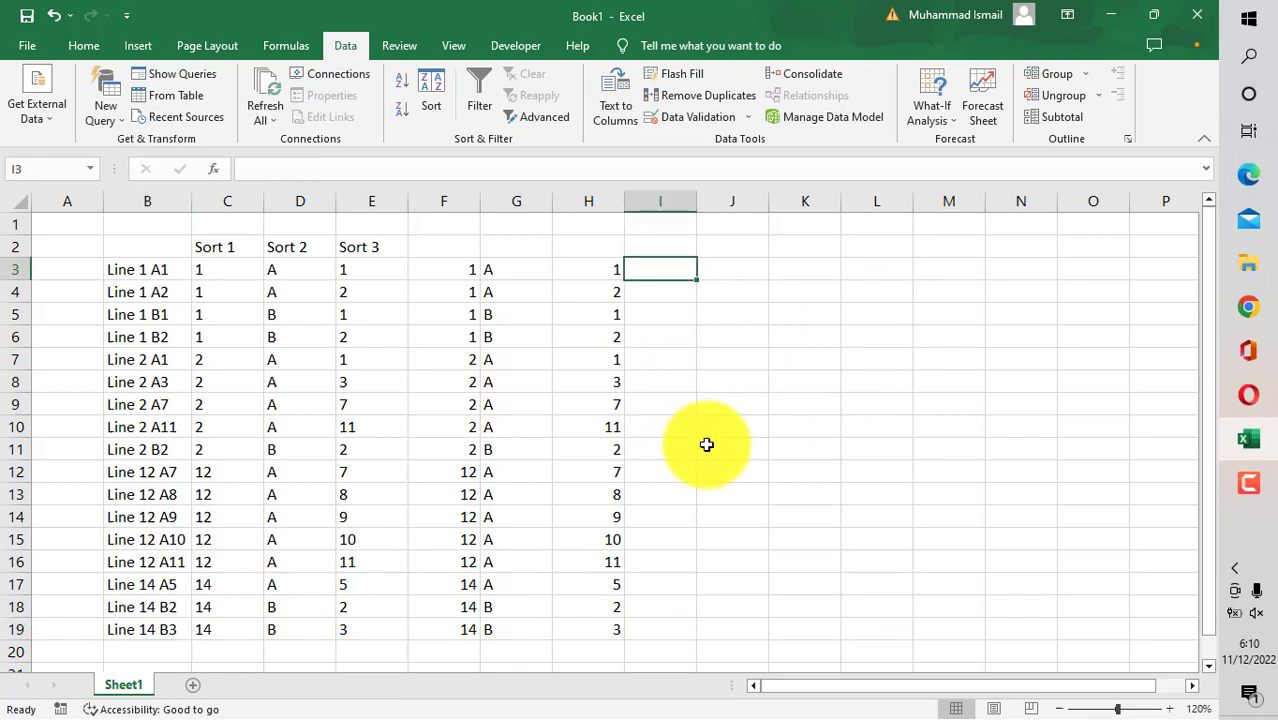
mouse_move(720, 464)
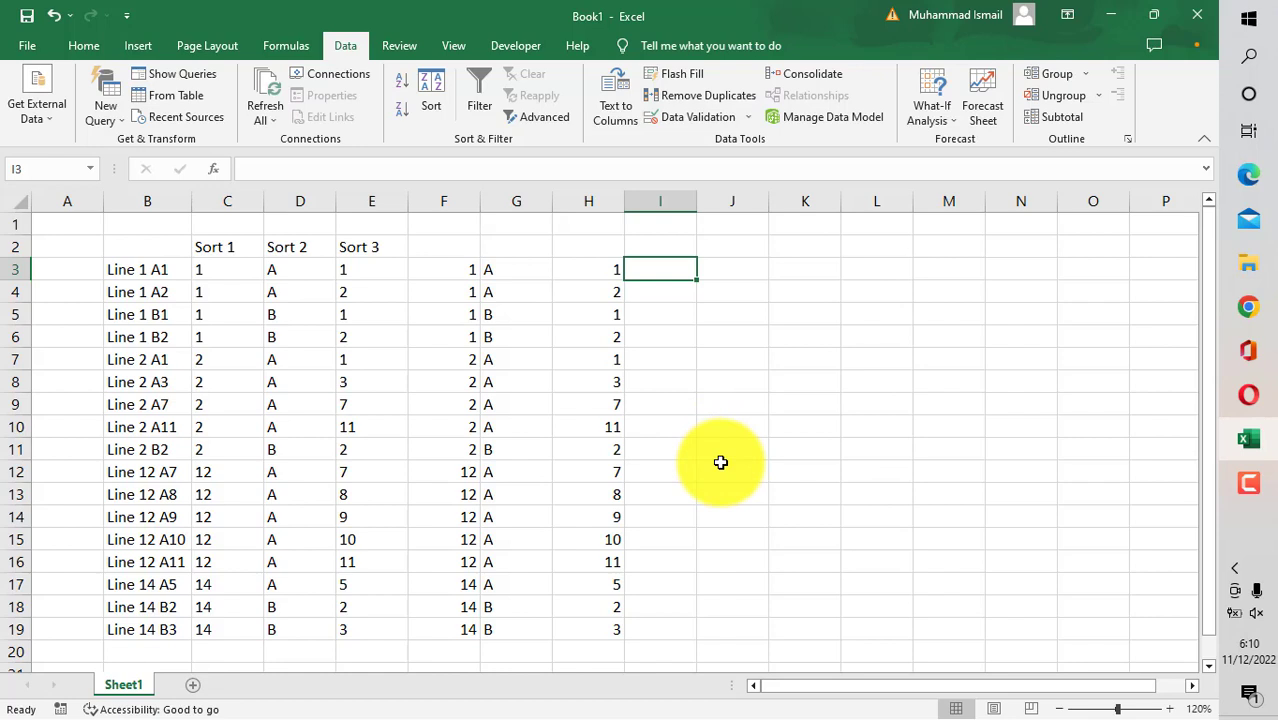